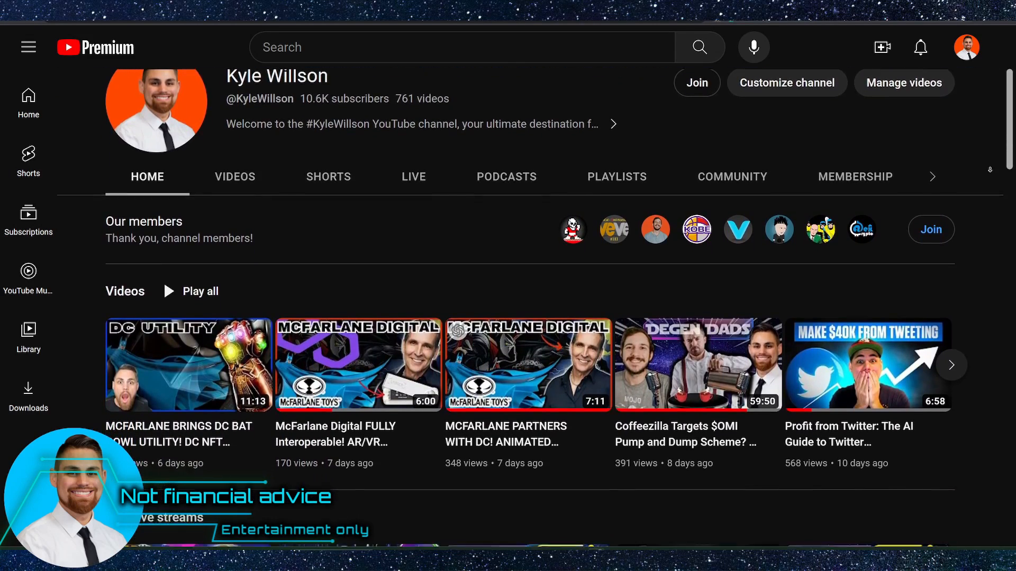
Scroll through the Ledger store page toward the Billfodl steel backup listing
scroll("down", 3)
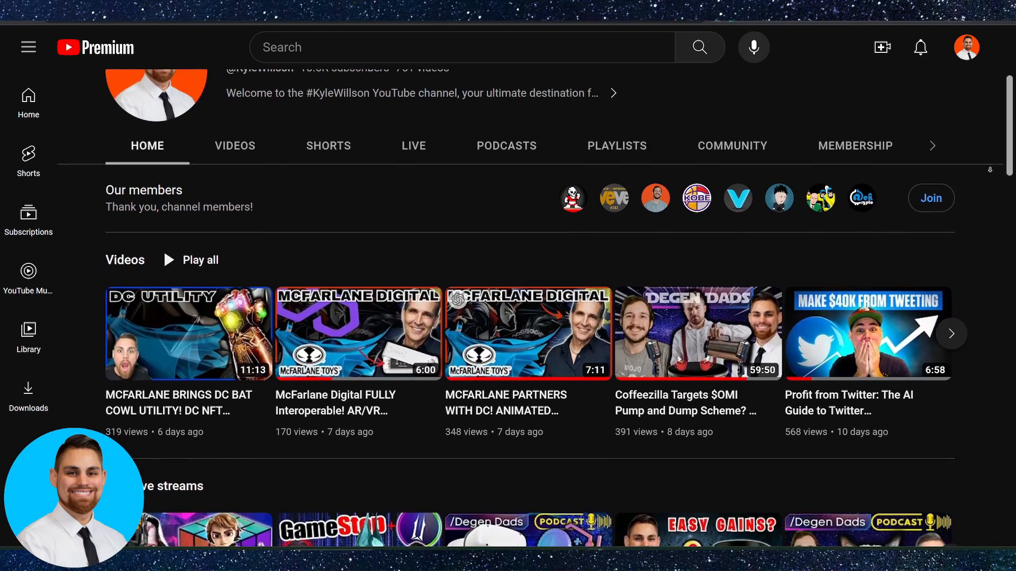
scroll("down", 3)
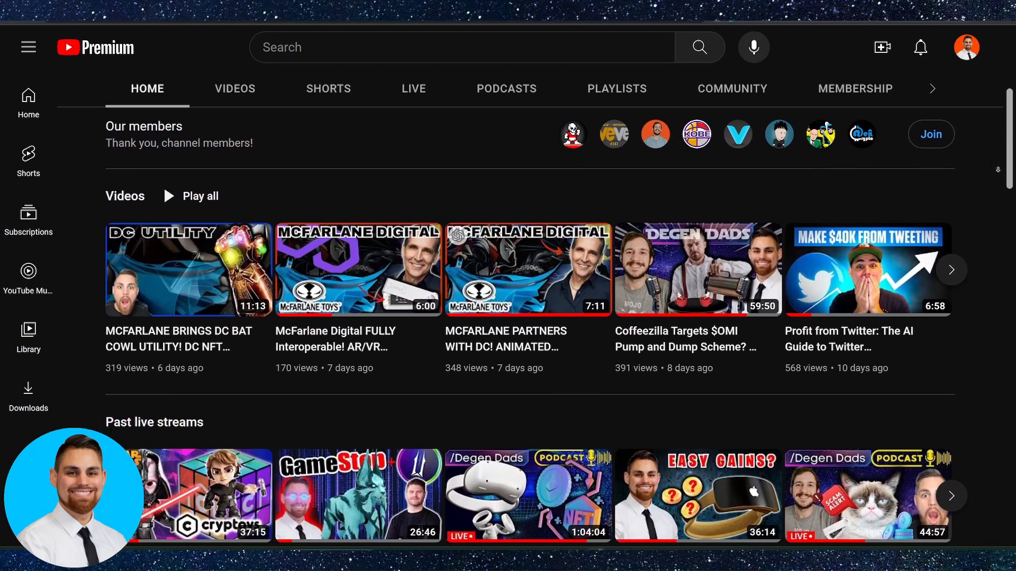
scroll("down", 3)
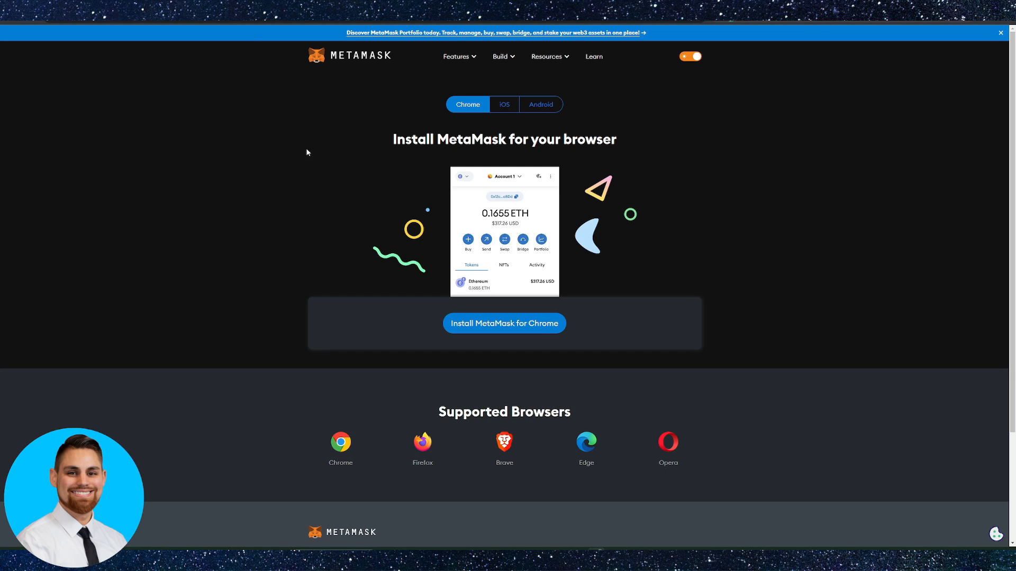
mouse_move(754, 258)
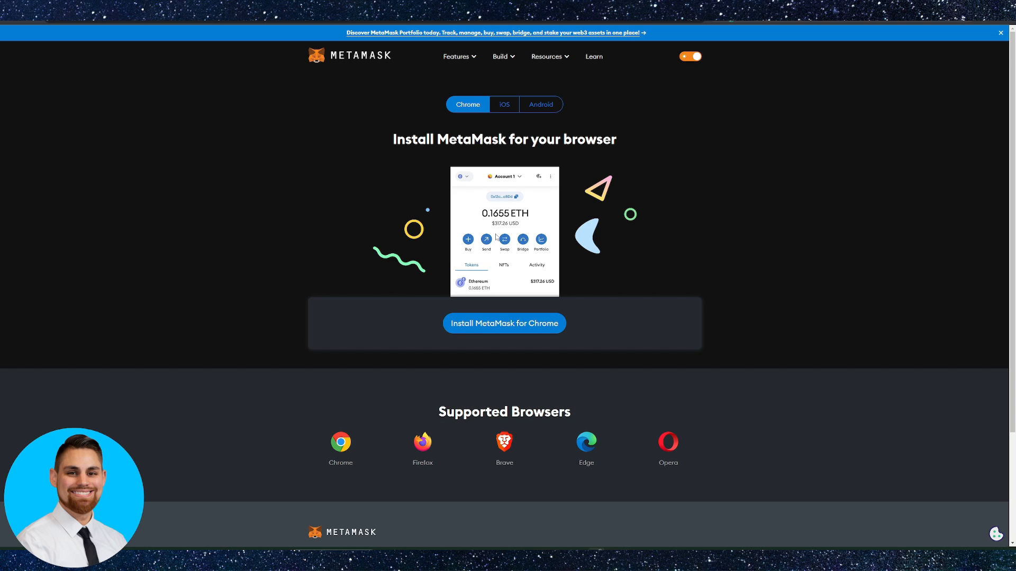
mouse_move(649, 244)
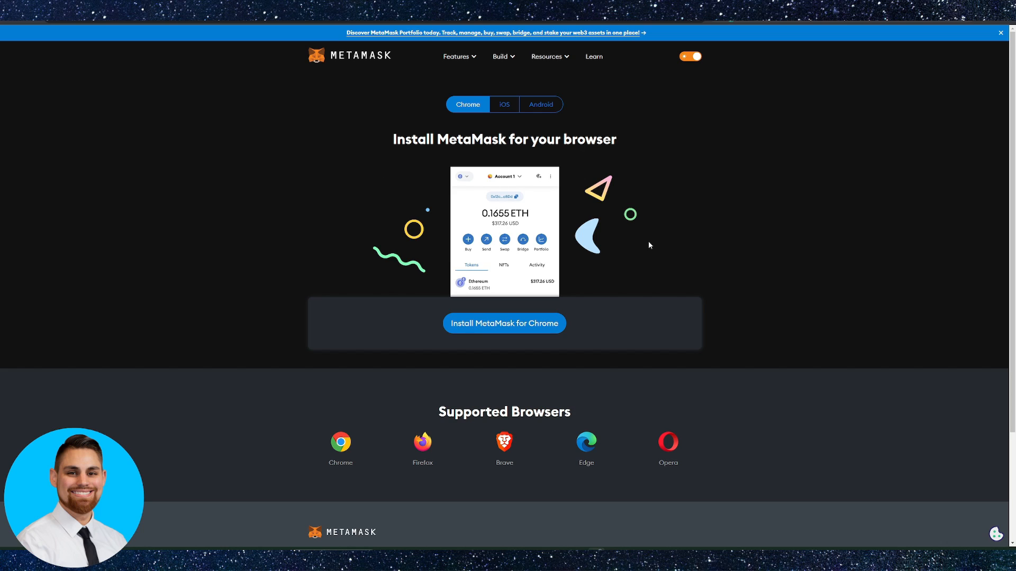
mouse_move(792, 278)
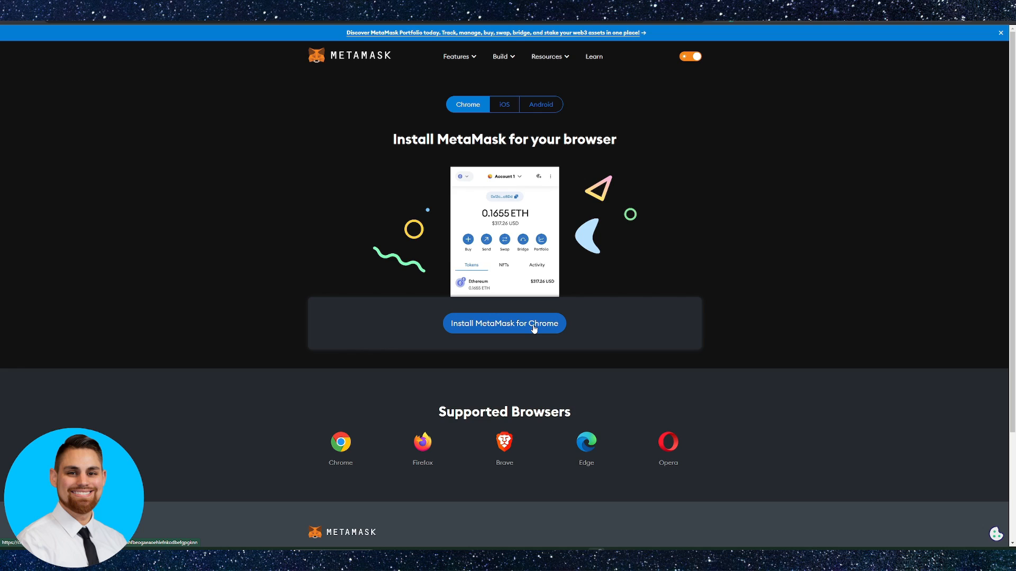
mouse_move(571, 154)
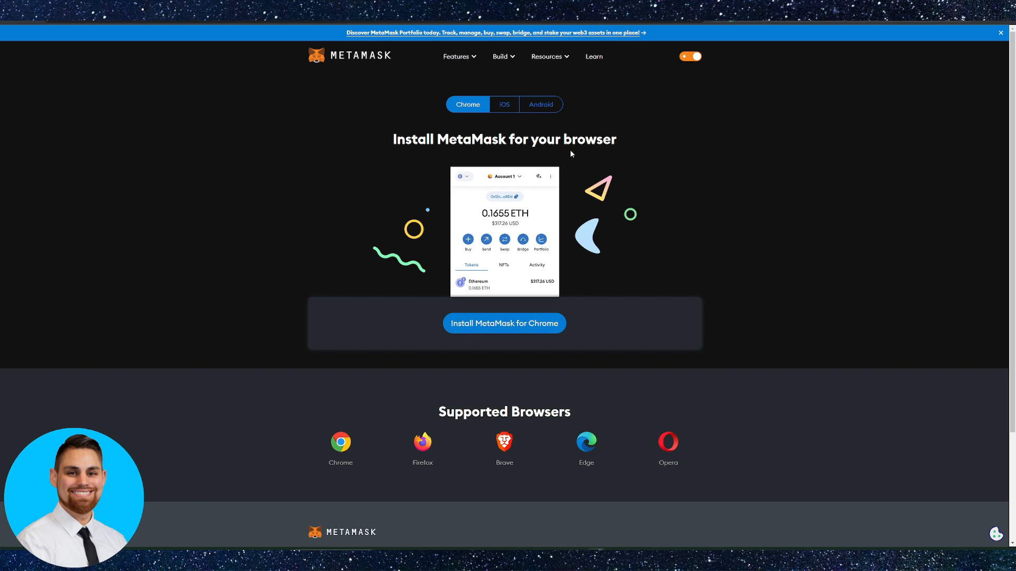
mouse_move(475, 242)
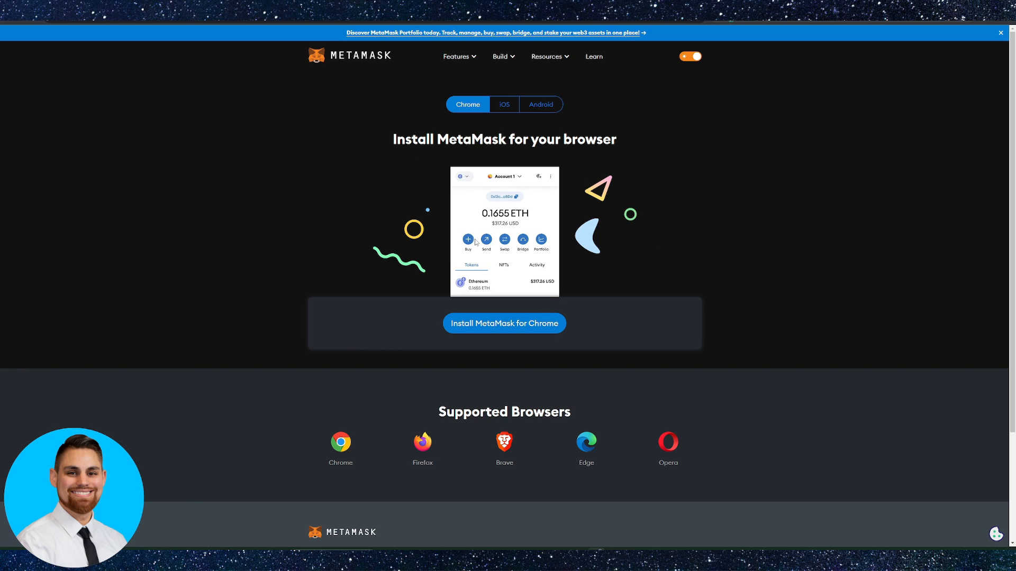
mouse_move(173, 122)
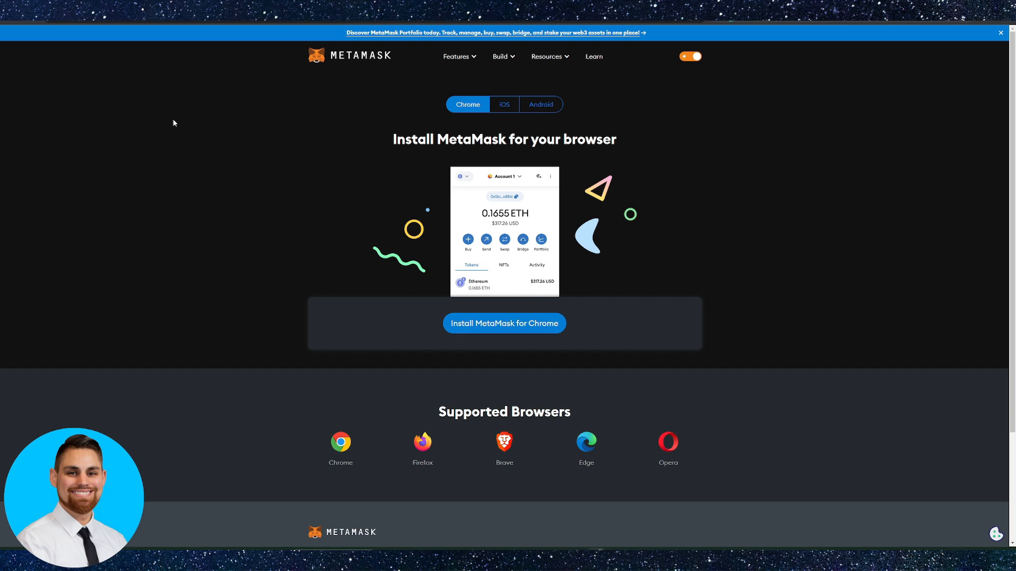
mouse_move(492, 296)
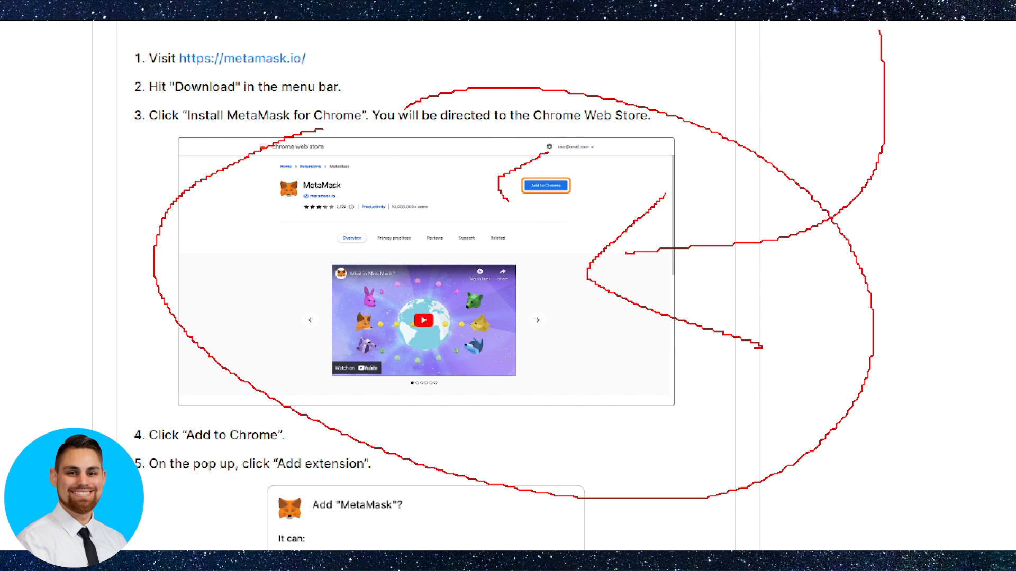
scroll("down", 3)
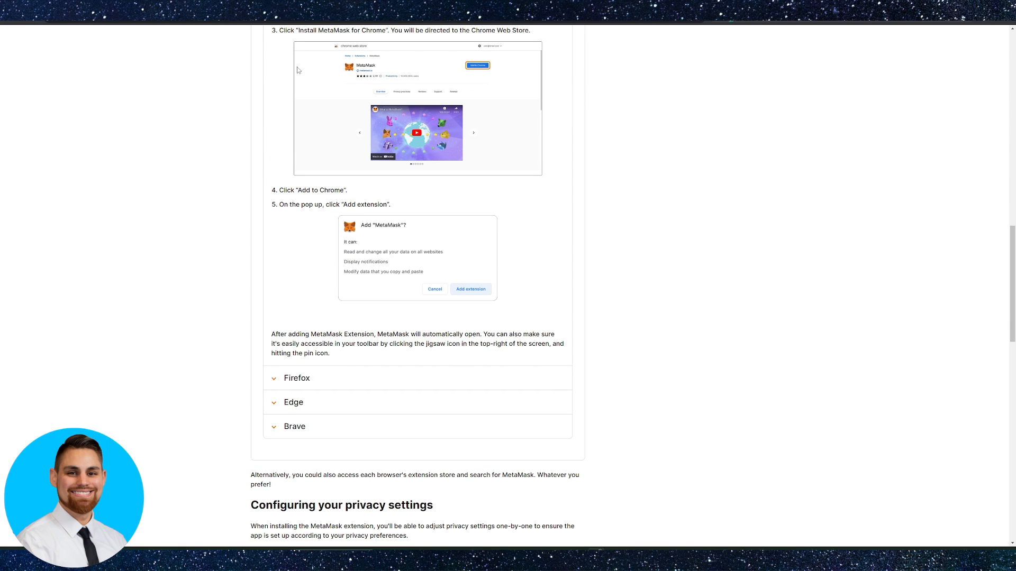
scroll("down", 3)
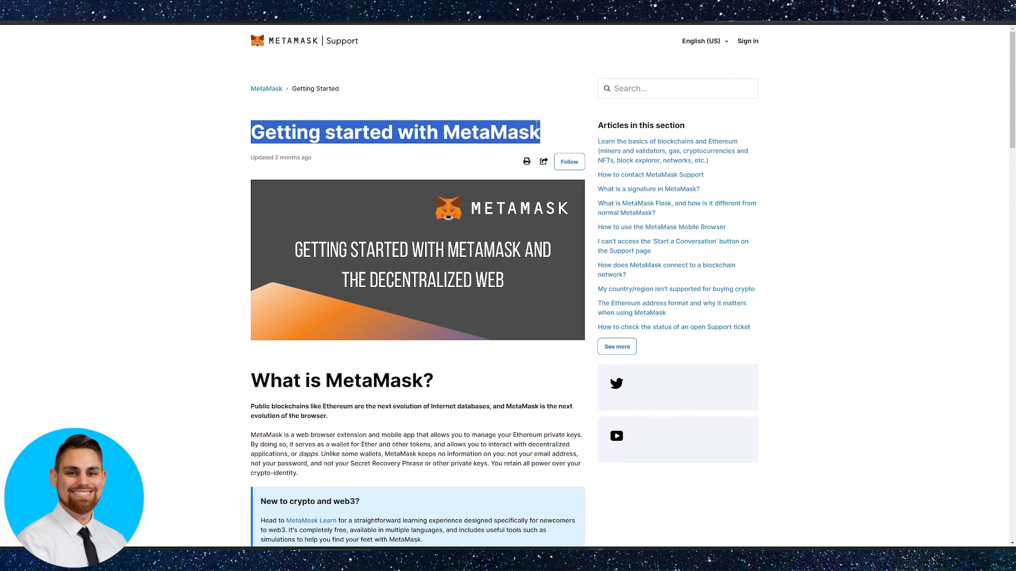
scroll("down", 3)
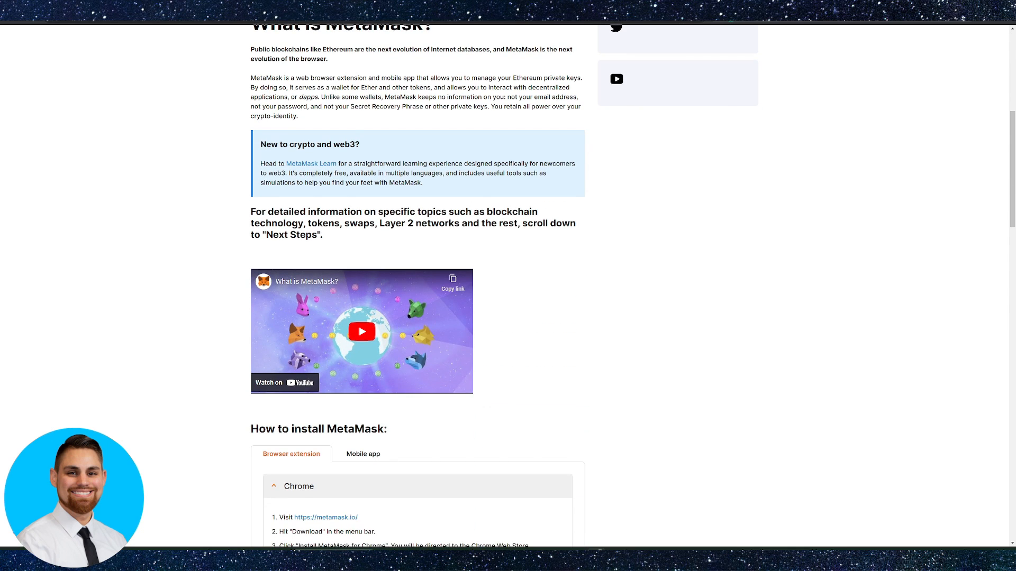
scroll("up", 3)
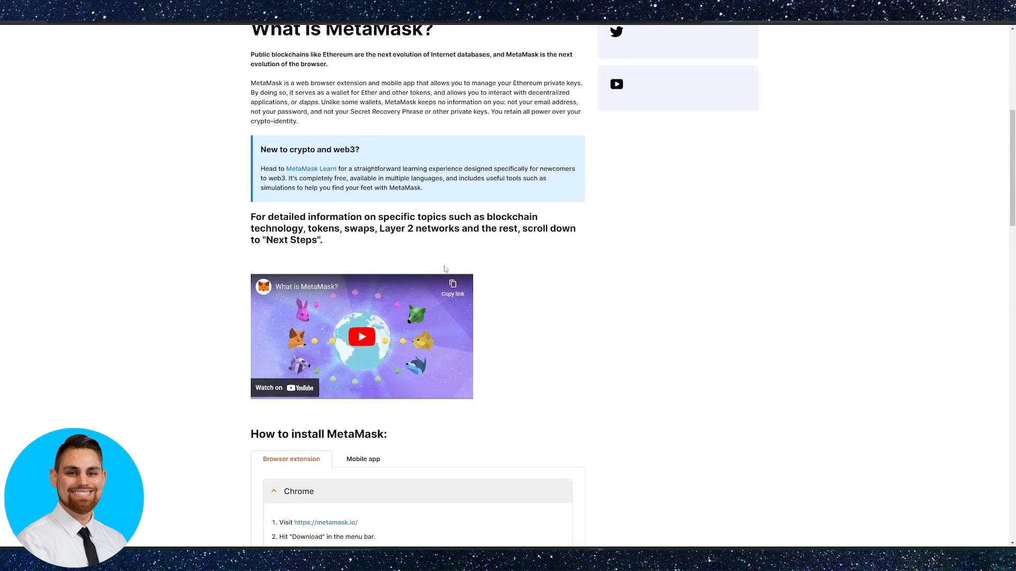
scroll("down", 3)
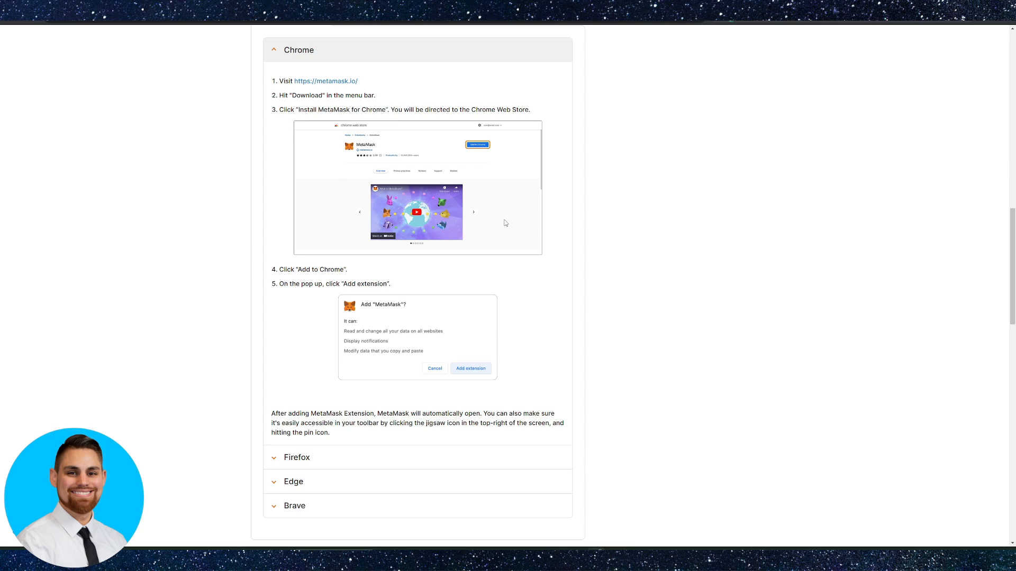
mouse_move(717, 146)
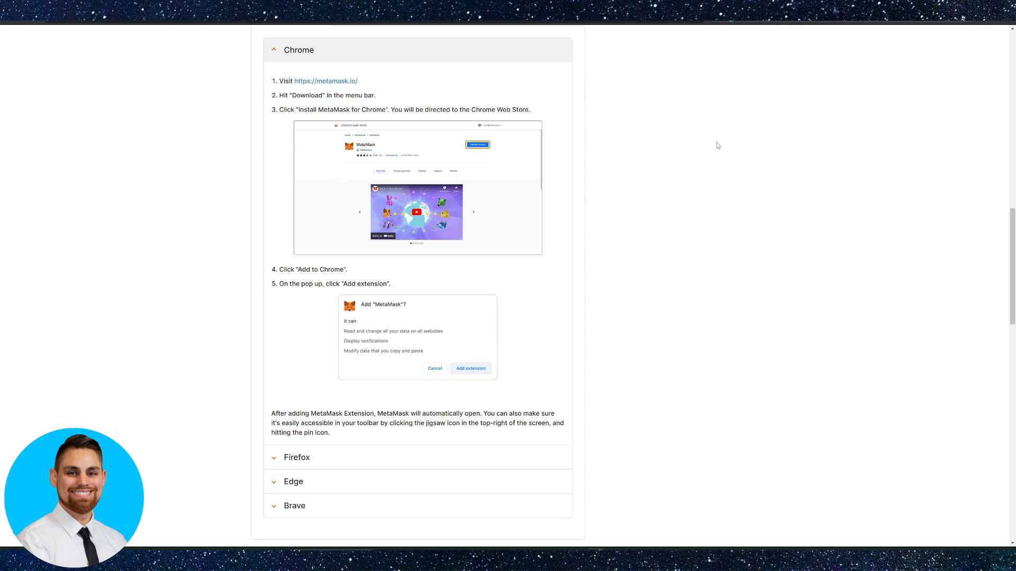
mouse_move(731, 304)
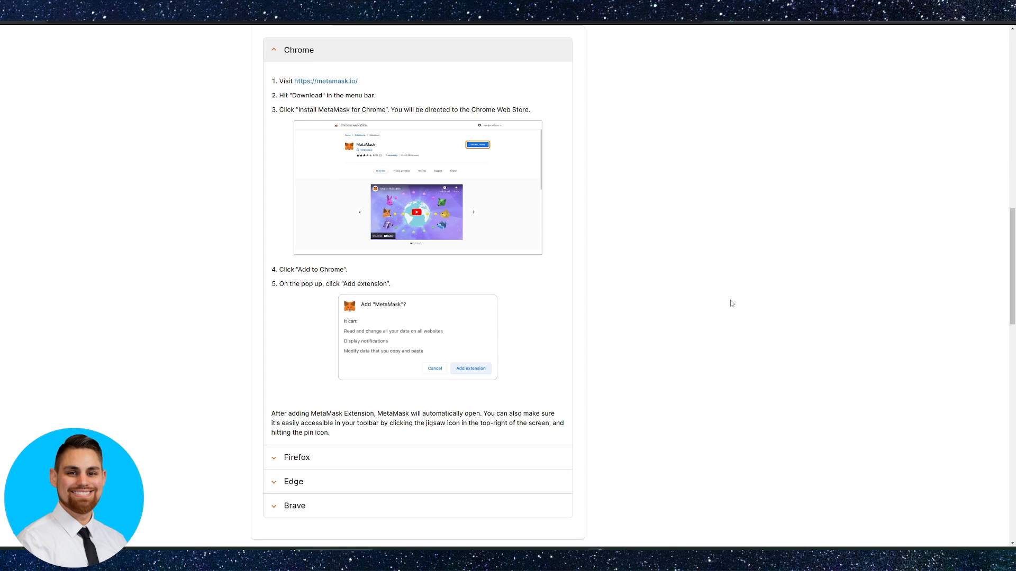
mouse_move(614, 217)
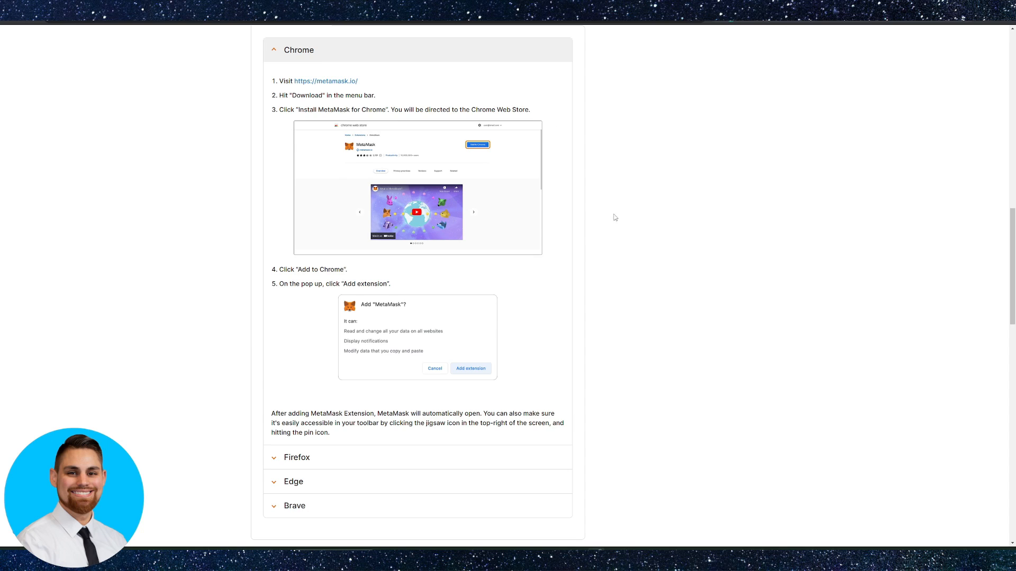
mouse_move(262, 30)
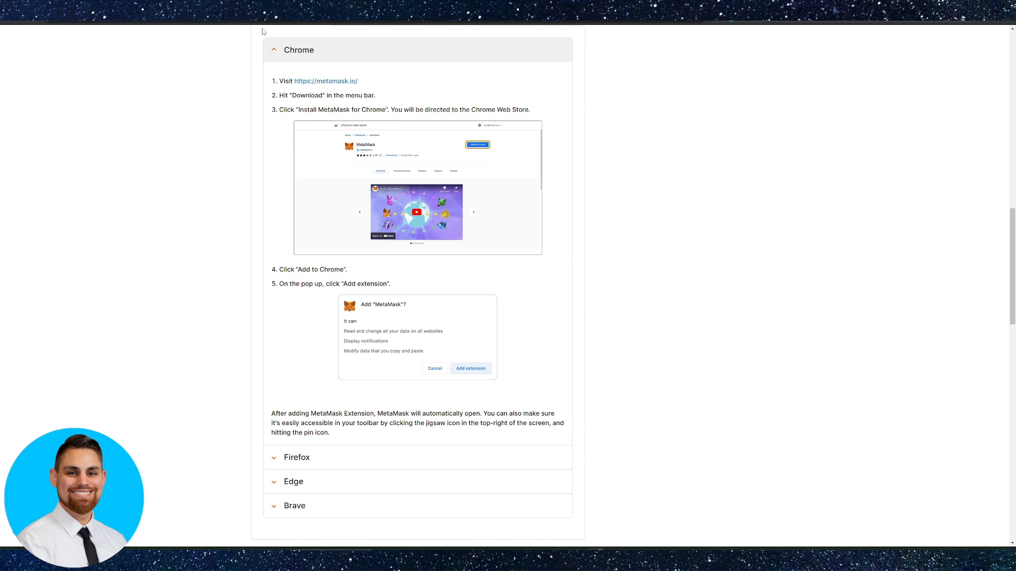
mouse_move(478, 105)
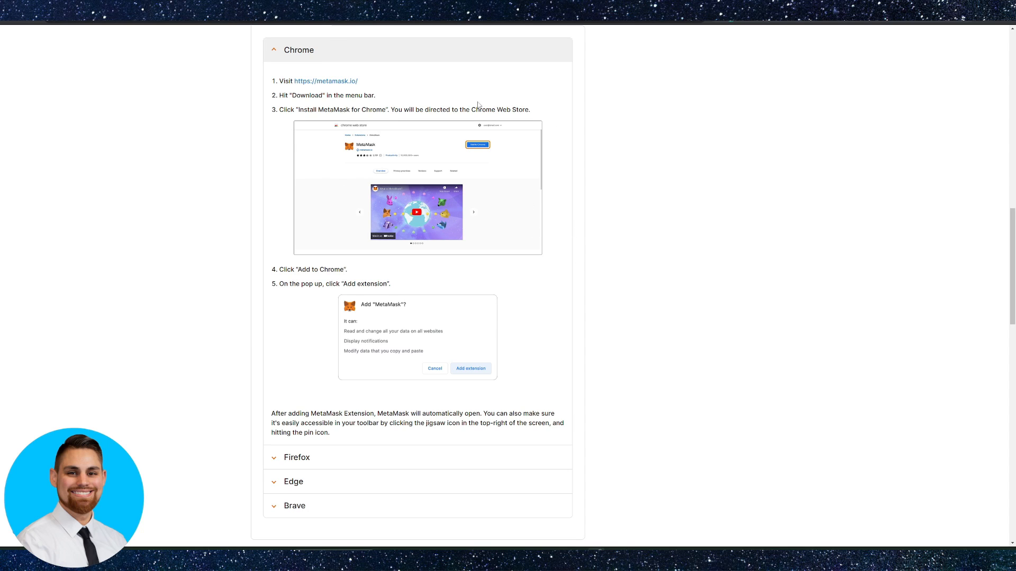
mouse_move(631, 245)
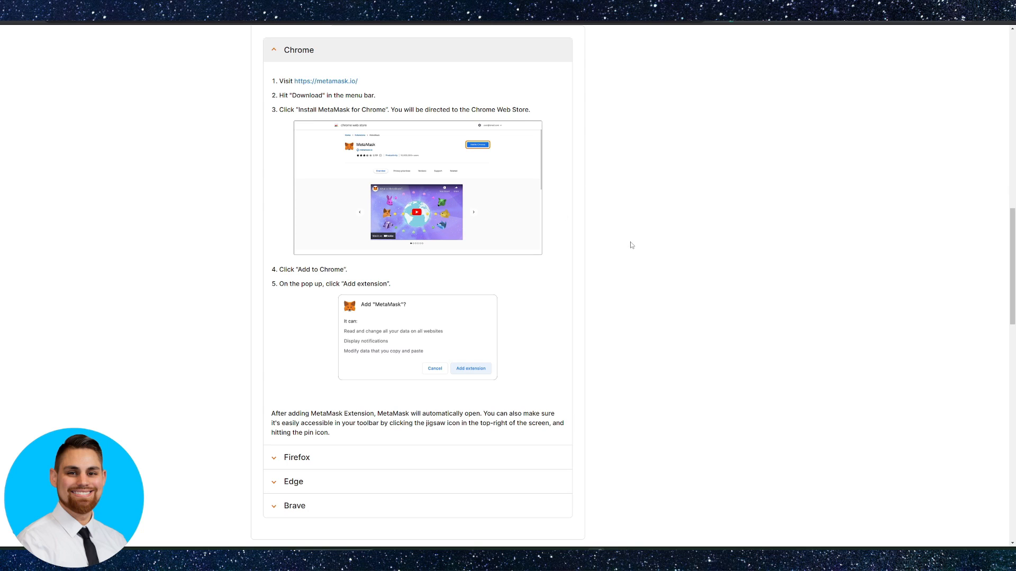
mouse_move(587, 270)
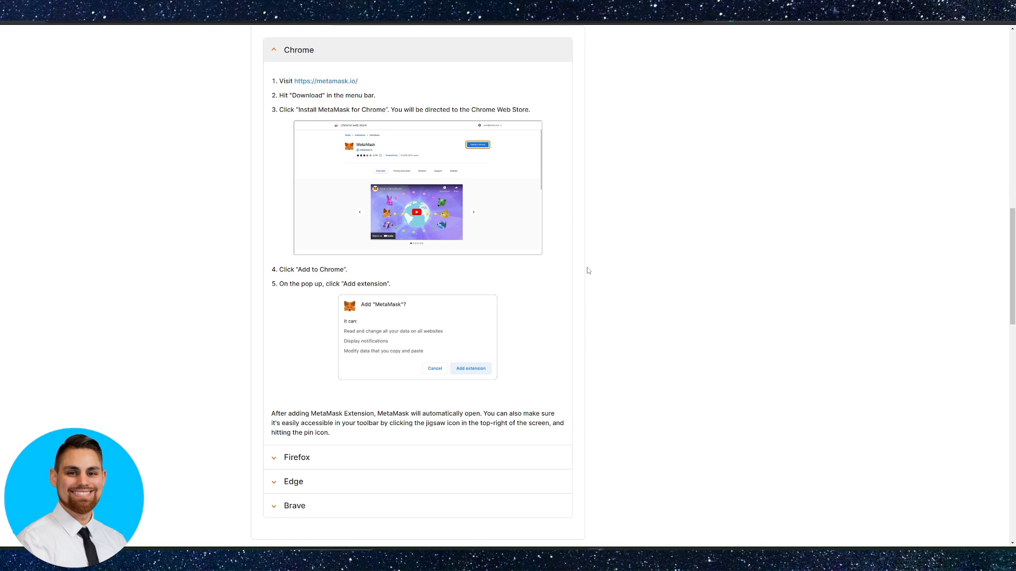
mouse_move(583, 275)
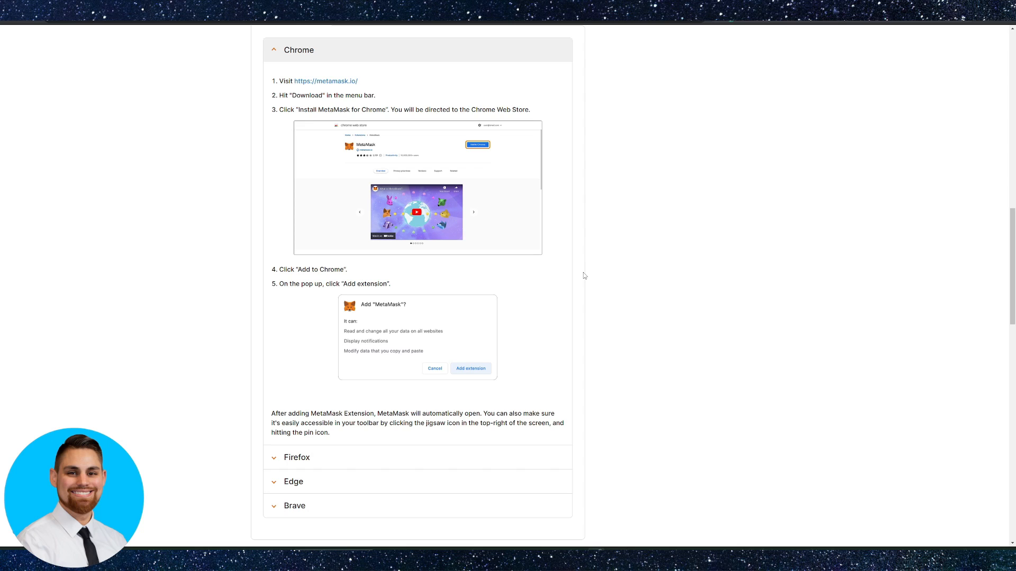
mouse_move(606, 264)
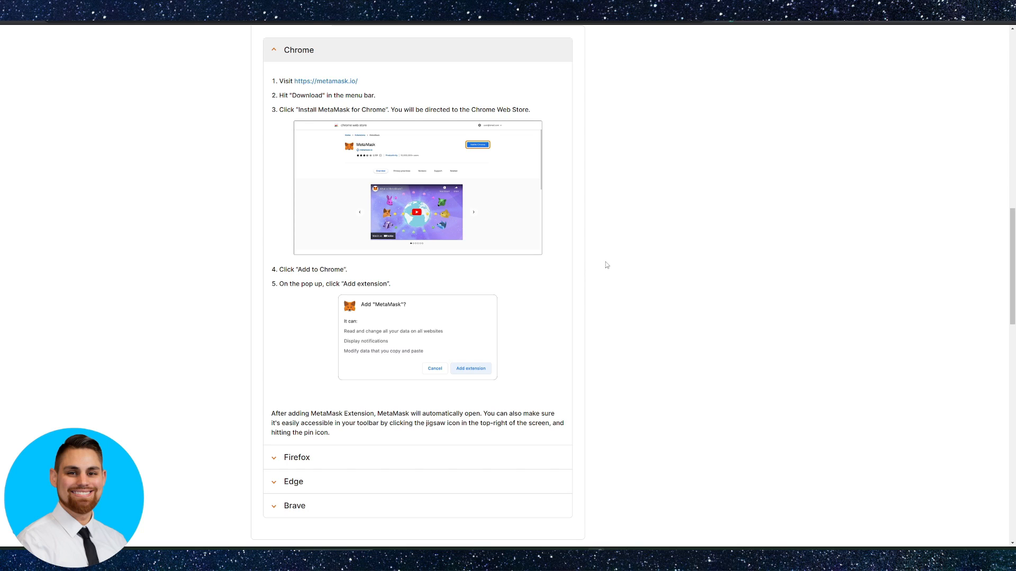
mouse_move(629, 265)
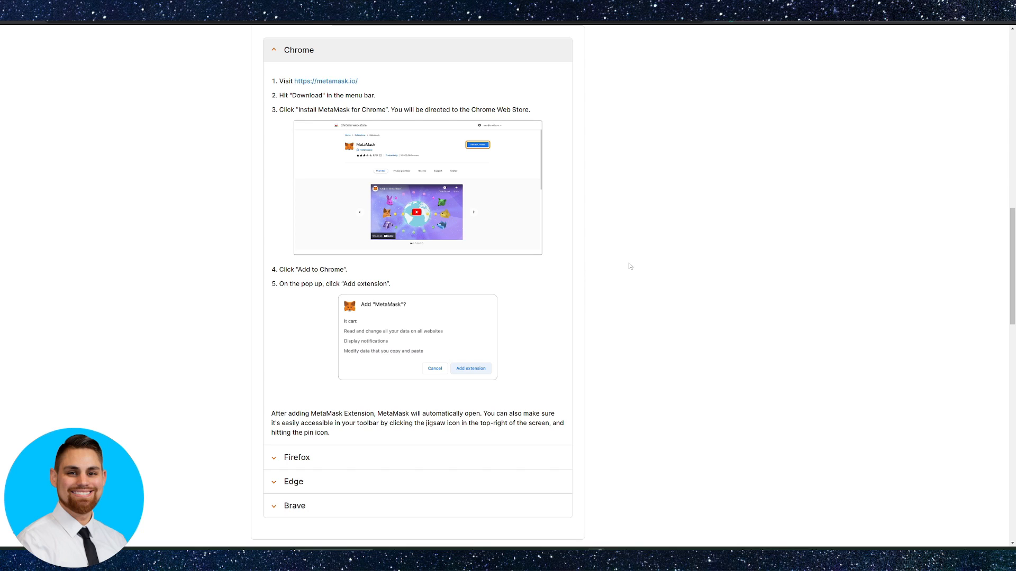
mouse_move(609, 122)
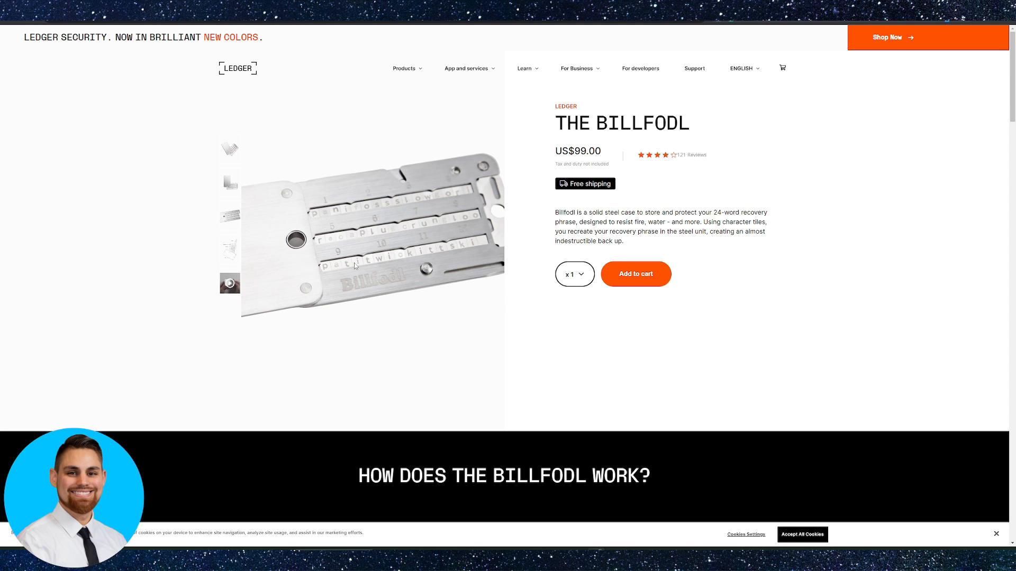
mouse_move(452, 214)
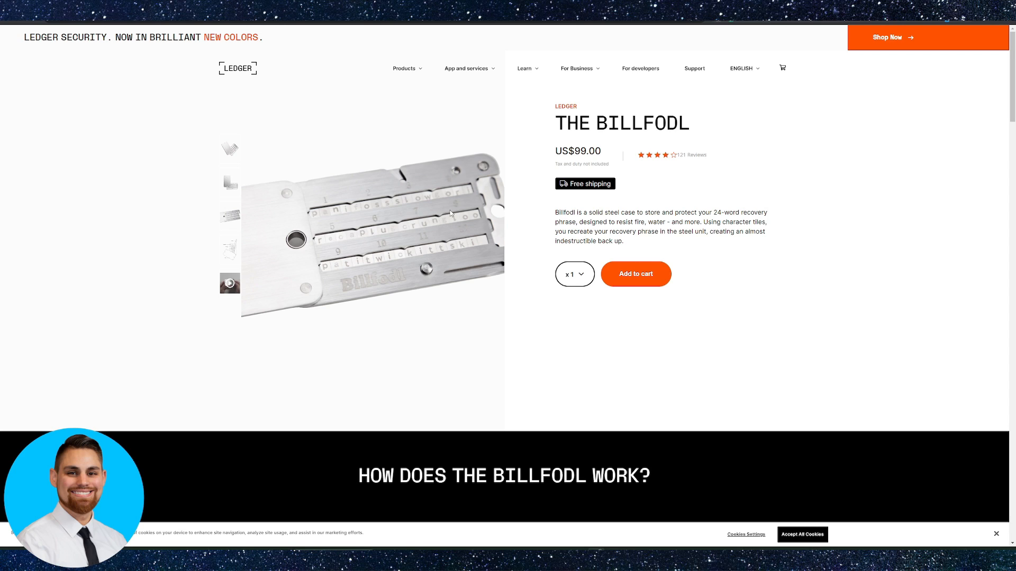
mouse_move(587, 273)
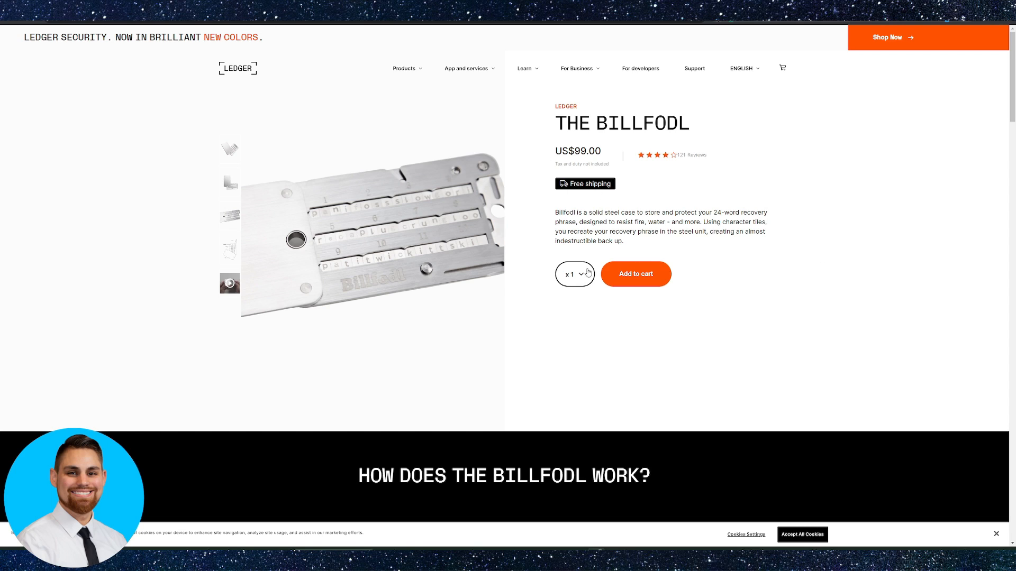
mouse_move(702, 174)
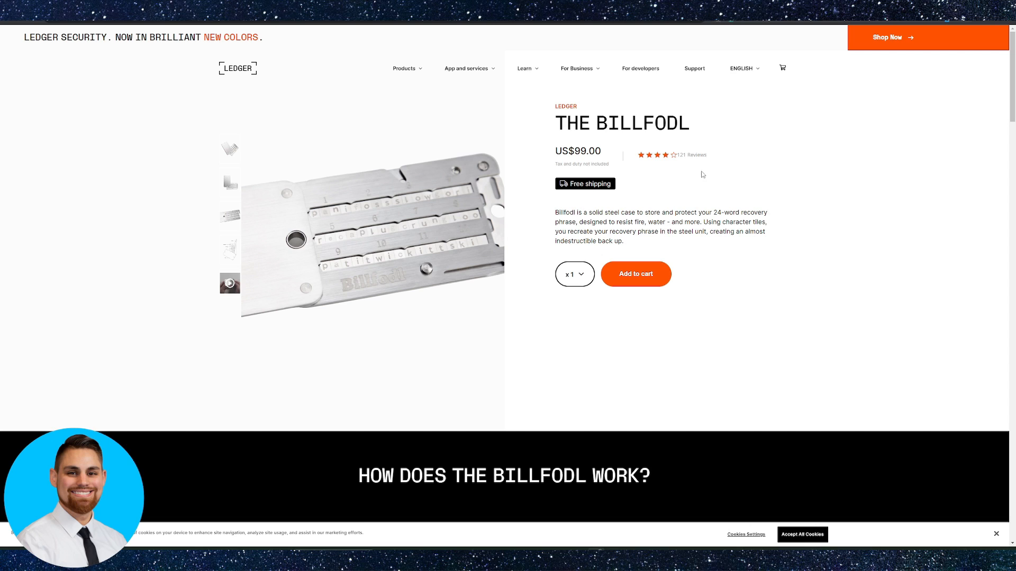
mouse_move(402, 153)
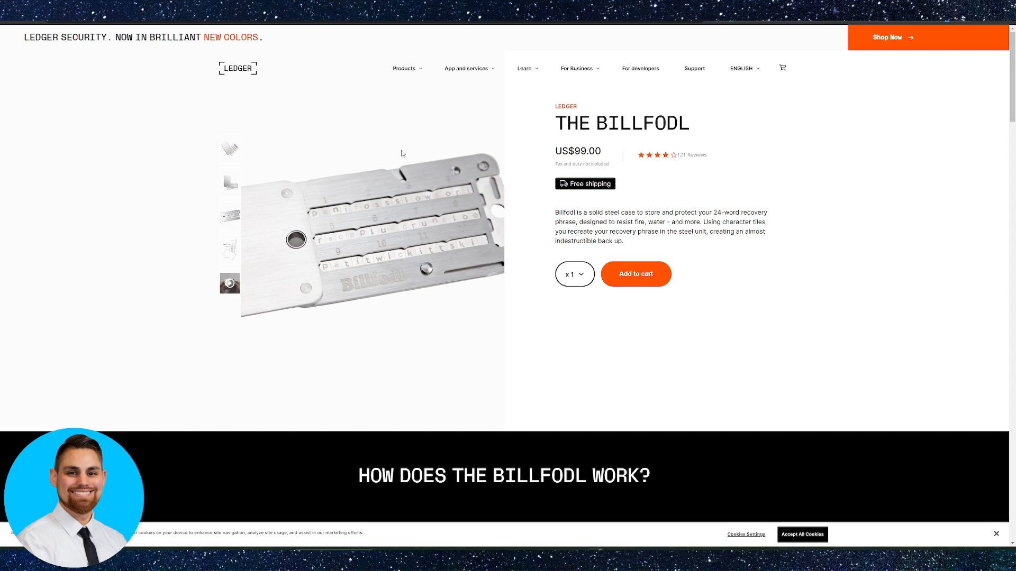
Bring up the Billfodl product page at US$99.00 and read its description
left_click(405, 68)
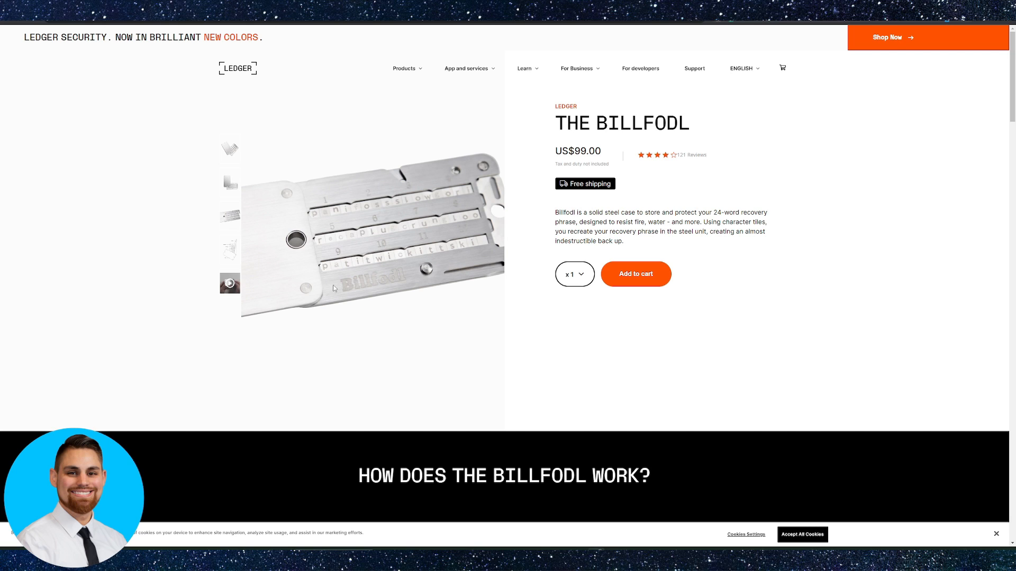
mouse_move(639, 209)
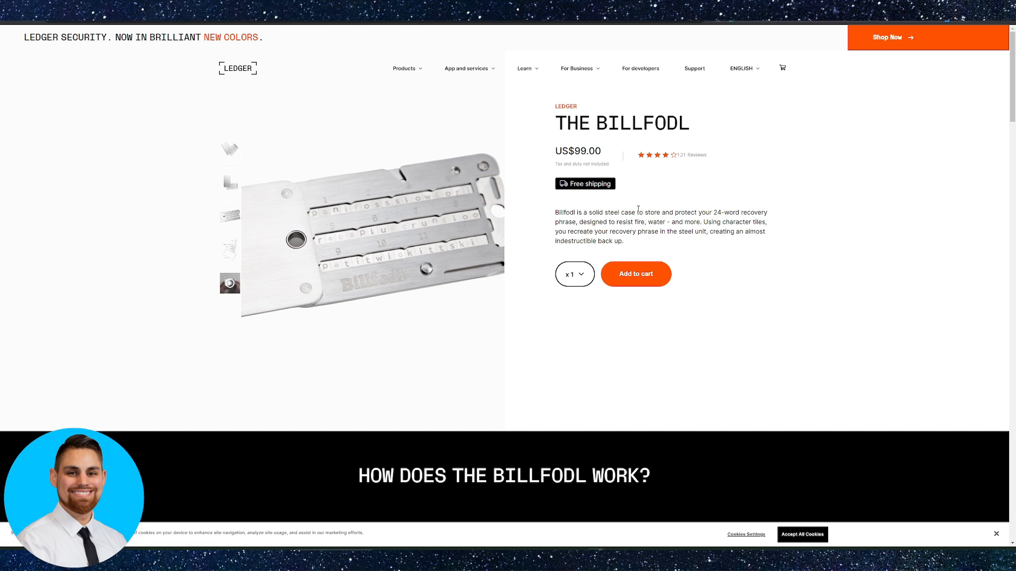
mouse_move(558, 221)
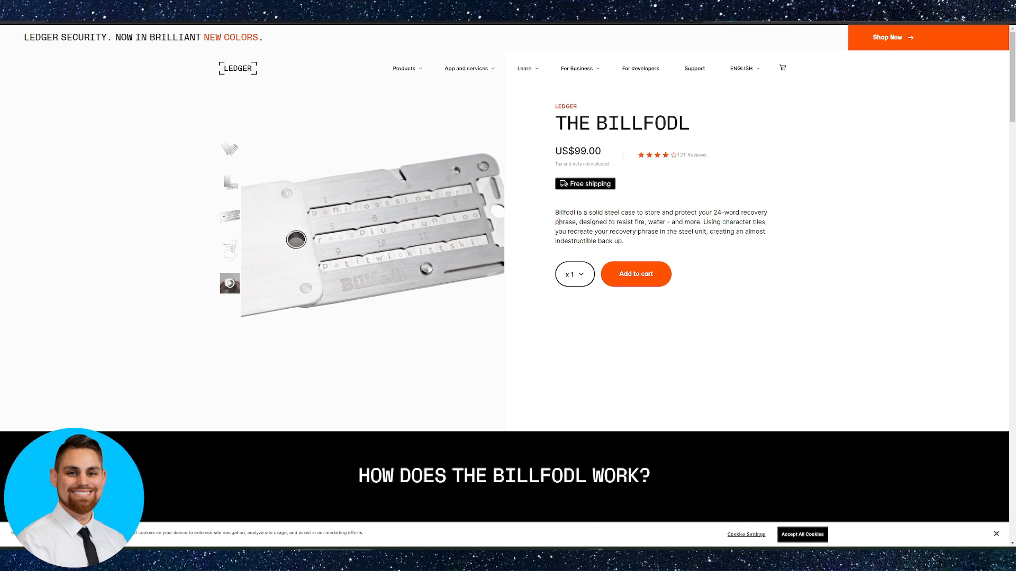
scroll("down", 3)
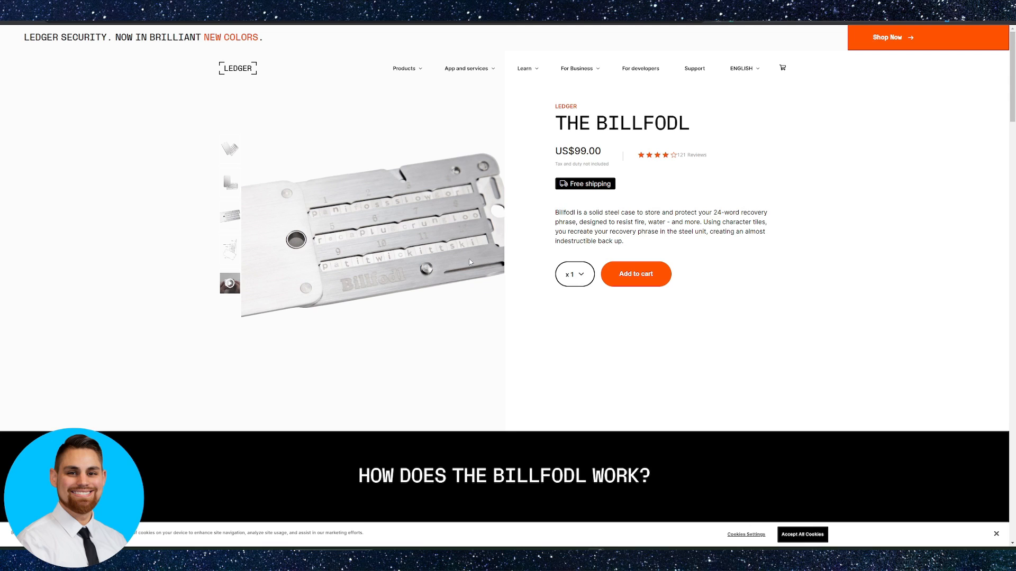
mouse_move(427, 229)
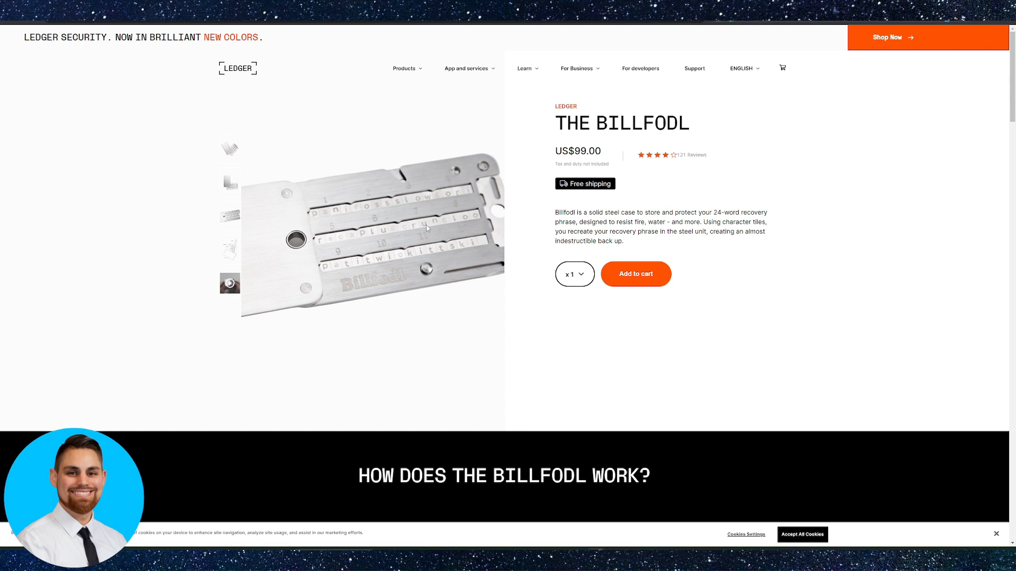
mouse_move(385, 134)
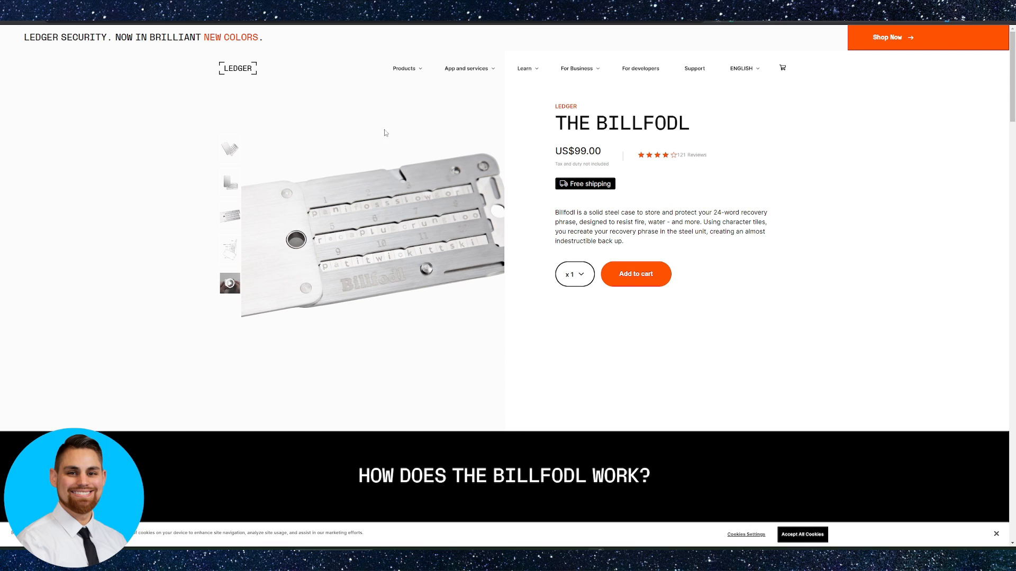
mouse_move(401, 288)
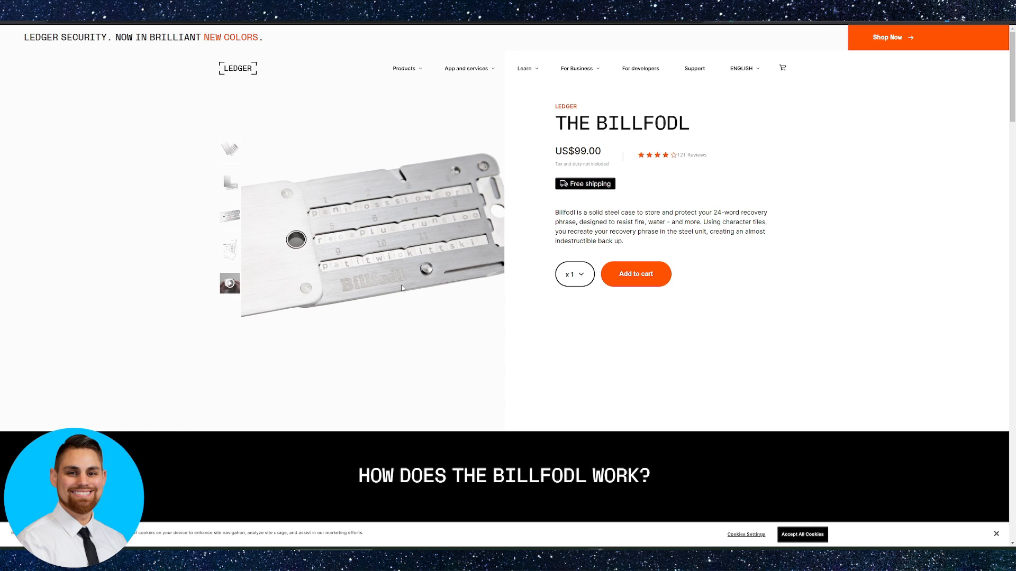
mouse_move(401, 289)
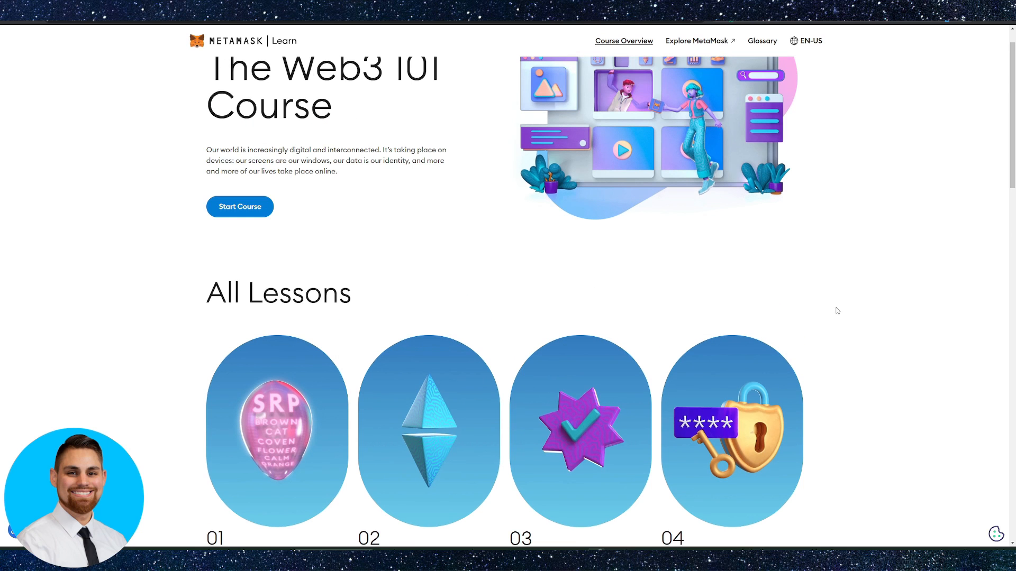
scroll("down", 3)
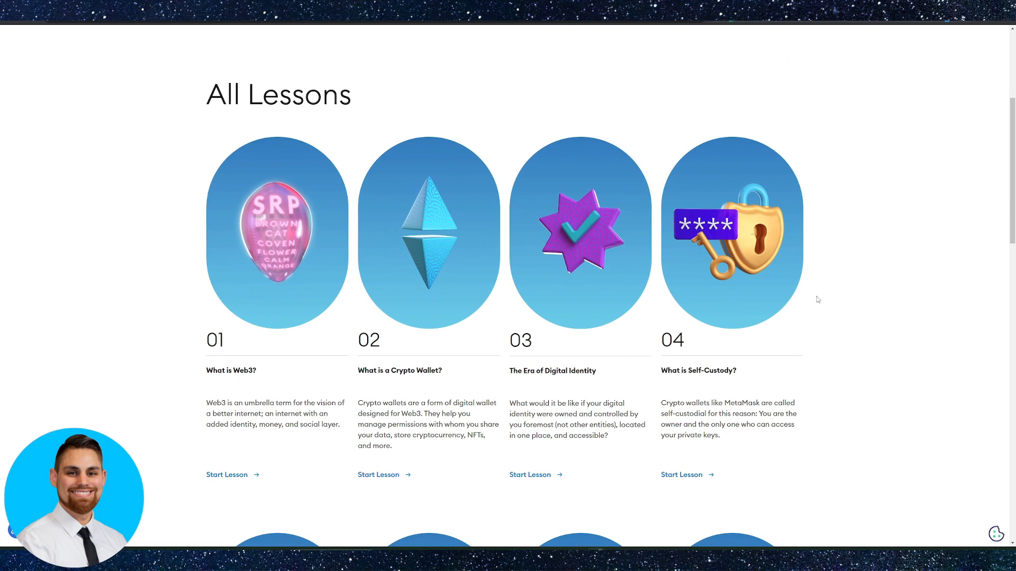
scroll("down", 3)
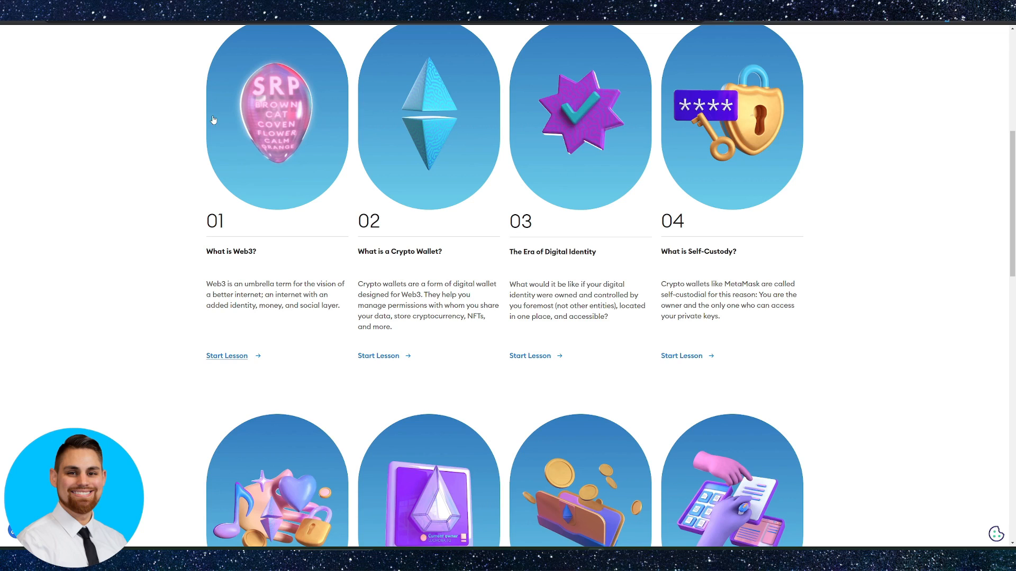
mouse_move(445, 231)
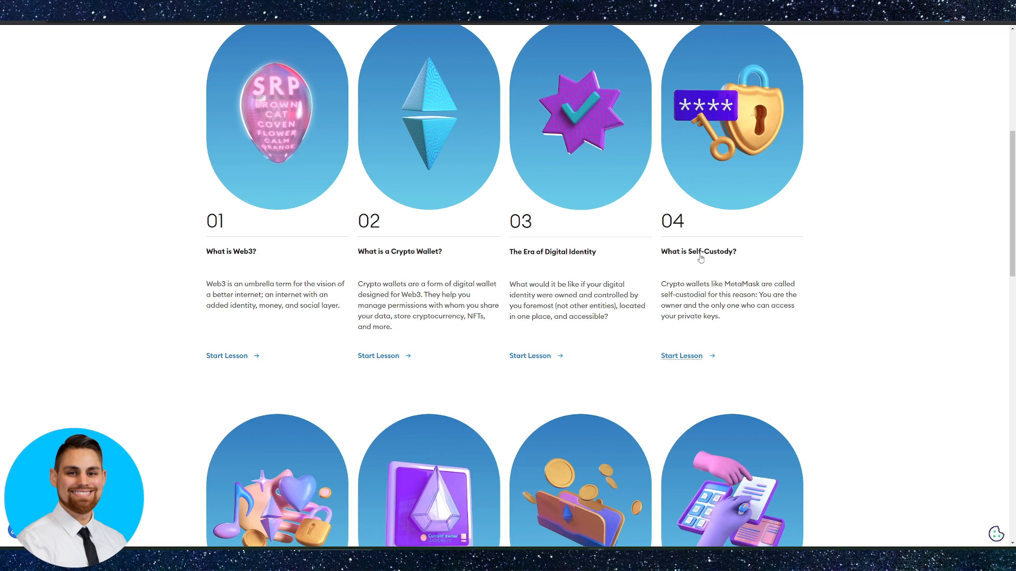
scroll("down", 3)
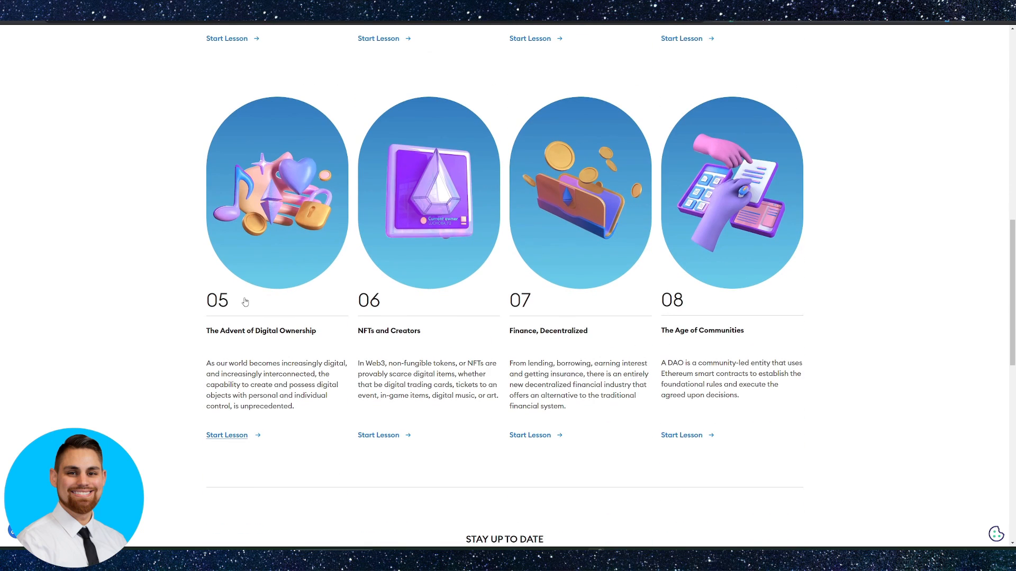
mouse_move(338, 353)
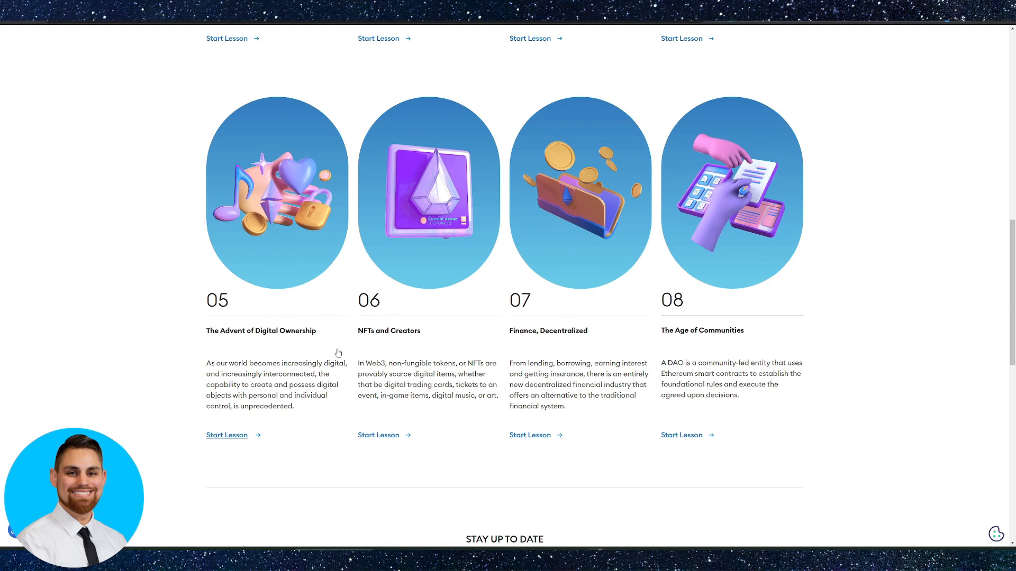
scroll("up", 3)
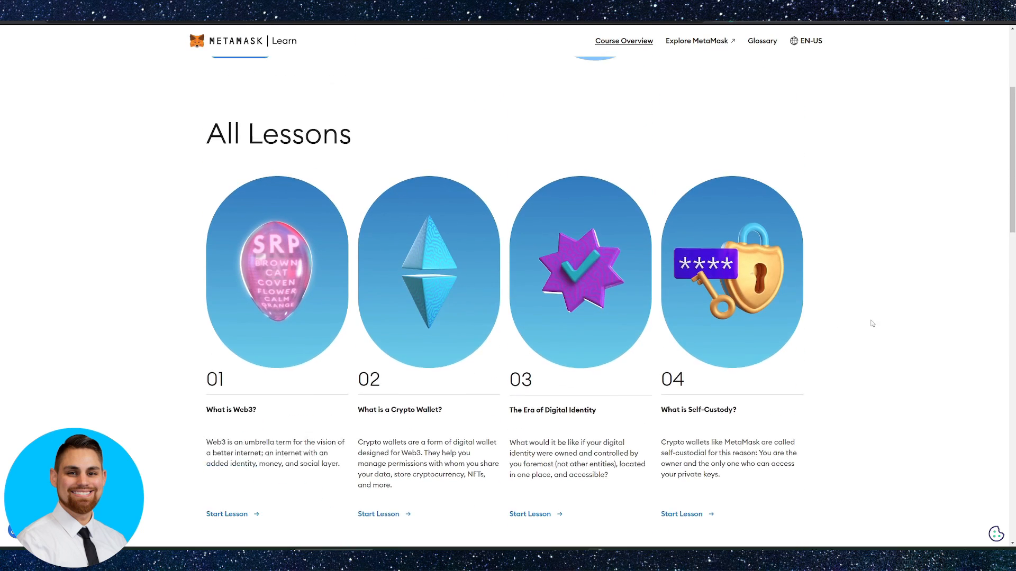
scroll("down", 3)
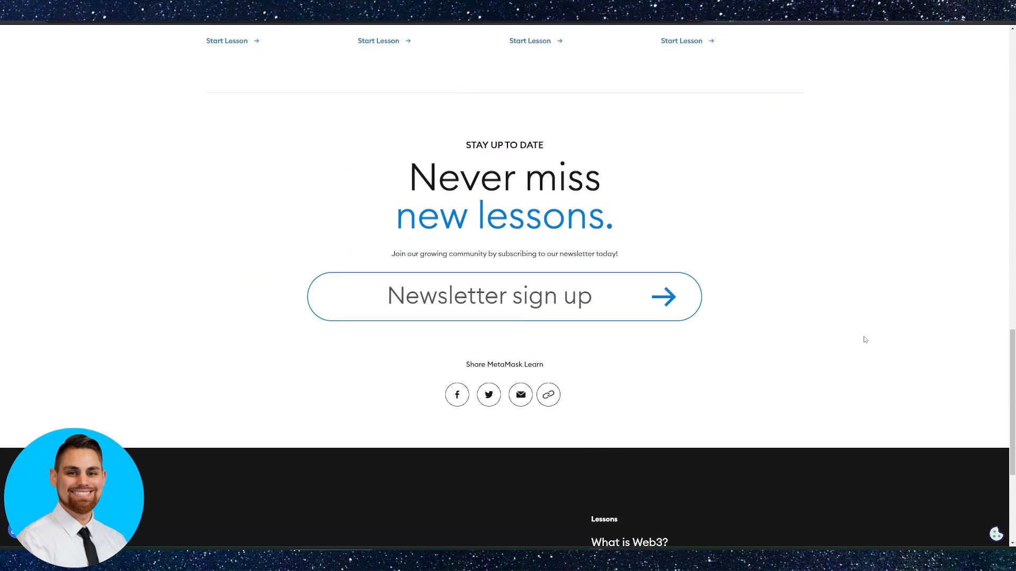
scroll("up", 3)
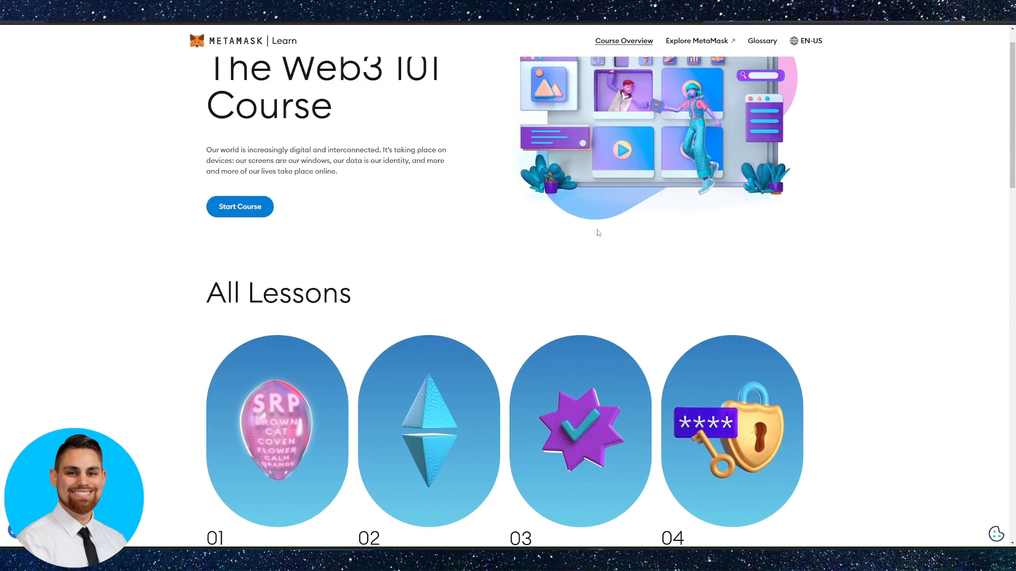
scroll("up", 3)
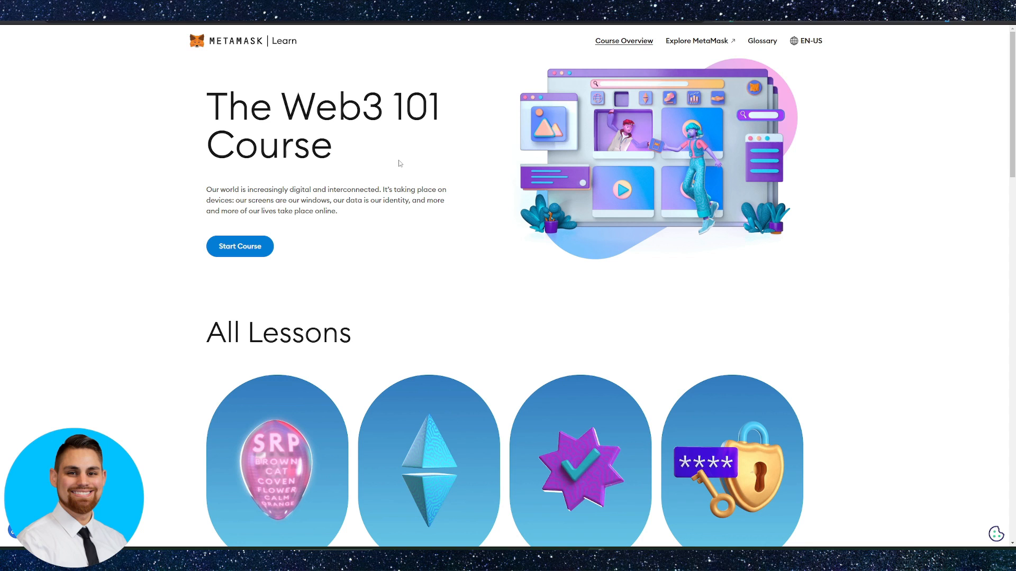
mouse_move(447, 361)
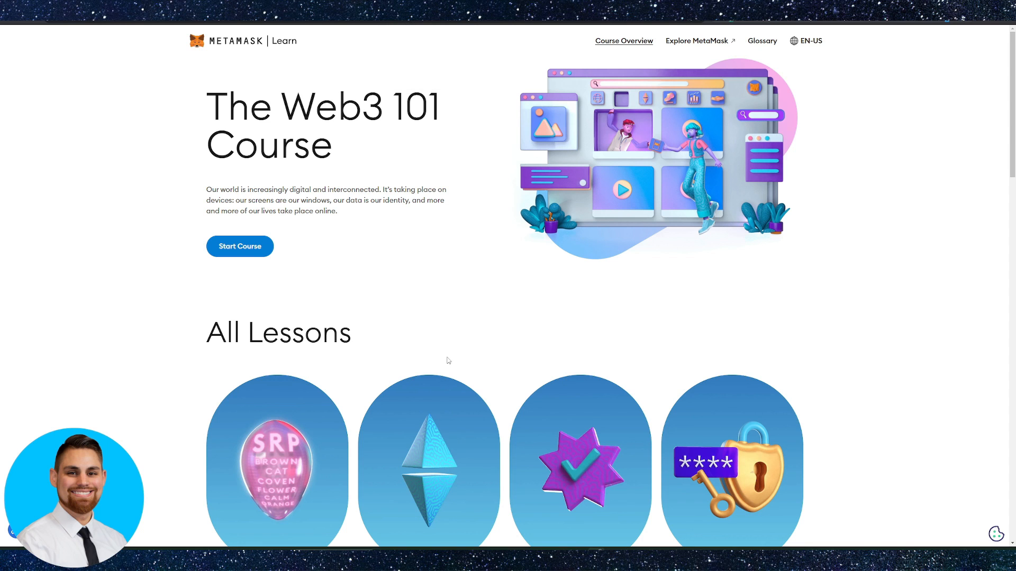
scroll("down", 3)
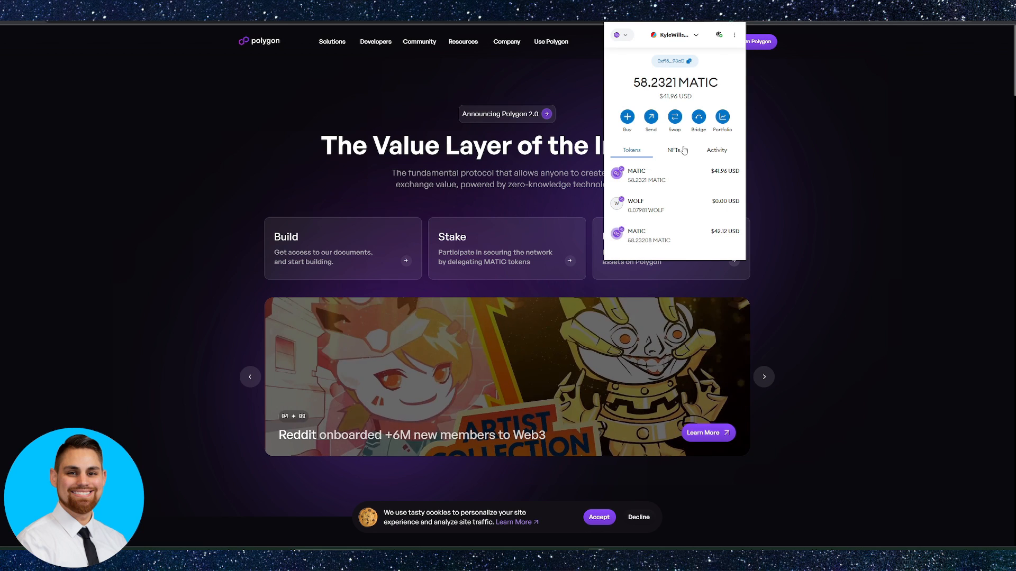
Switch MetaMask to Ethereum Mainnet, showing 0.0124 ETH instead of the 58.2321 MATIC balance
left_click(621, 35)
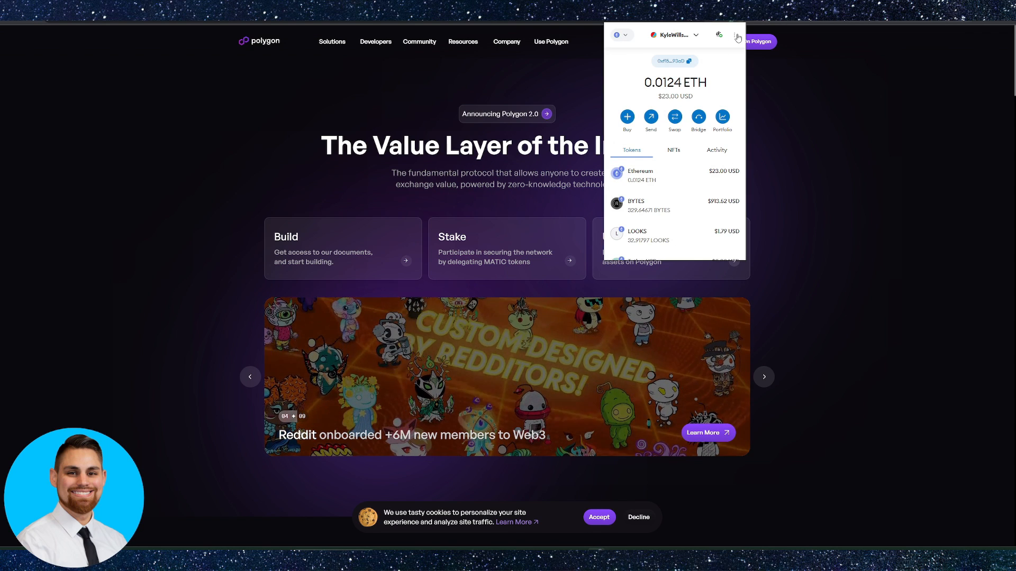
left_click(737, 35)
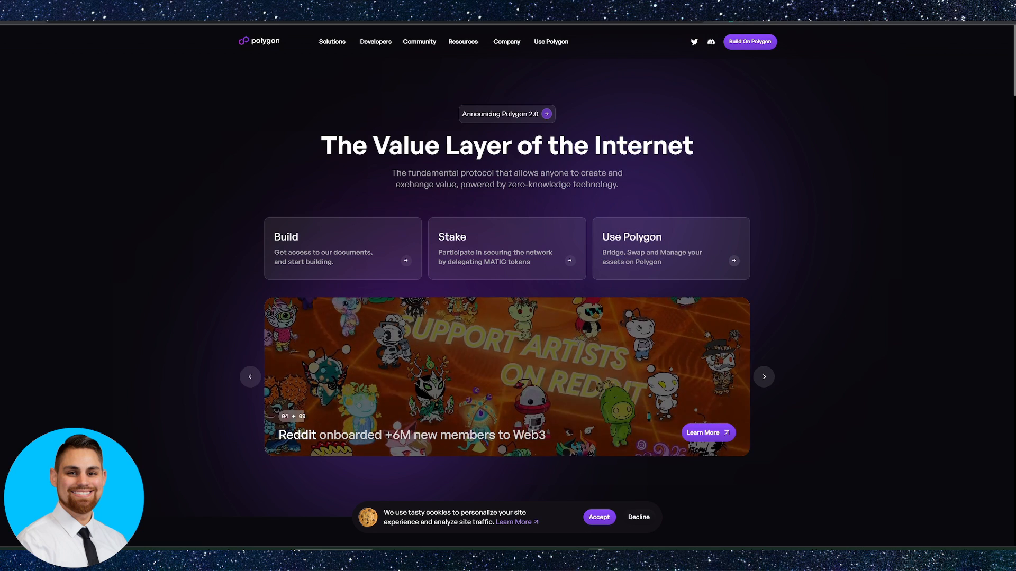
left_click(763, 377)
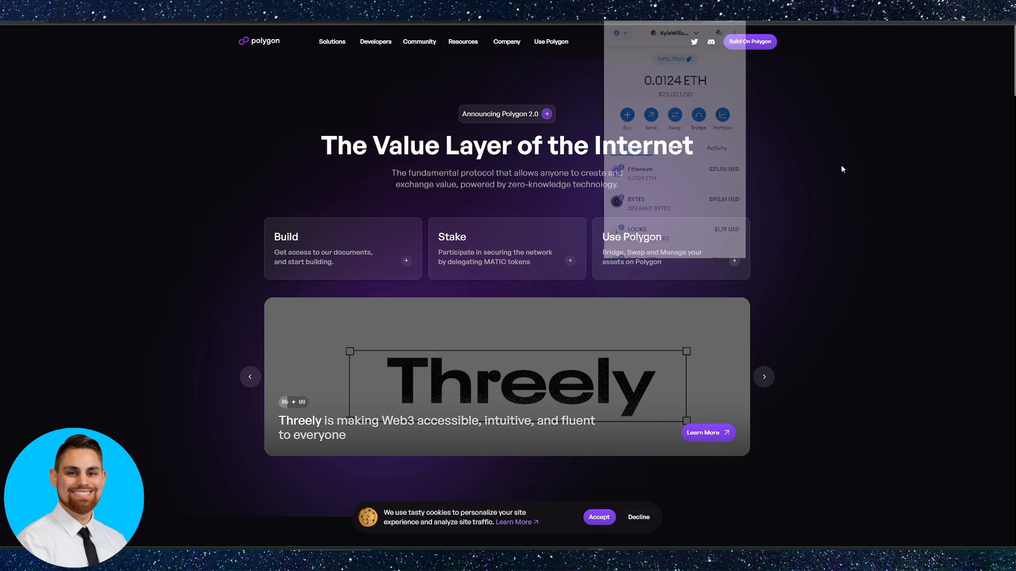
left_click(551, 42)
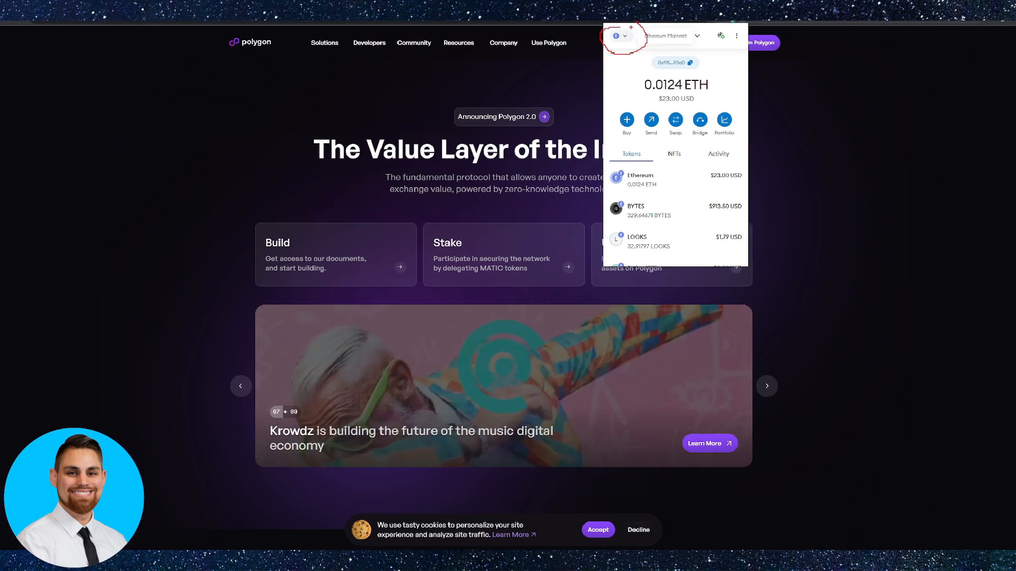
Reach MetaMask's Add a network page listing Aurora, Celo, Fantom Opera and Polygon Mainnet
left_click(671, 36)
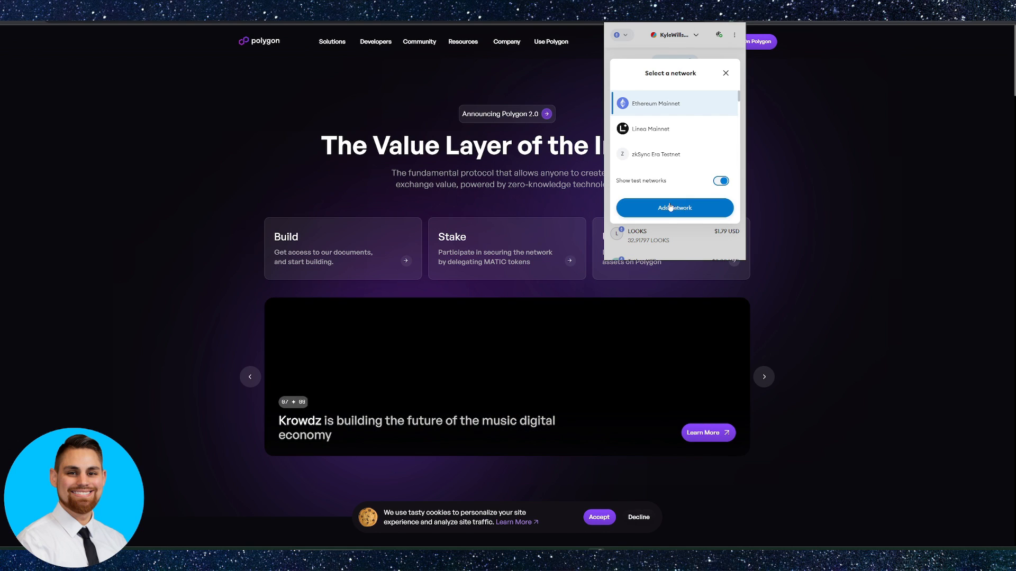
left_click(764, 377)
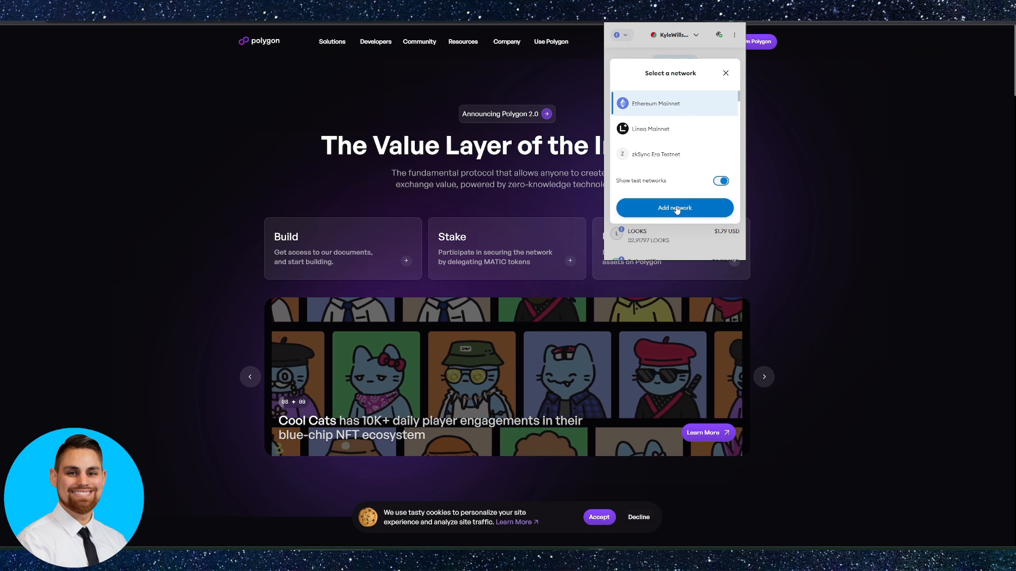
left_click(674, 209)
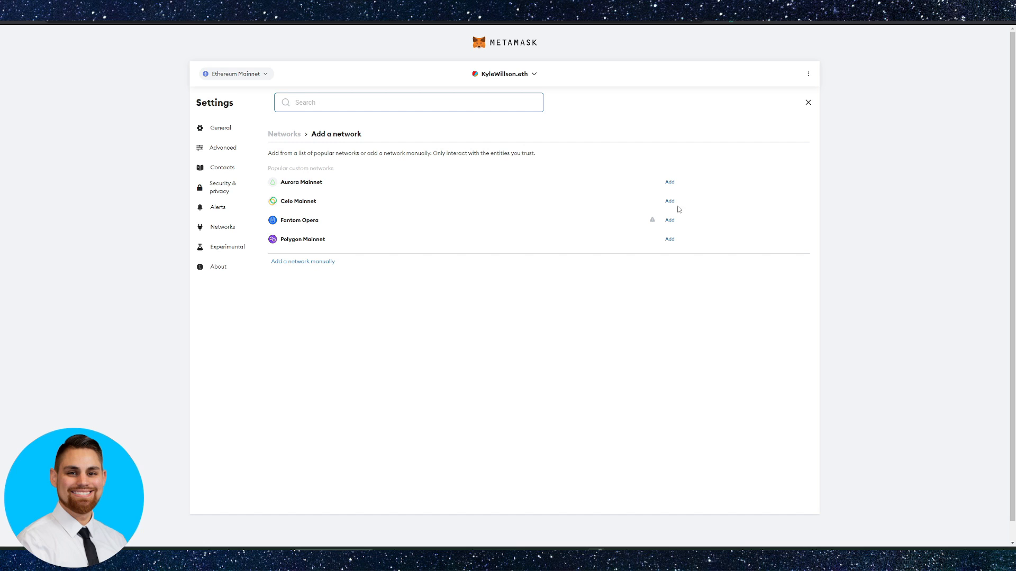
mouse_move(669, 239)
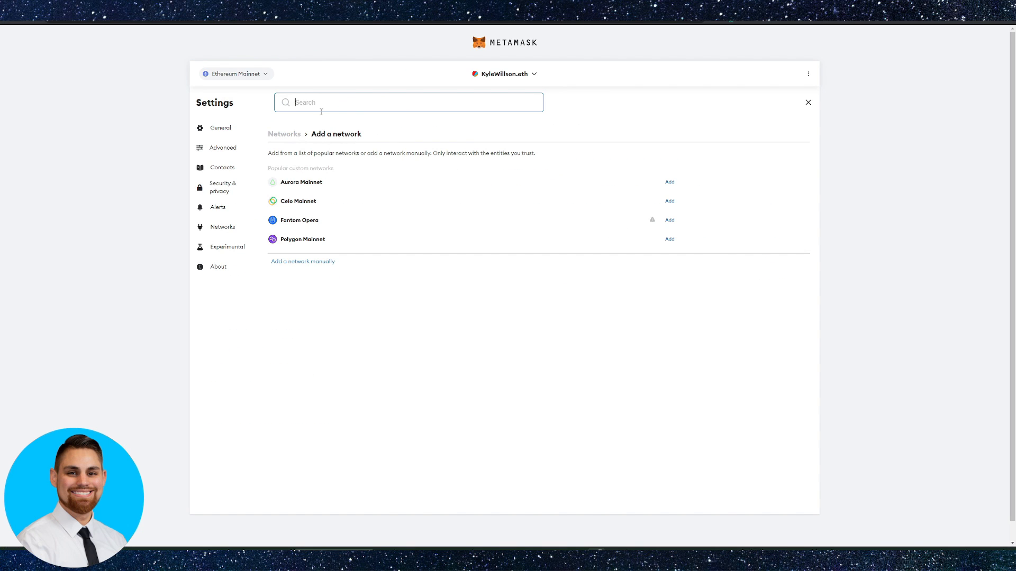
mouse_move(666, 243)
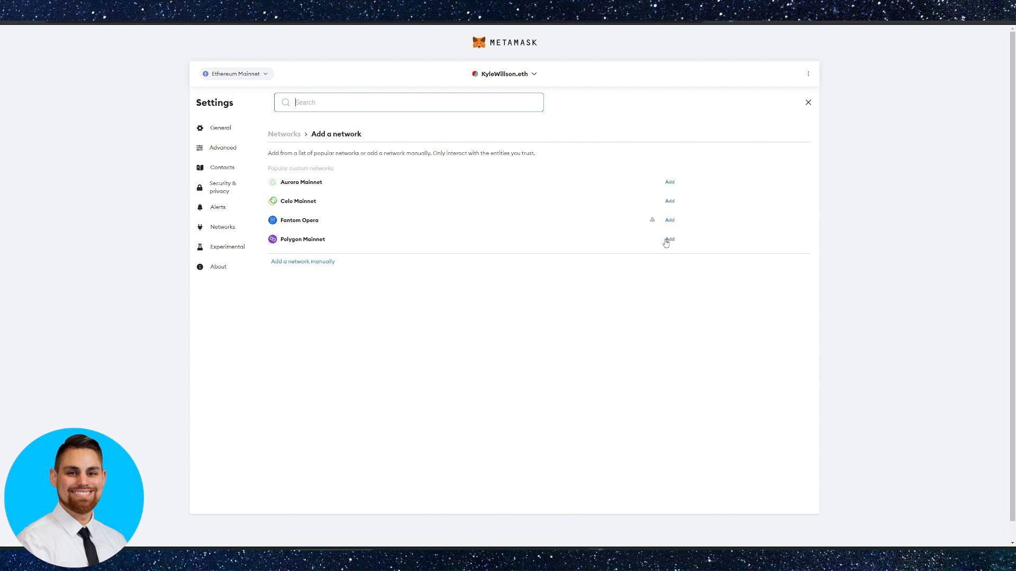
Approve adding Polygon Mainnet (chain ID 137, MATIC) after reviewing its full details
left_click(669, 239)
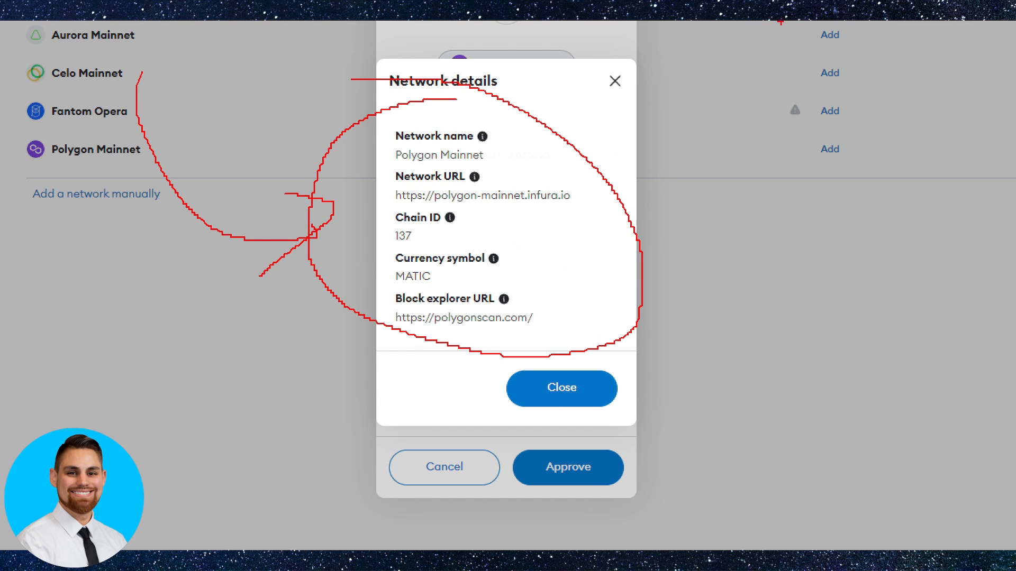
mouse_move(772, 351)
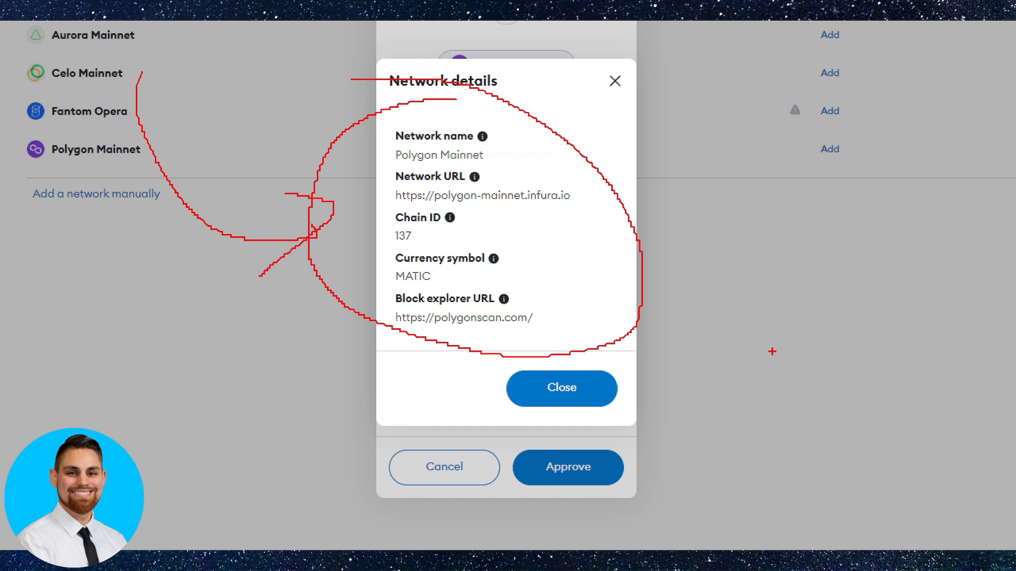
left_click(560, 389)
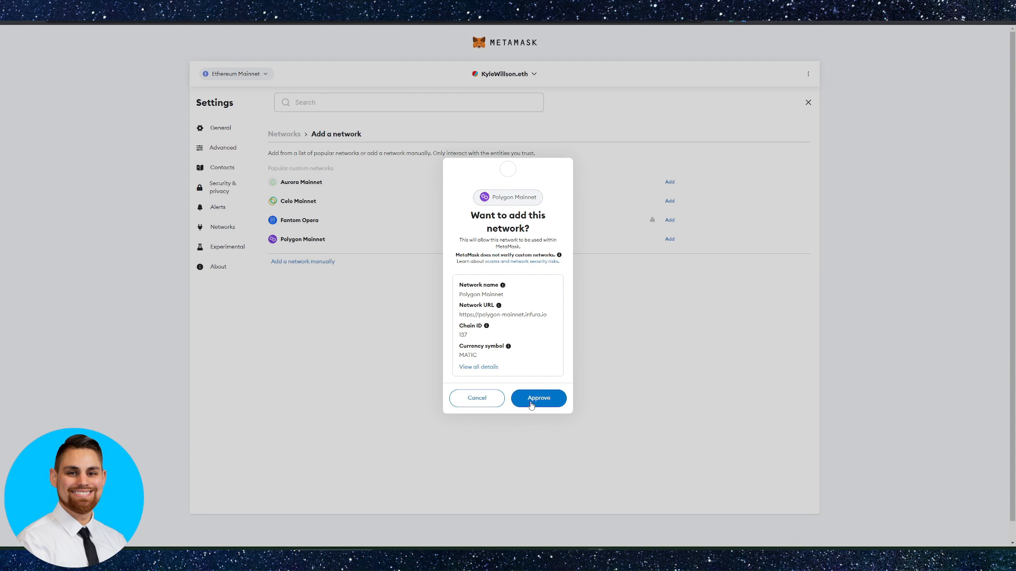
left_click(537, 398)
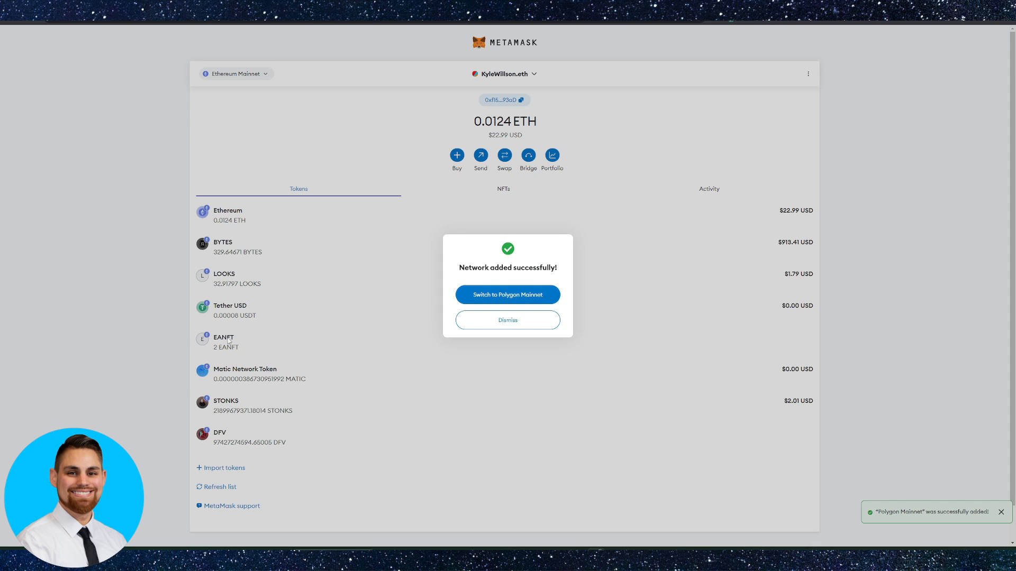
mouse_move(732, 26)
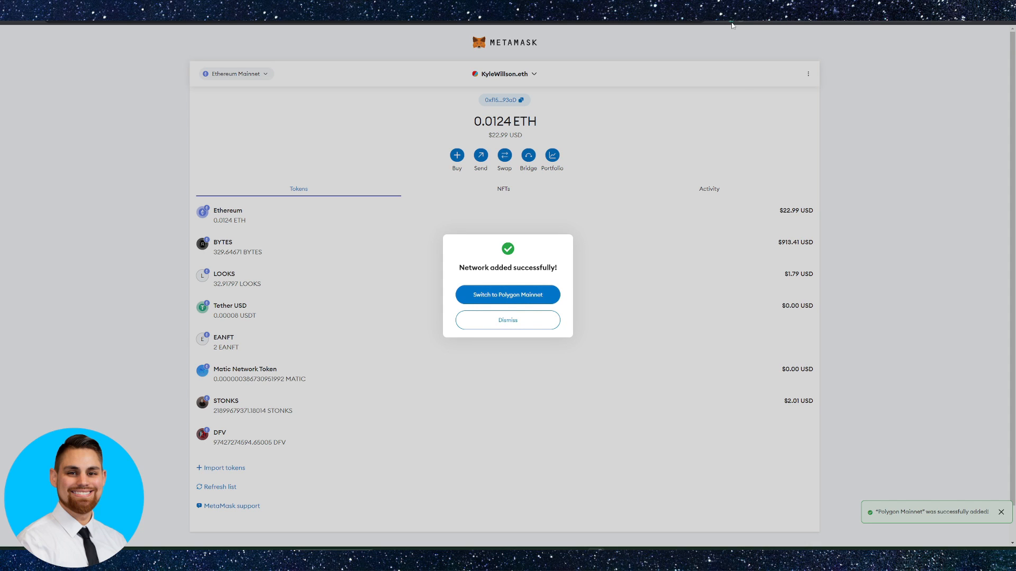
Expand MetaMask into a full browser tab listing token balances including 0.0124 ETH
left_click(507, 320)
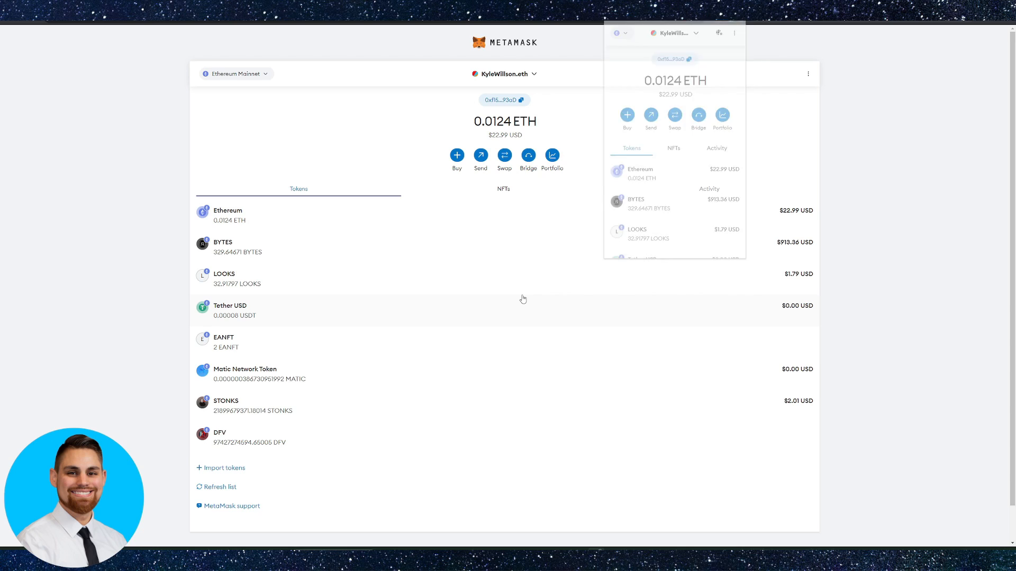
left_click(235, 73)
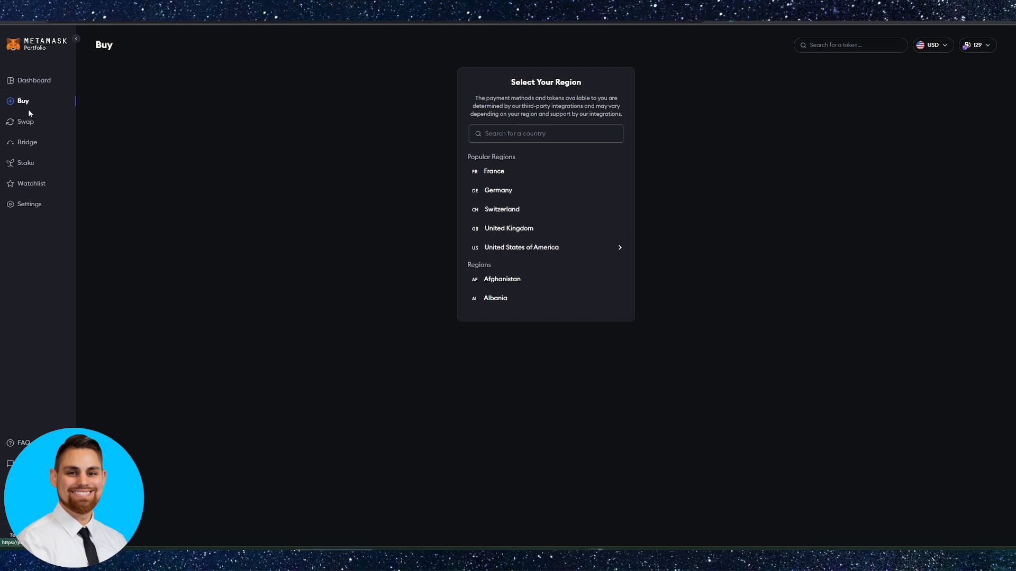
mouse_move(48, 121)
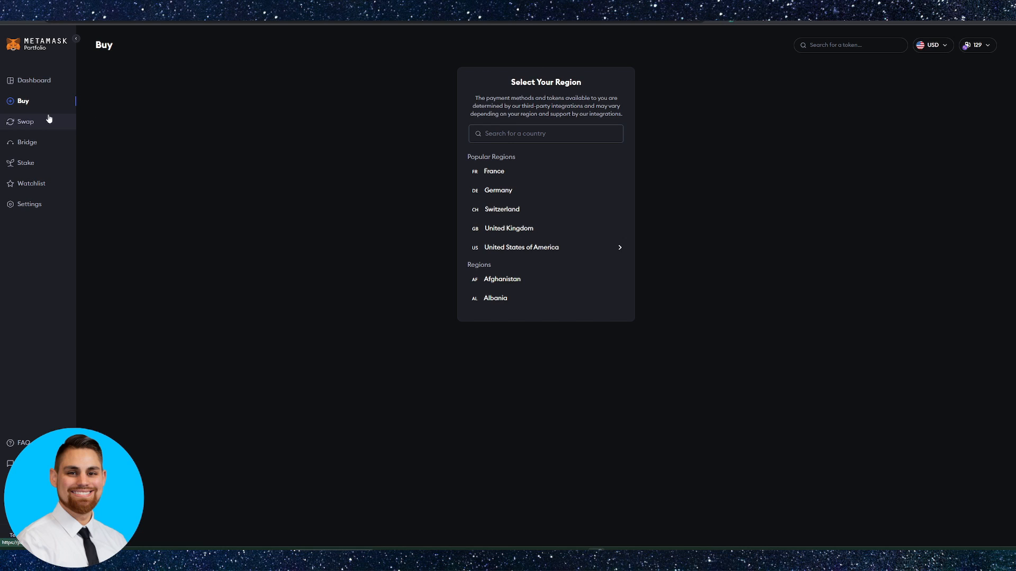
mouse_move(564, 190)
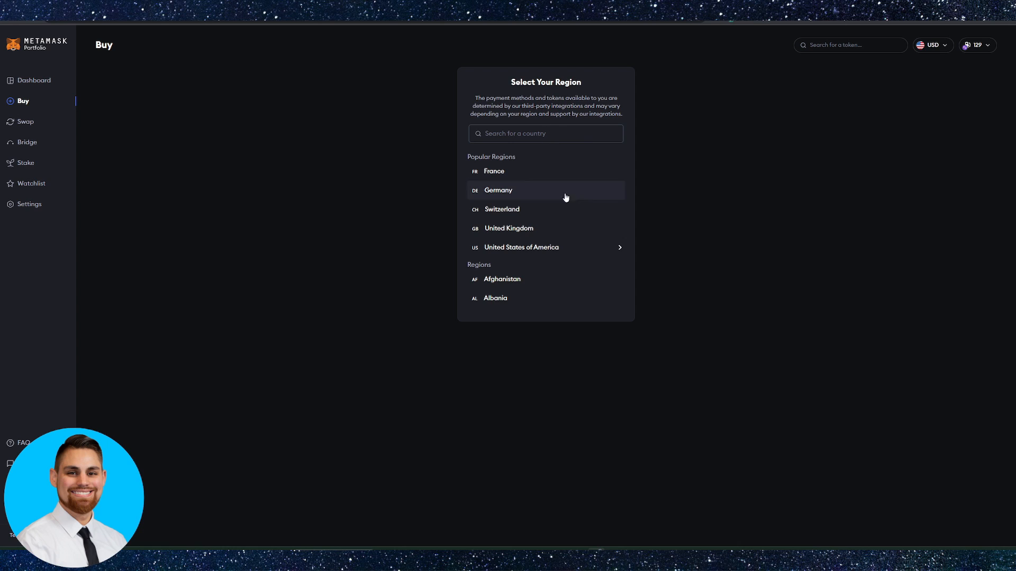
mouse_move(511, 212)
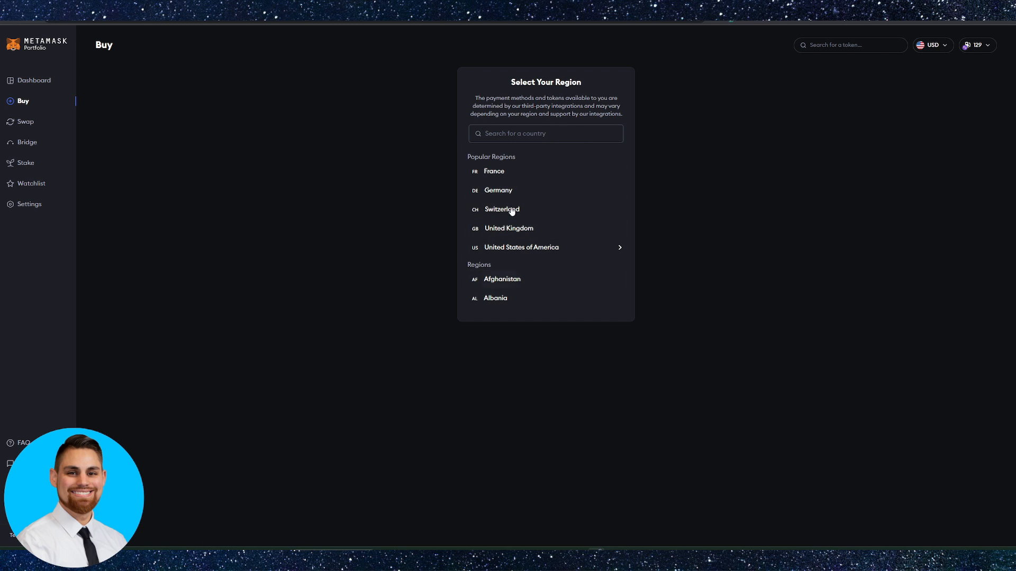
mouse_move(263, 73)
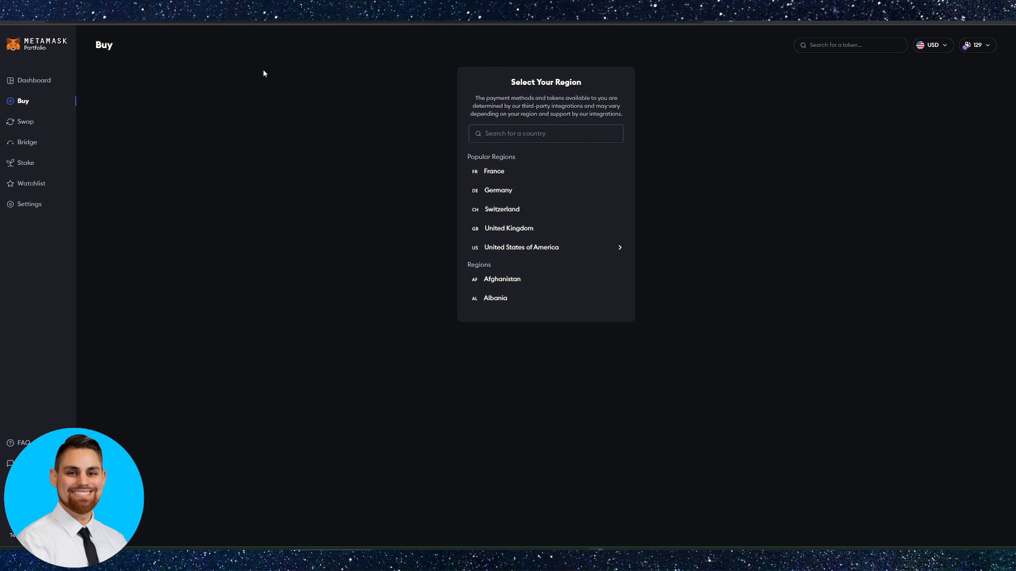
mouse_move(400, 235)
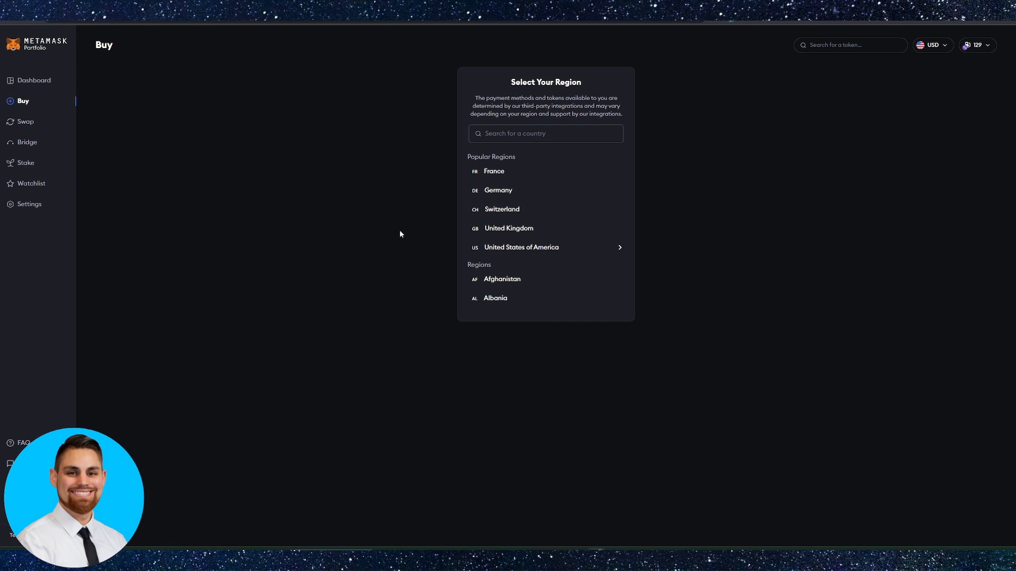
mouse_move(304, 121)
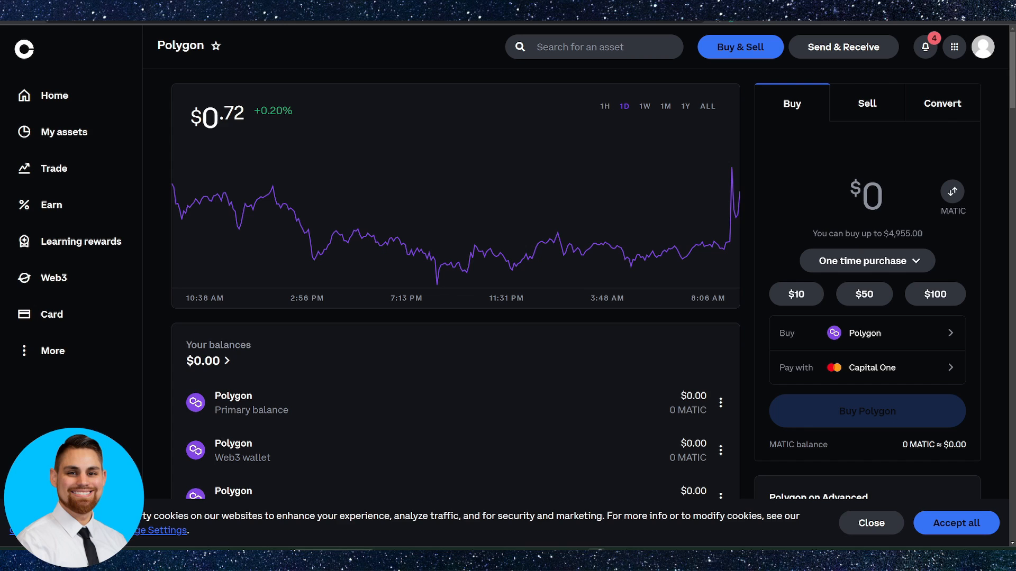
mouse_move(343, 126)
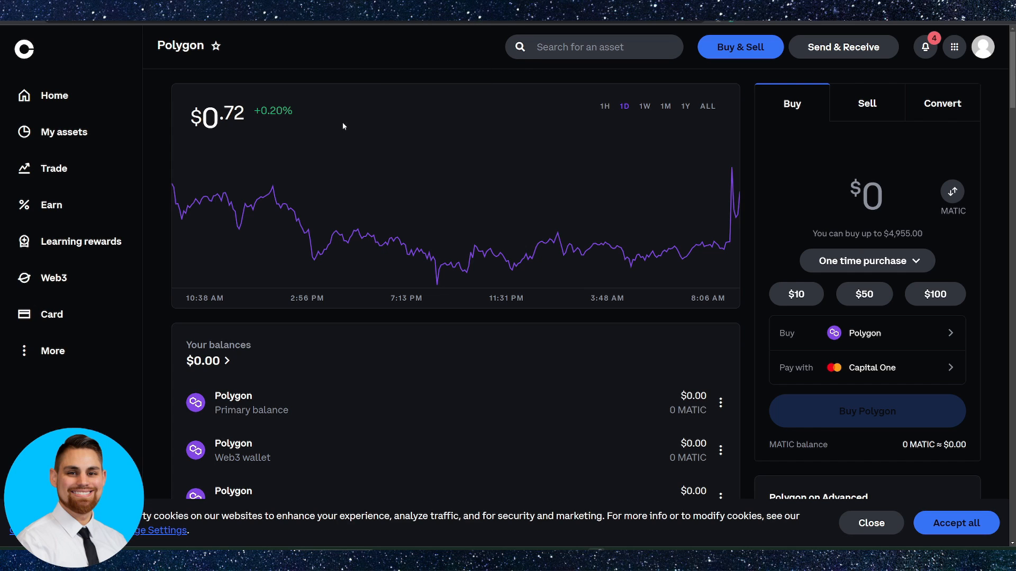
mouse_move(300, 59)
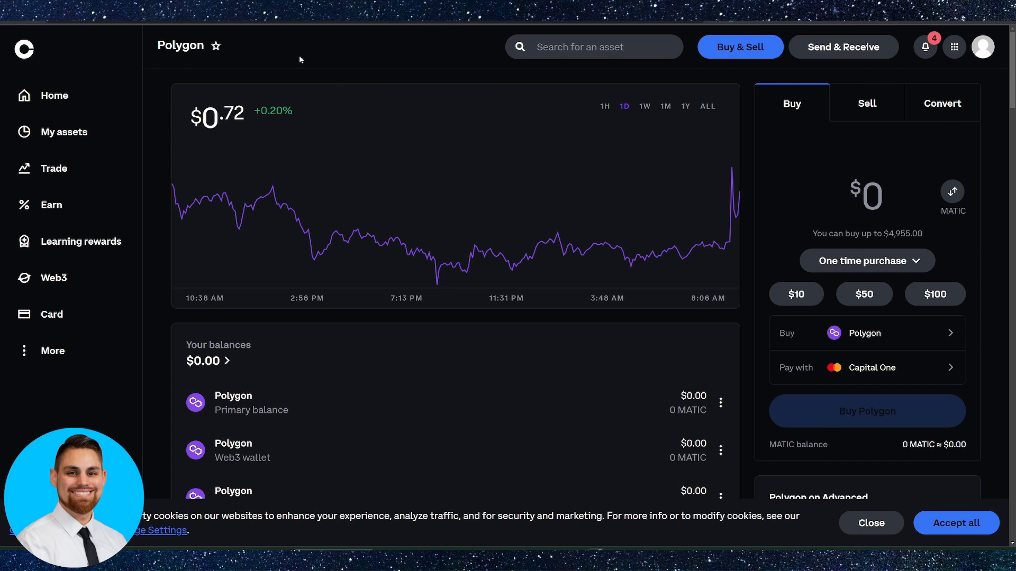
mouse_move(312, 56)
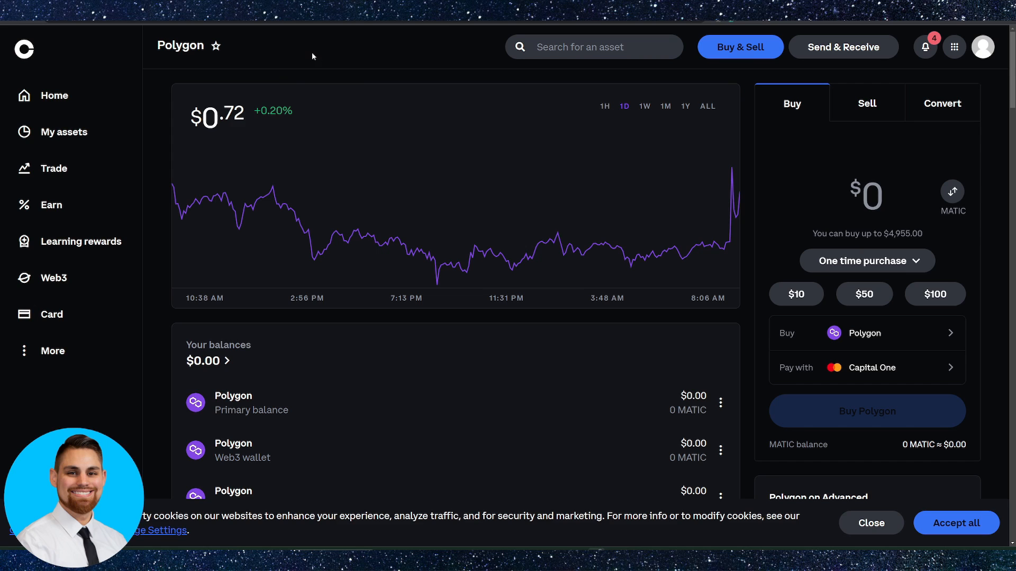
mouse_move(485, 377)
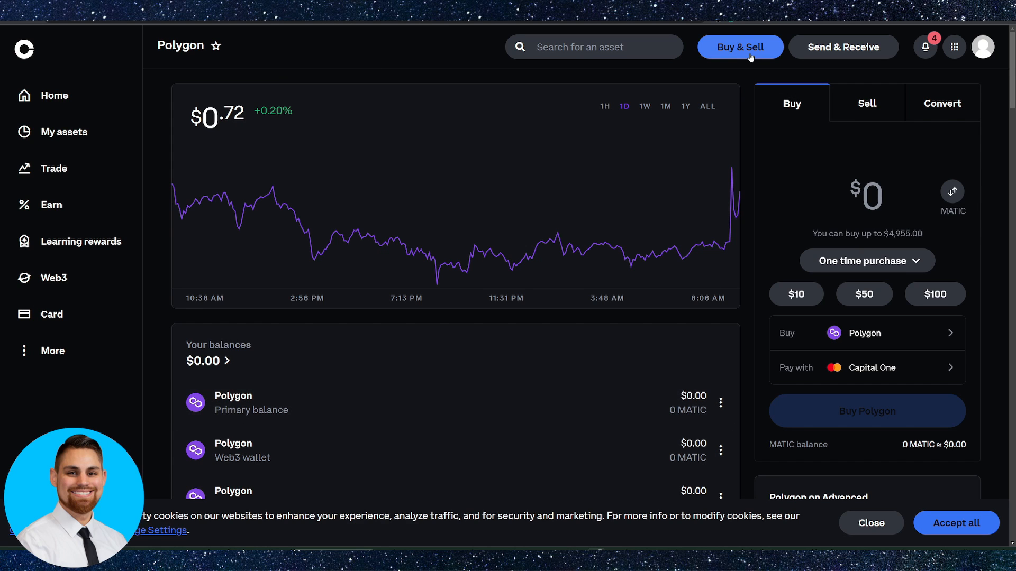
mouse_move(762, 137)
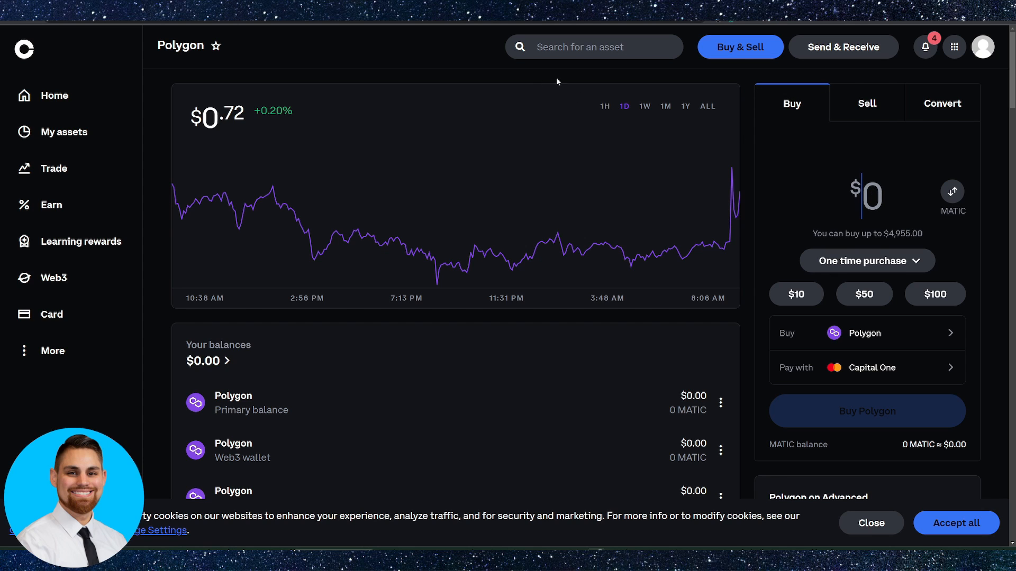
mouse_move(849, 221)
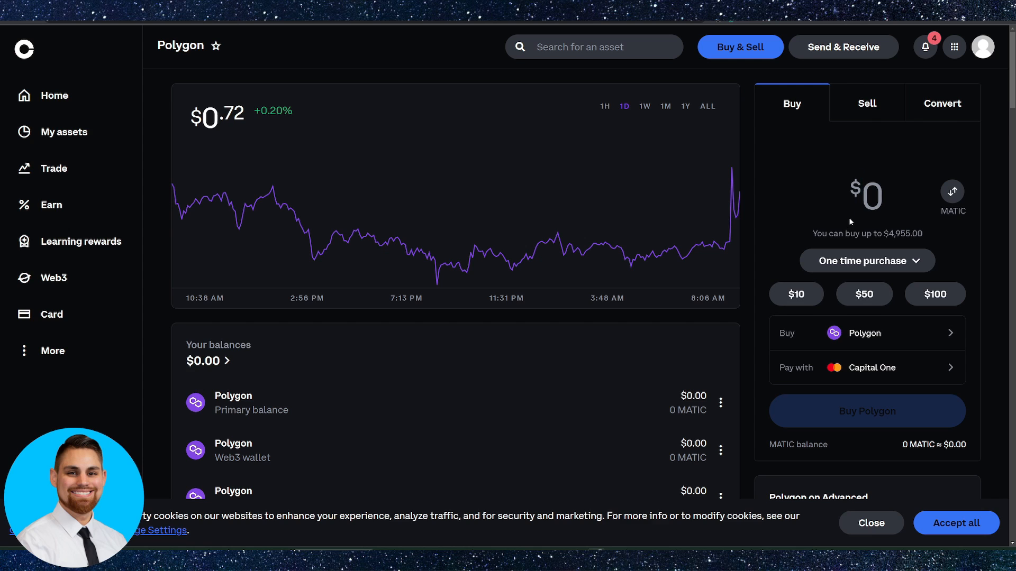
mouse_move(818, 68)
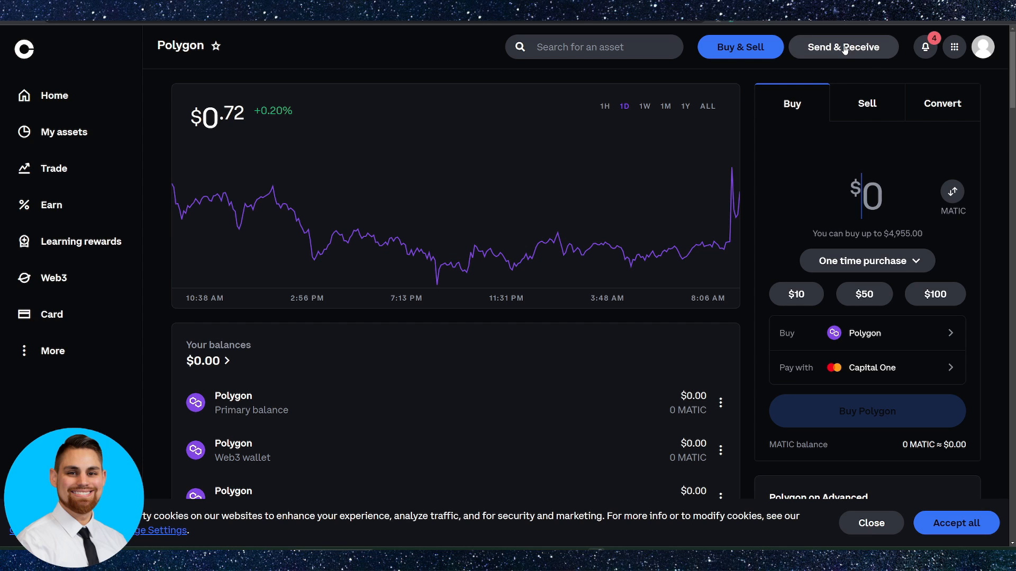
Start sending crypto out of Coinbase from the Polygon asset page
left_click(843, 47)
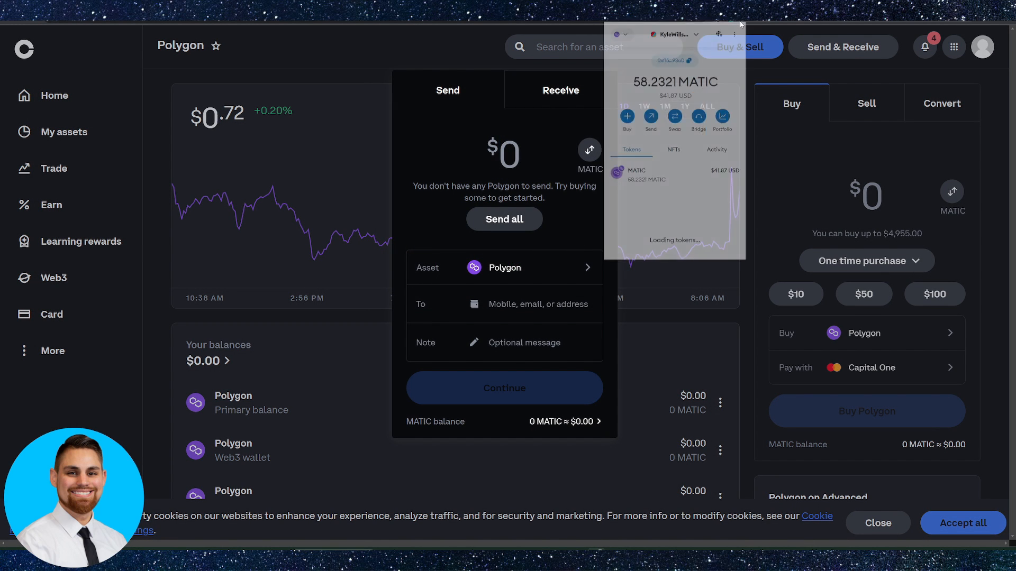
Keep Coinbase's Polygon Send panel open with a 0 MATIC balance
left_click(689, 61)
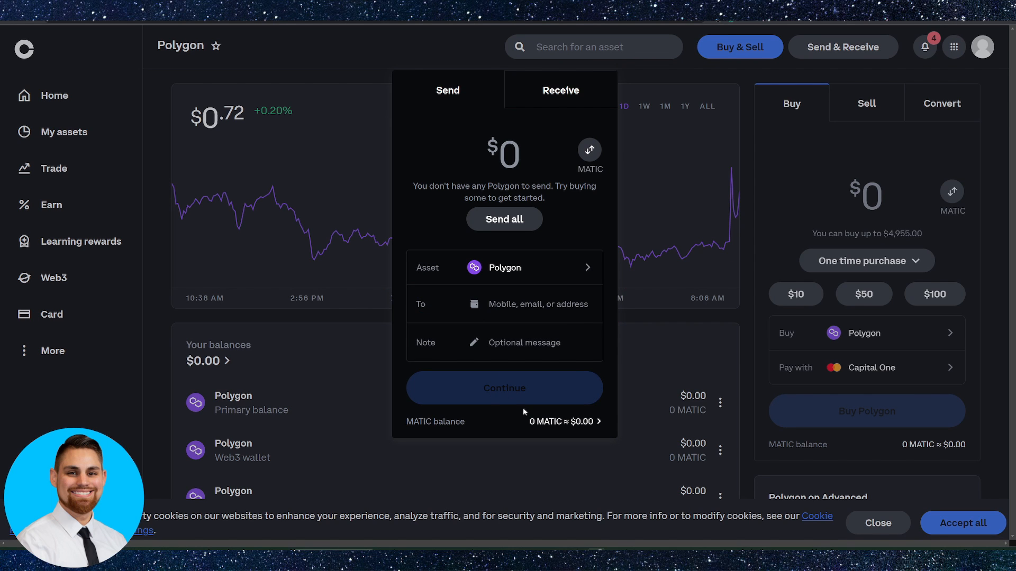
mouse_move(524, 271)
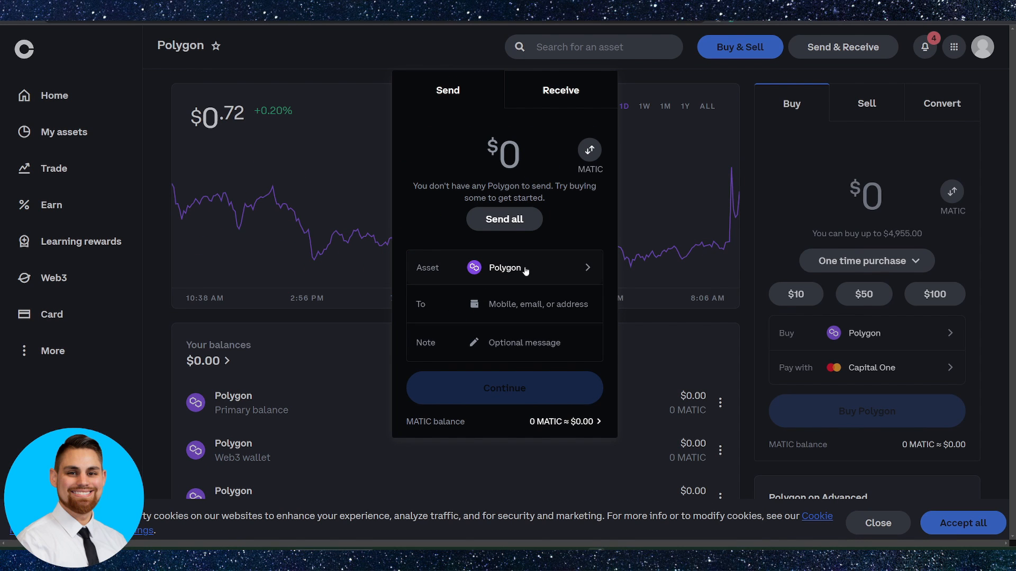
left_click(504, 268)
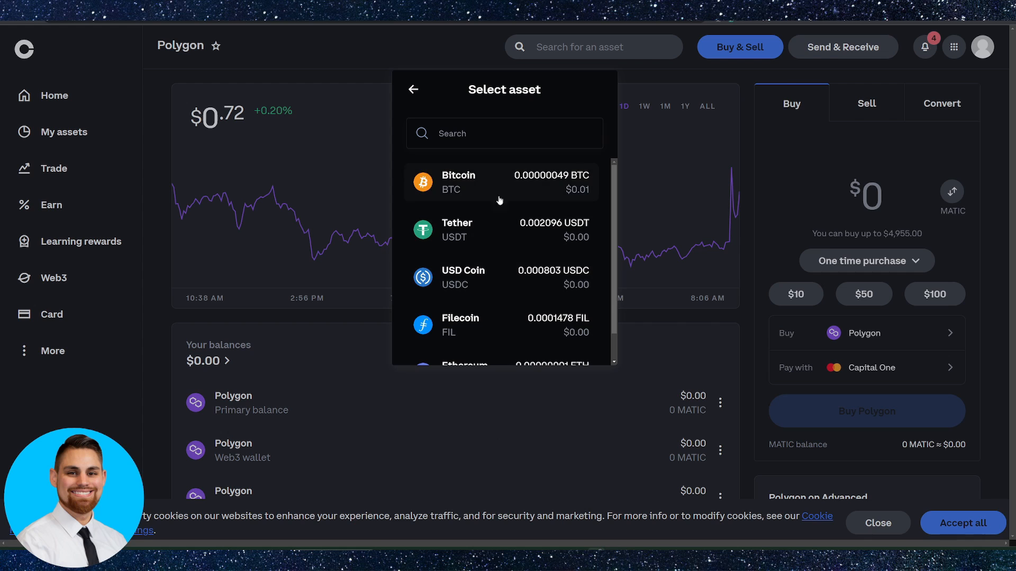
left_click(504, 133)
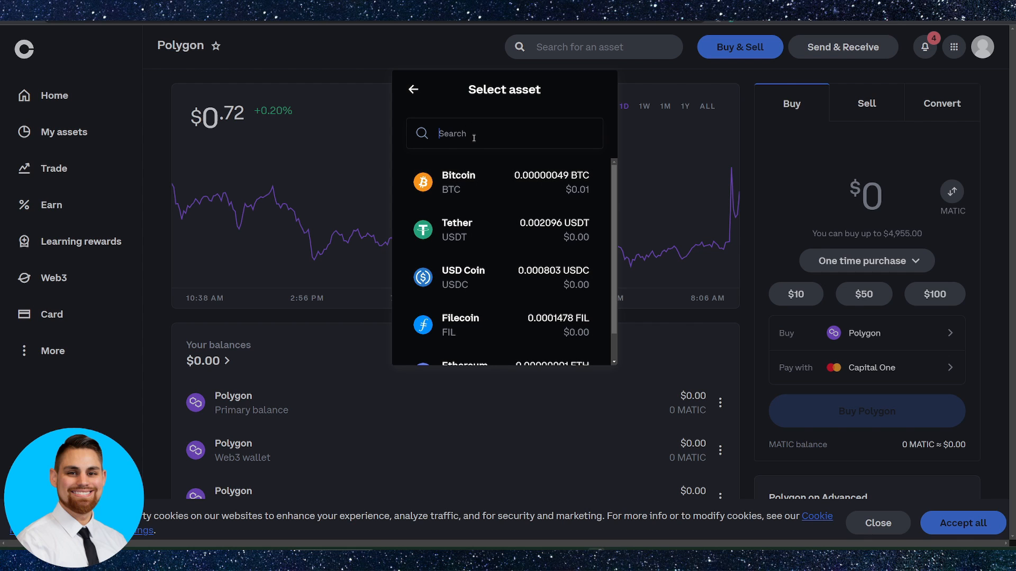
left_click(413, 89)
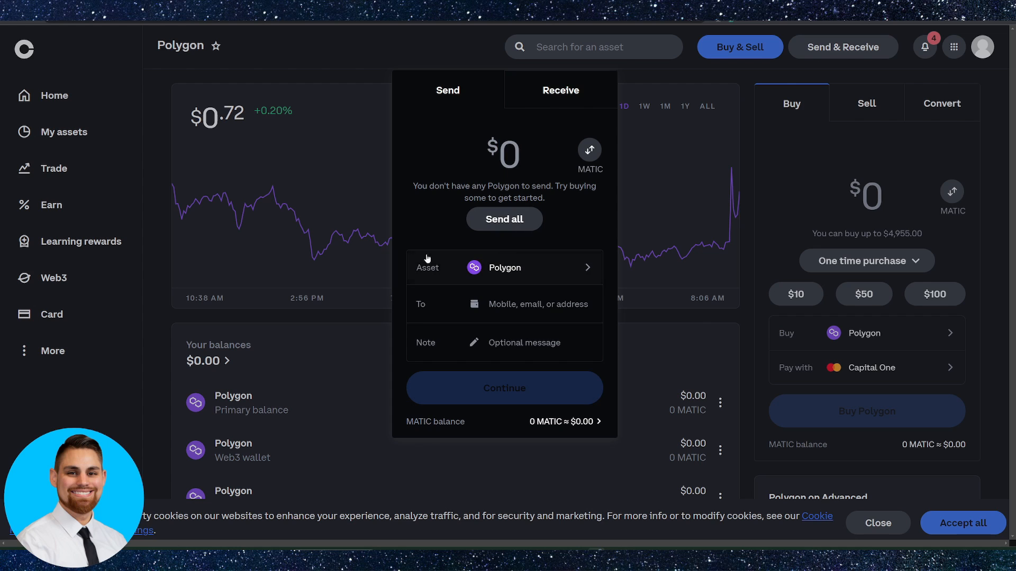
mouse_move(569, 179)
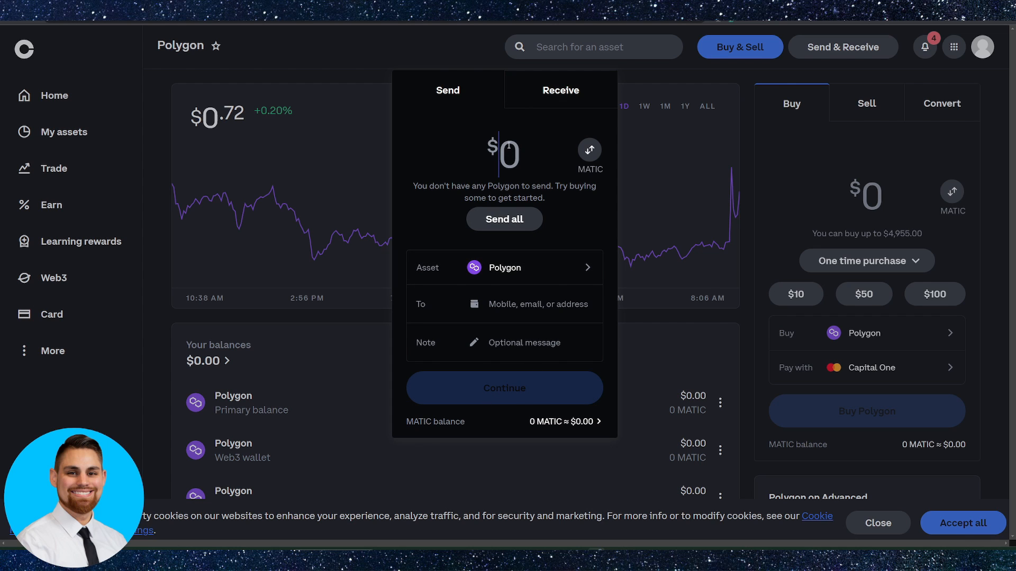
left_click(589, 149)
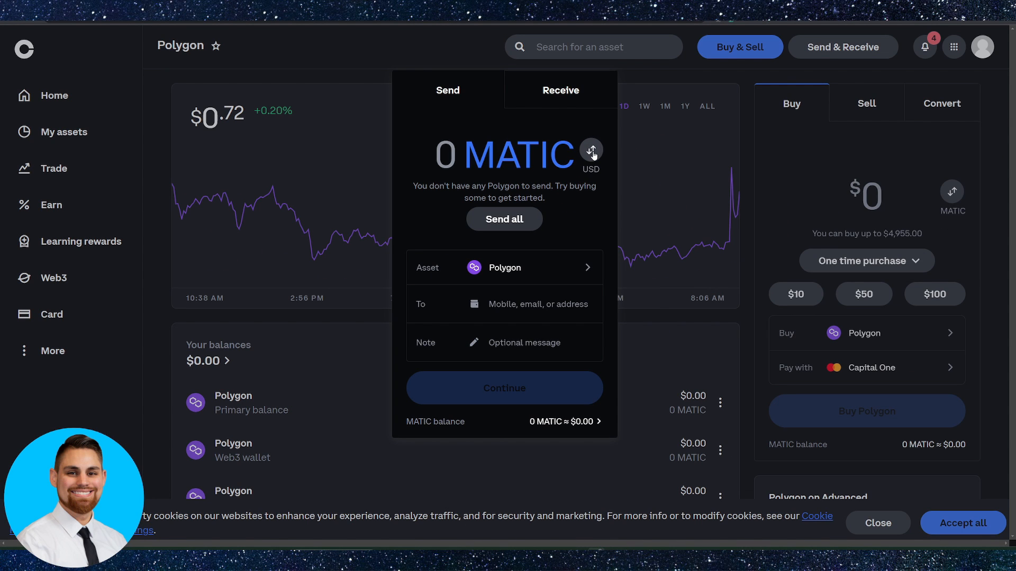
left_click(591, 149)
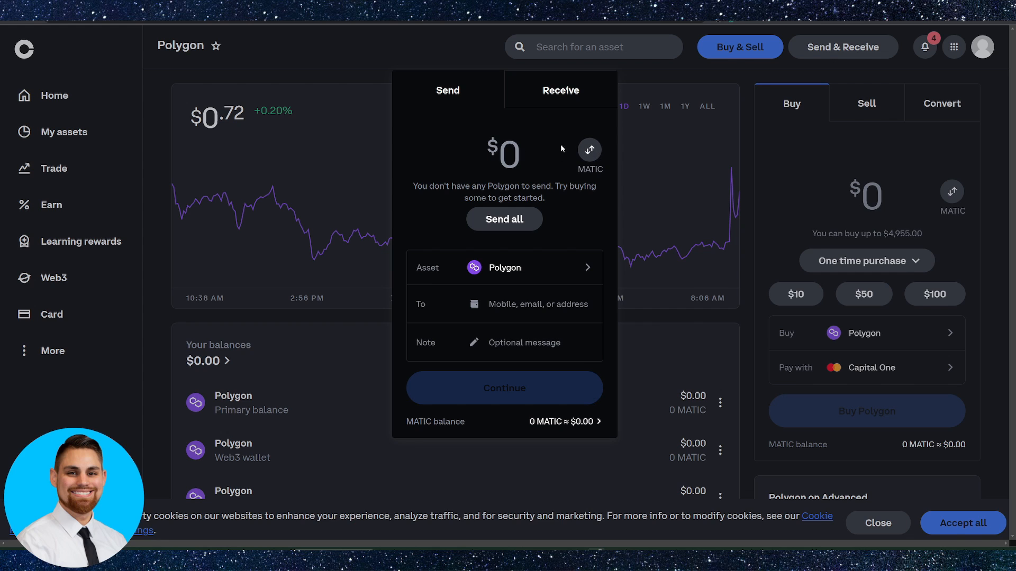
mouse_move(549, 106)
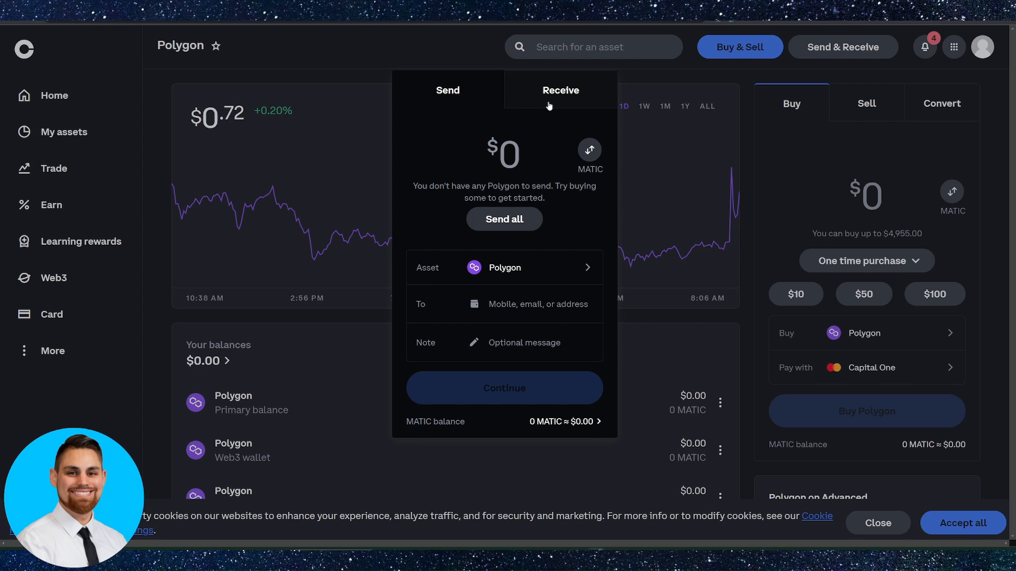
Submit the transfer of 2.67647551 MATIC ($1.92) to the wallet address over Polygon
left_click(504, 387)
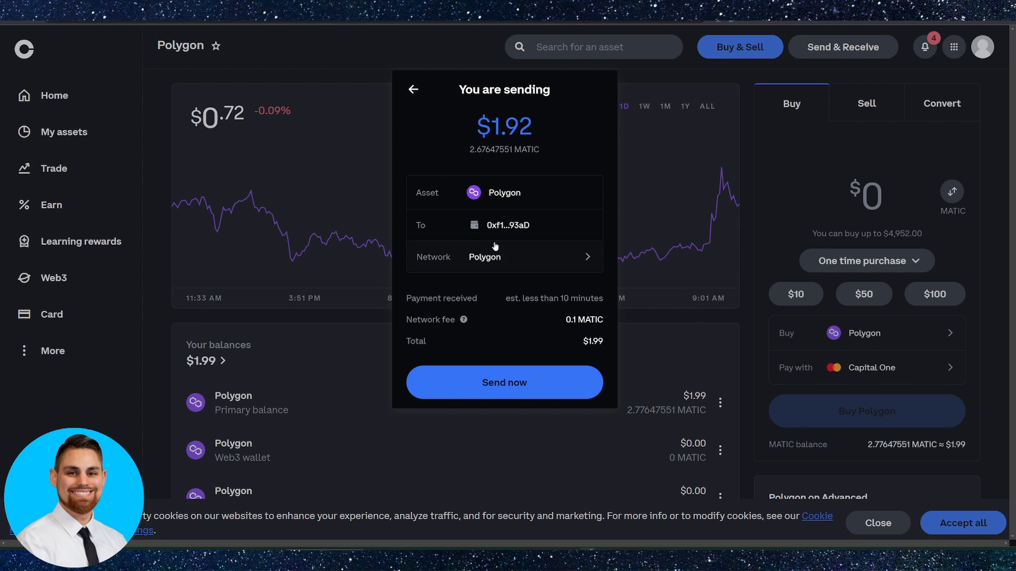
mouse_move(497, 268)
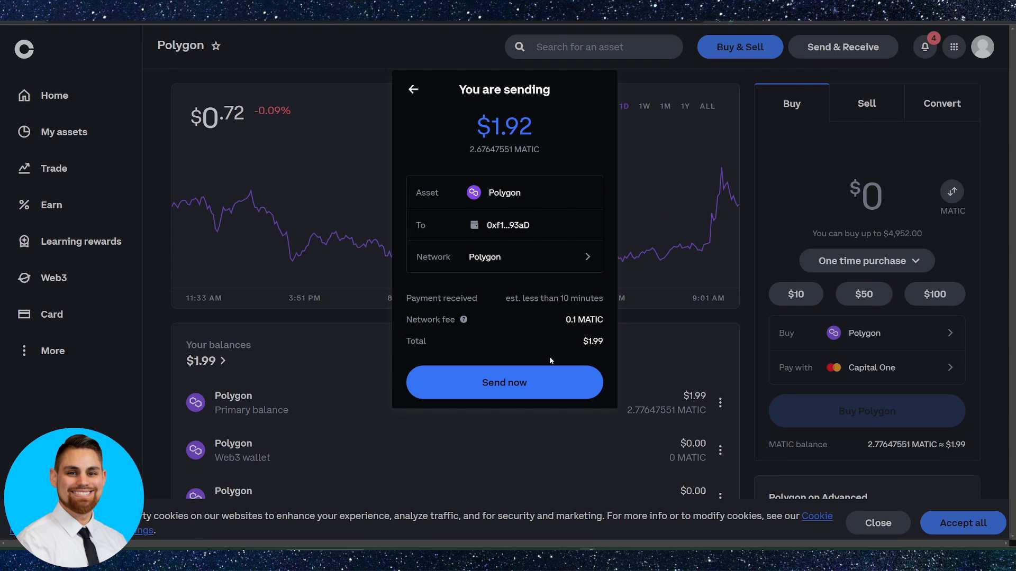
left_click(413, 89)
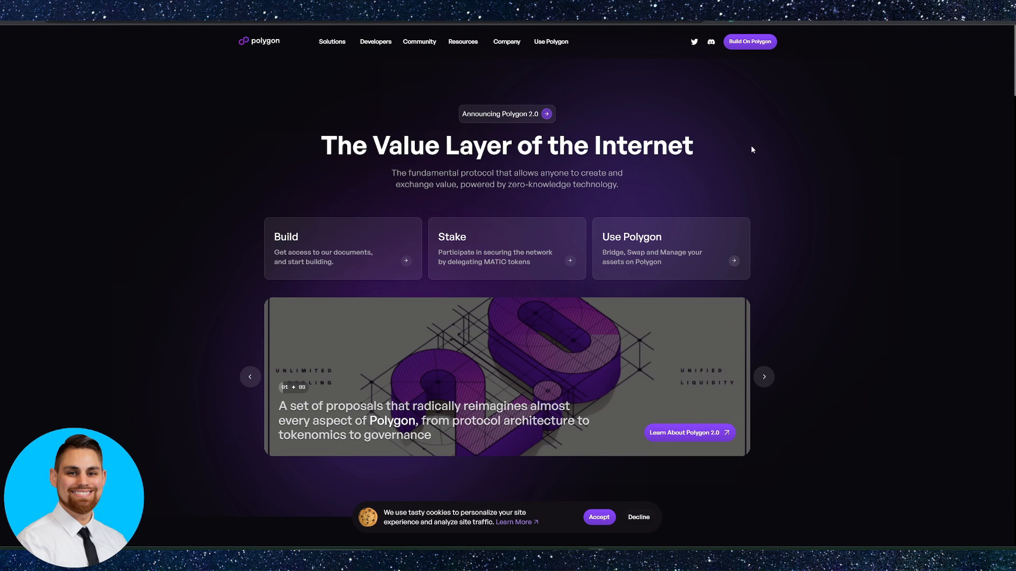
Return from the Polygon homepage to Coinbase's empty $0 Polygon send form
left_click(550, 41)
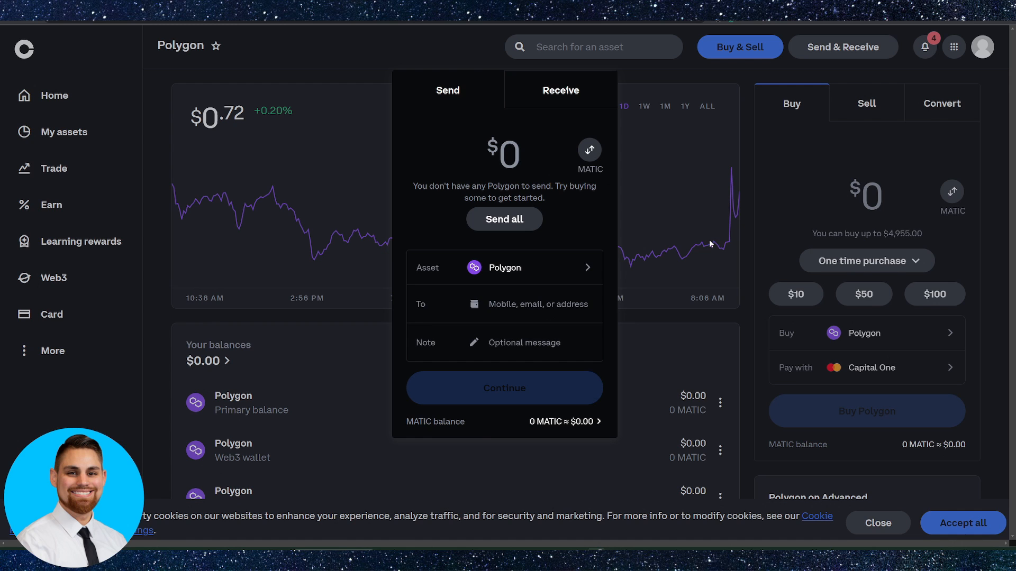
mouse_move(728, 172)
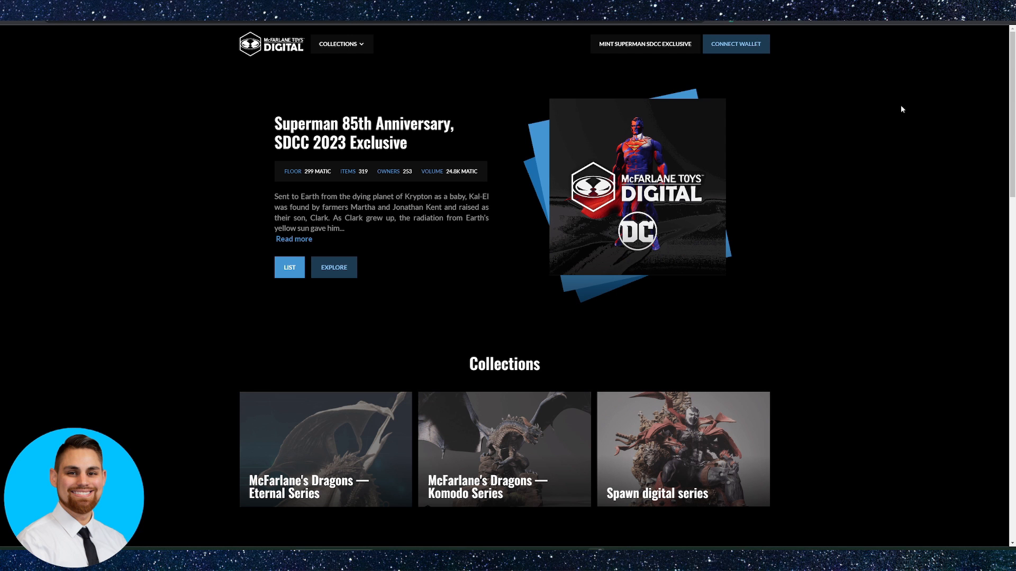
mouse_move(893, 124)
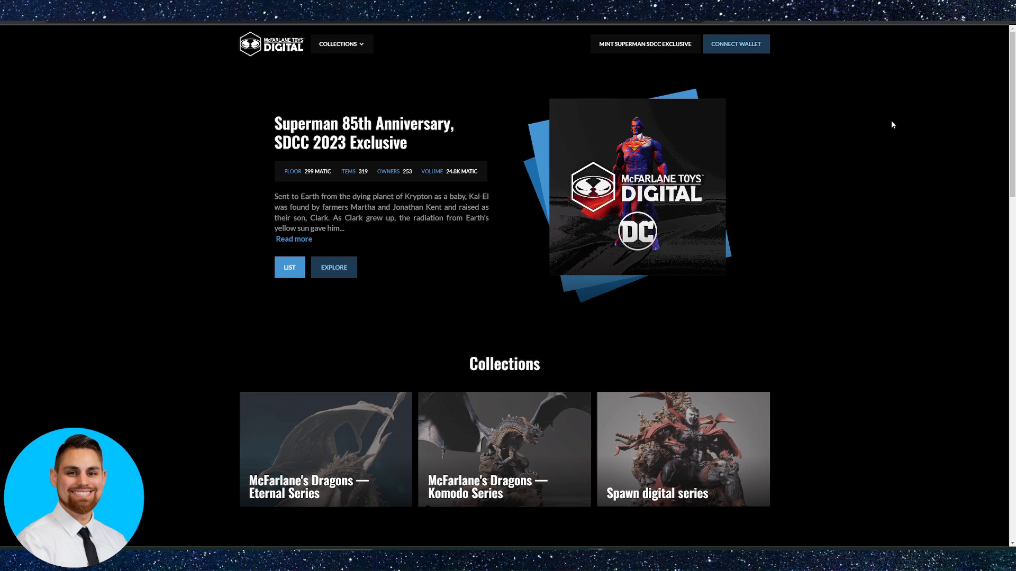
mouse_move(903, 93)
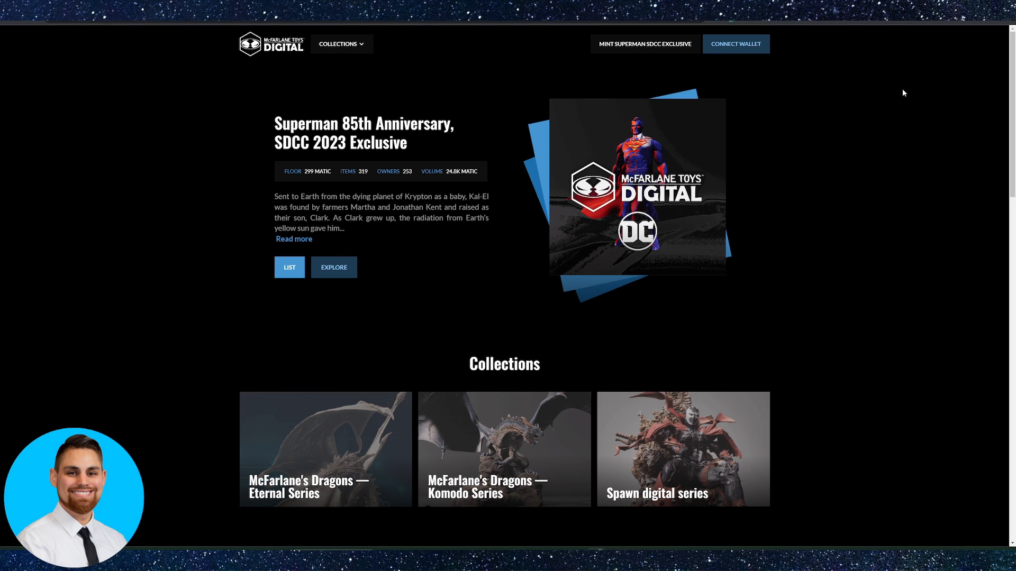
mouse_move(767, 250)
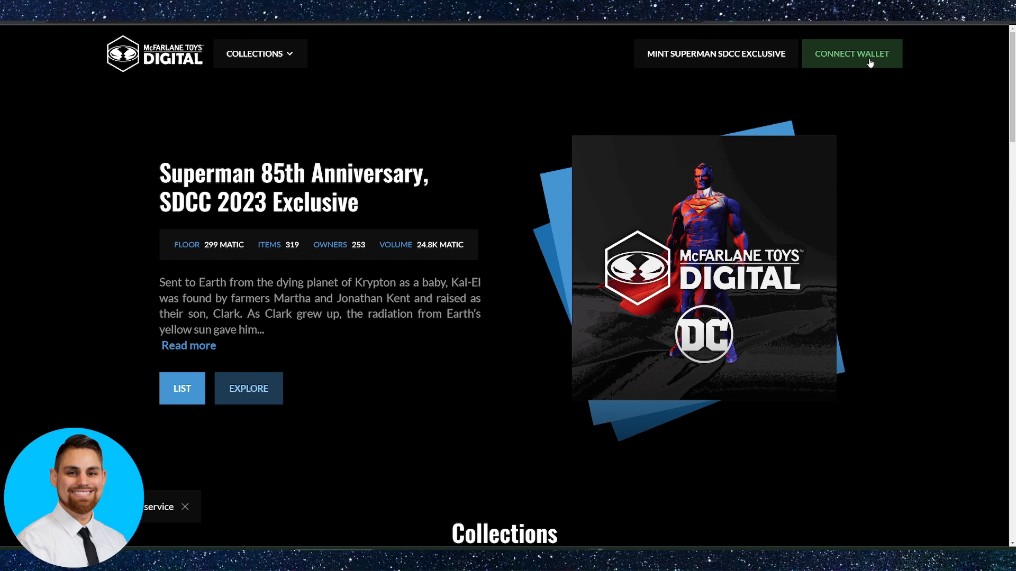
Scroll the McFarlane Toys Digital home page down to Collections and back up
scroll("down", 3)
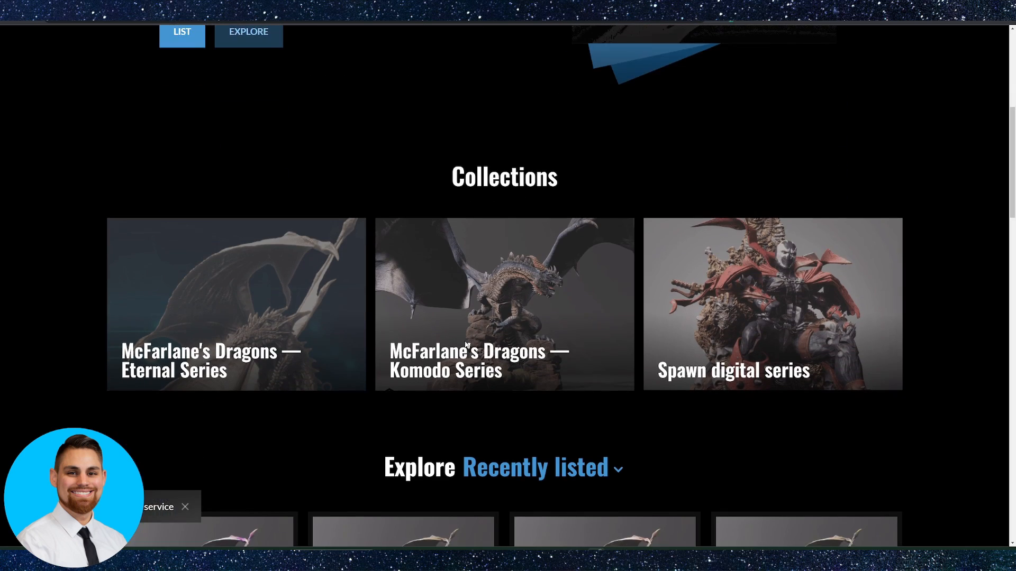
scroll("down", 3)
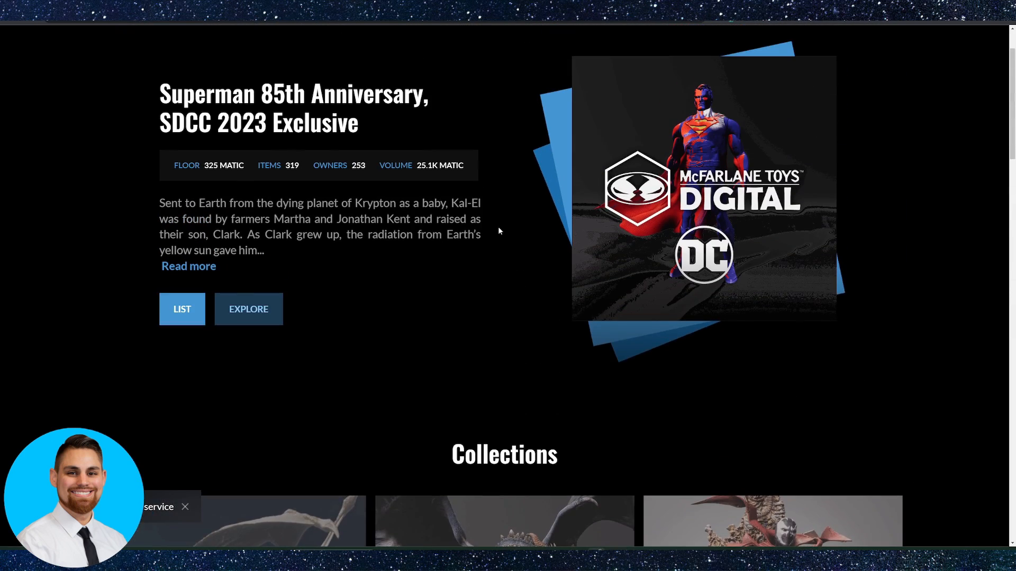
scroll("up", 3)
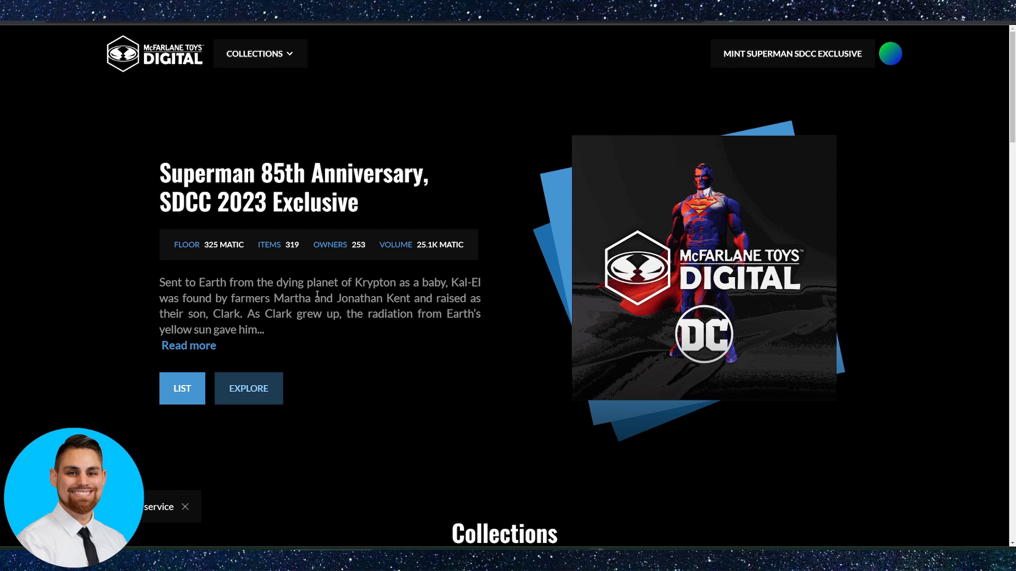
mouse_move(355, 288)
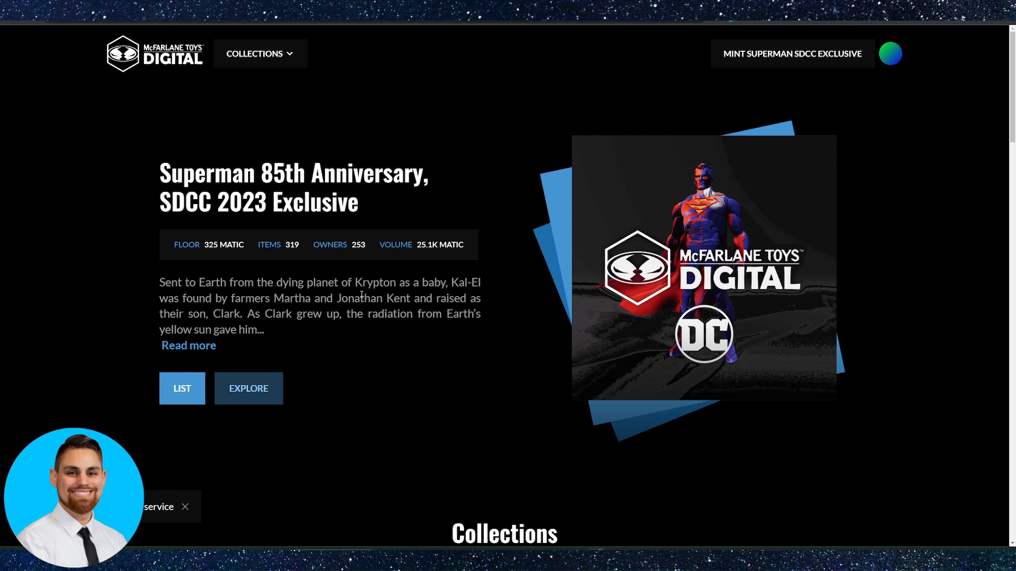
mouse_move(863, 74)
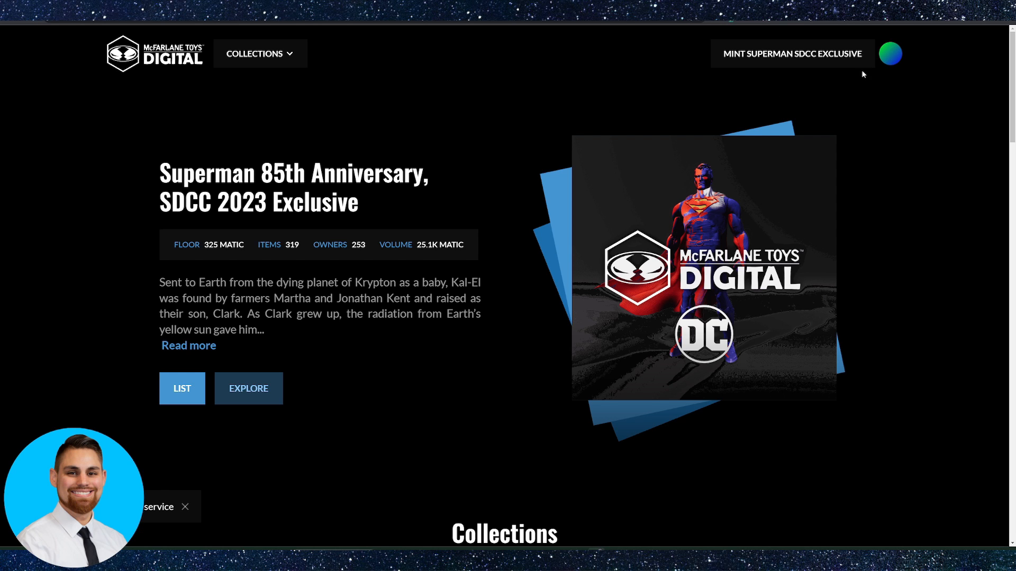
Browse the Explore listings and choose the Spawn Digital Series from the Collections list
scroll("down", 3)
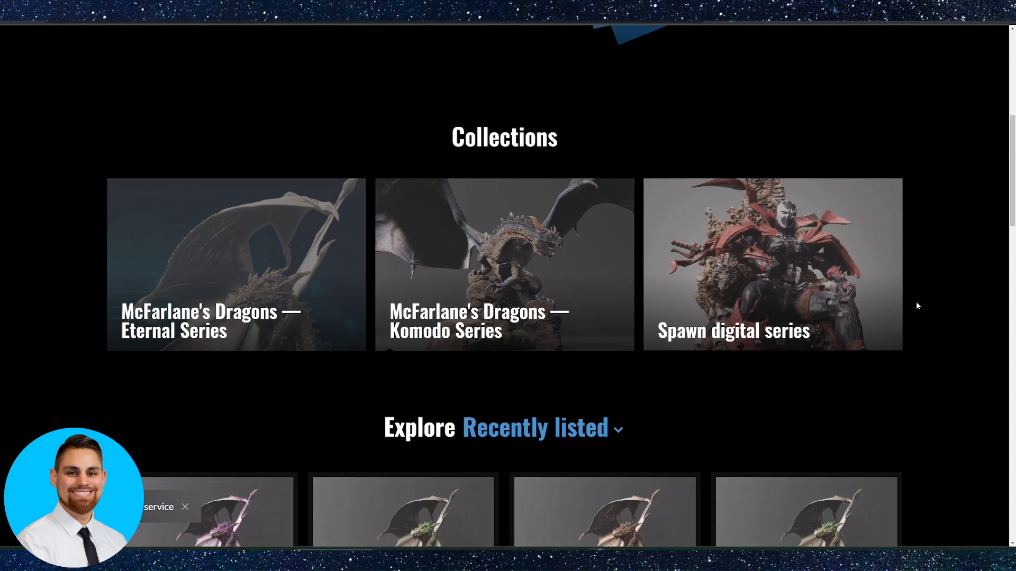
scroll("down", 3)
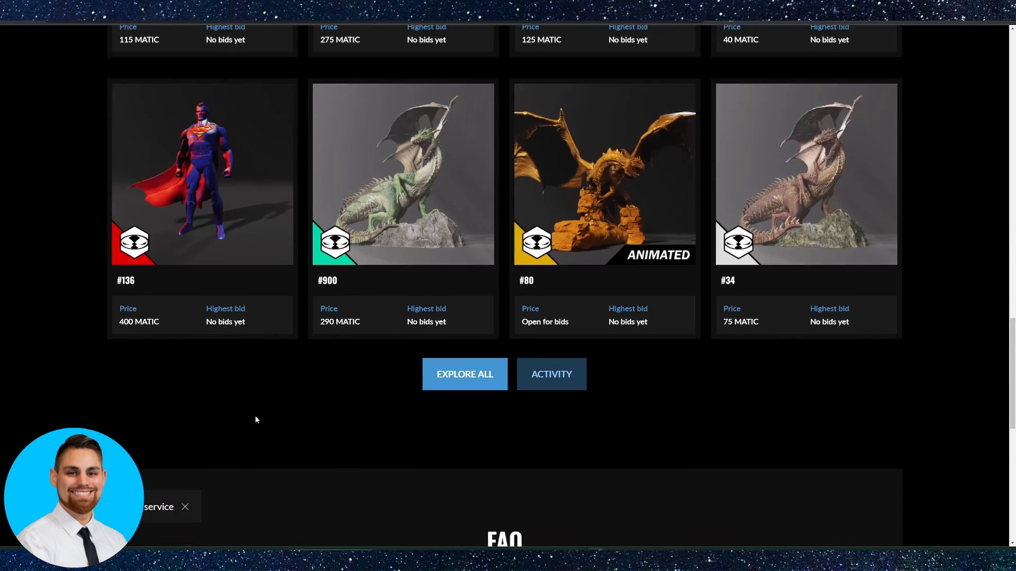
scroll("down", 3)
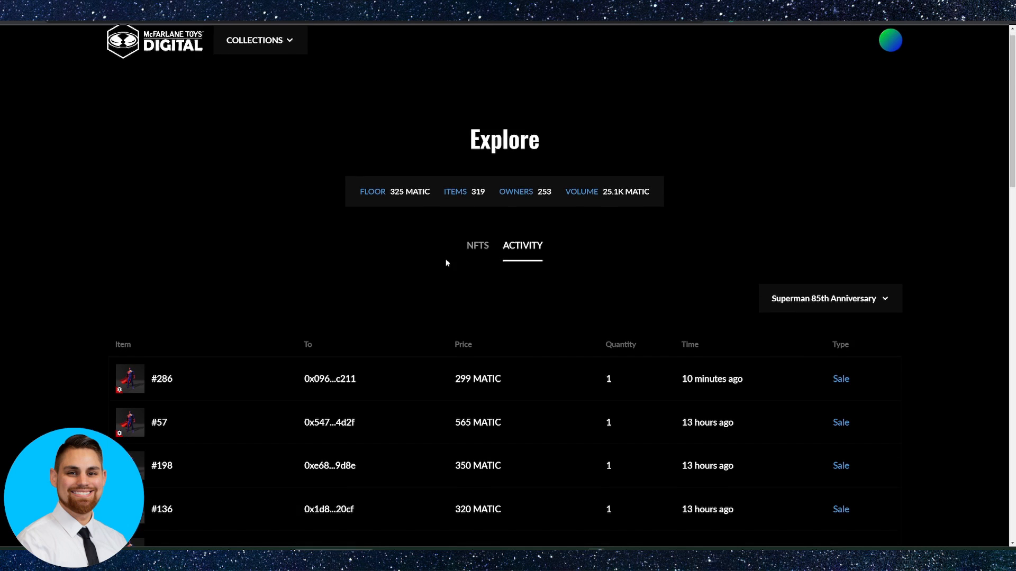
scroll("up", 3)
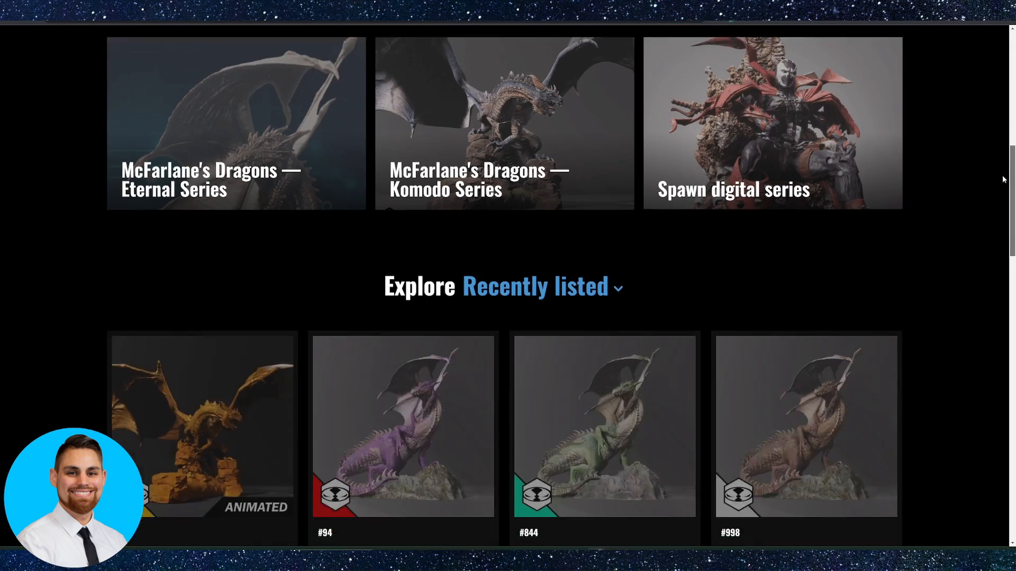
scroll("down", 3)
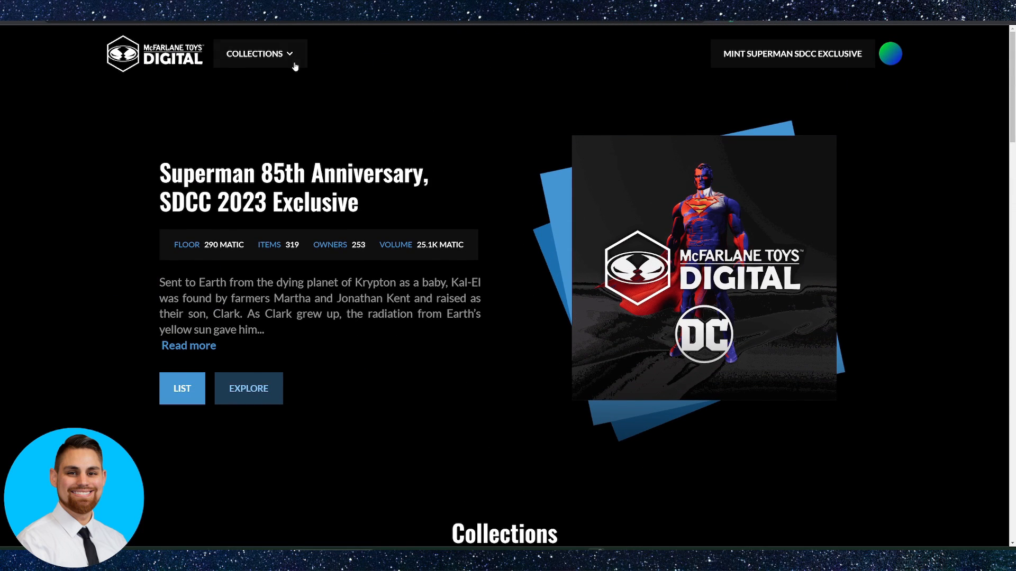
left_click(258, 54)
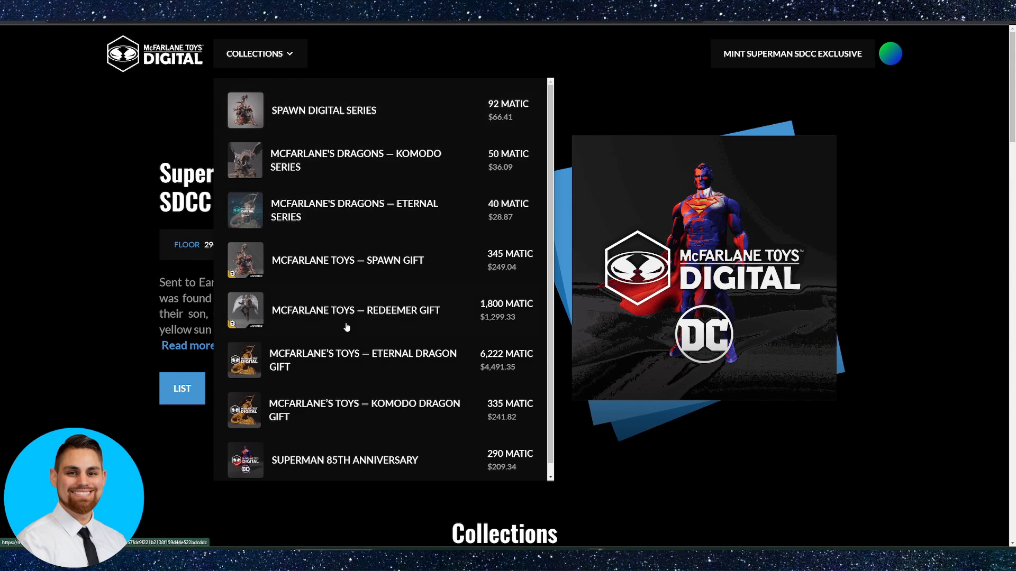
mouse_move(392, 117)
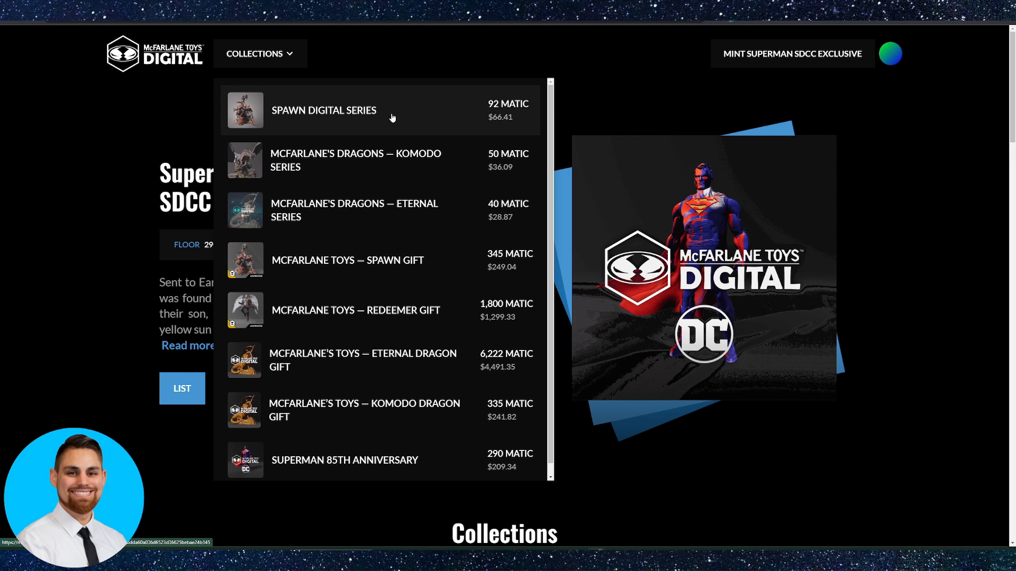
left_click(324, 110)
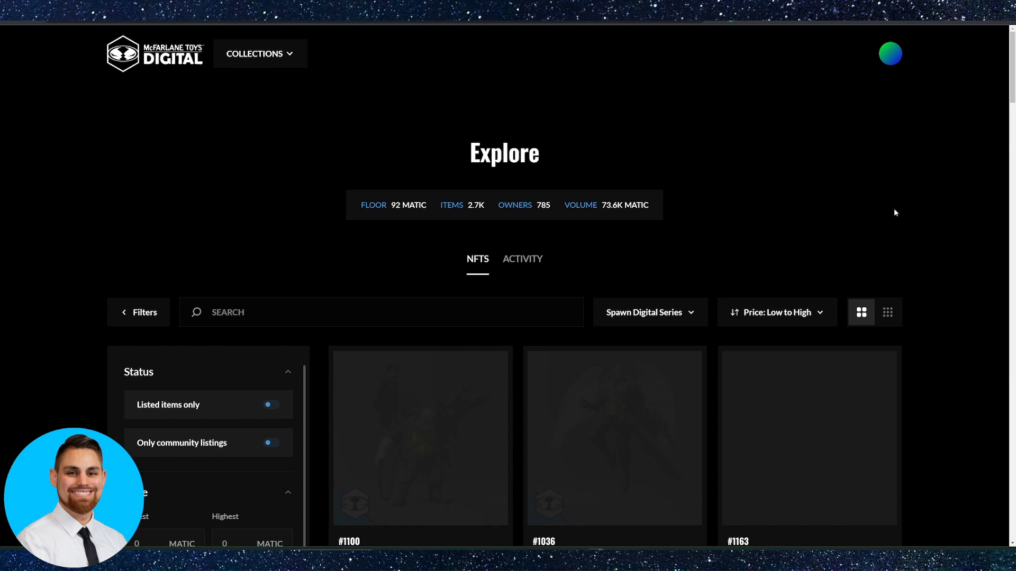
Keep Price: Low to High, switch to the compact grid and show listed items only
scroll("down", 3)
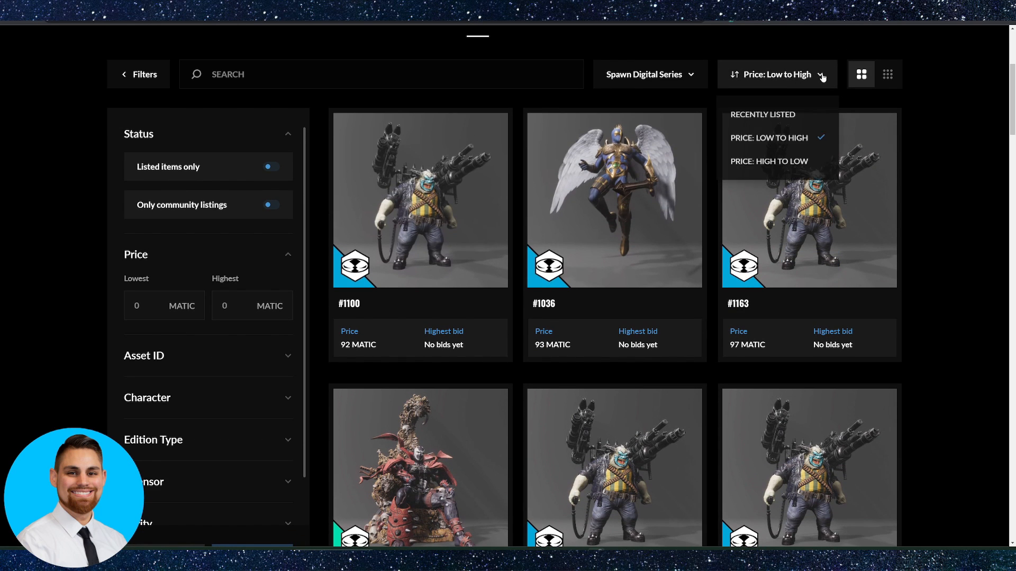
left_click(648, 74)
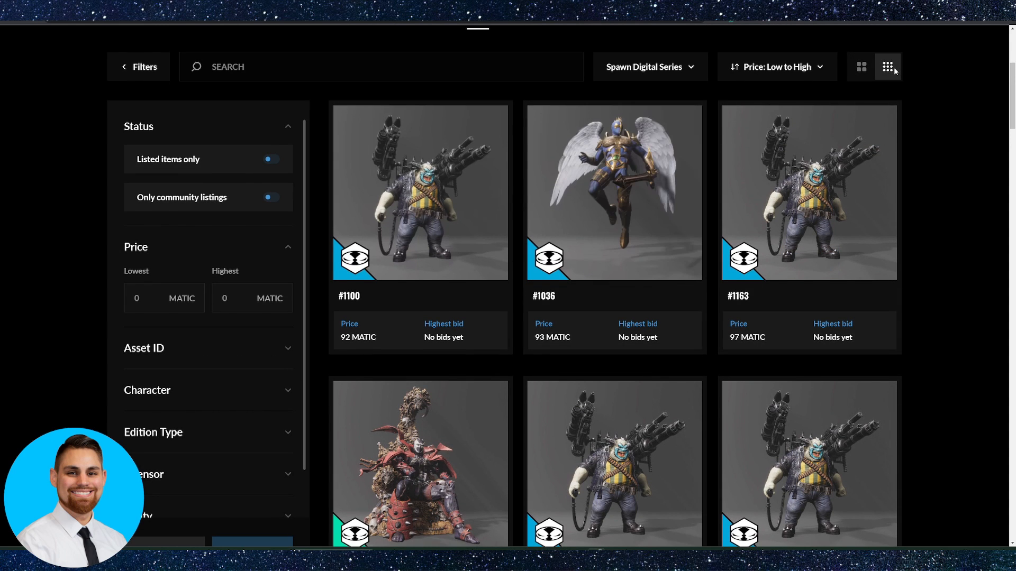
left_click(888, 66)
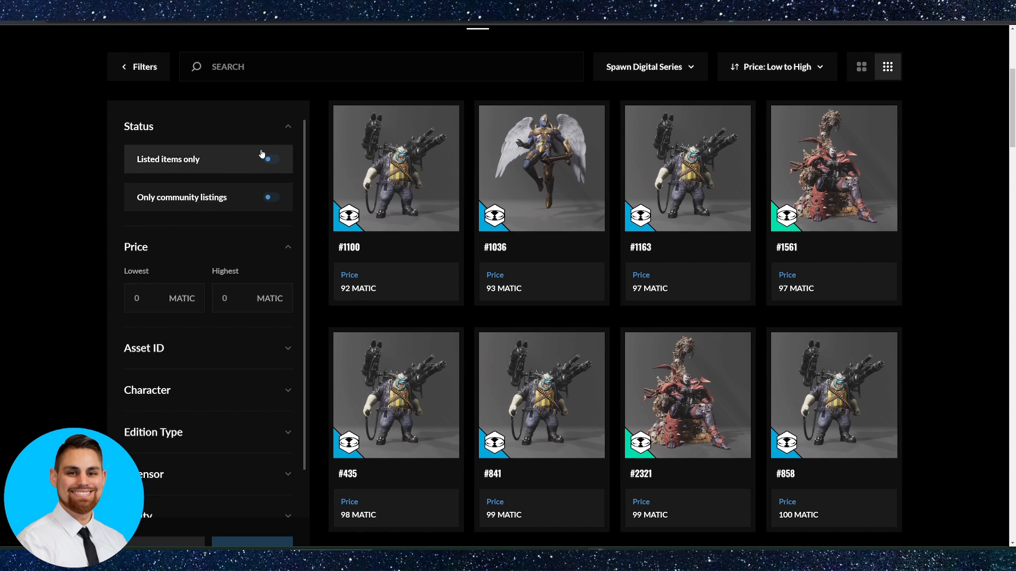
left_click(271, 159)
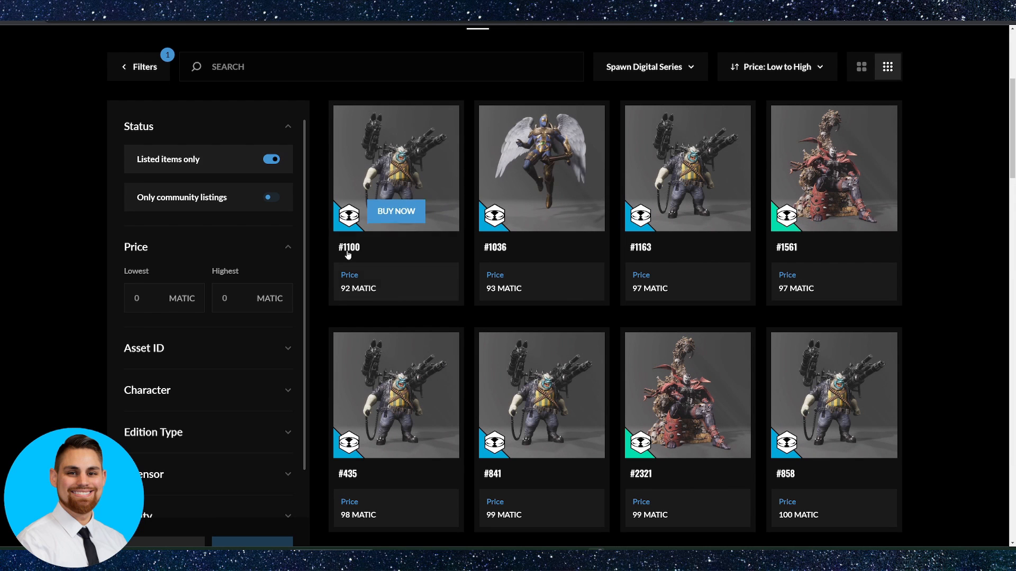
mouse_move(597, 167)
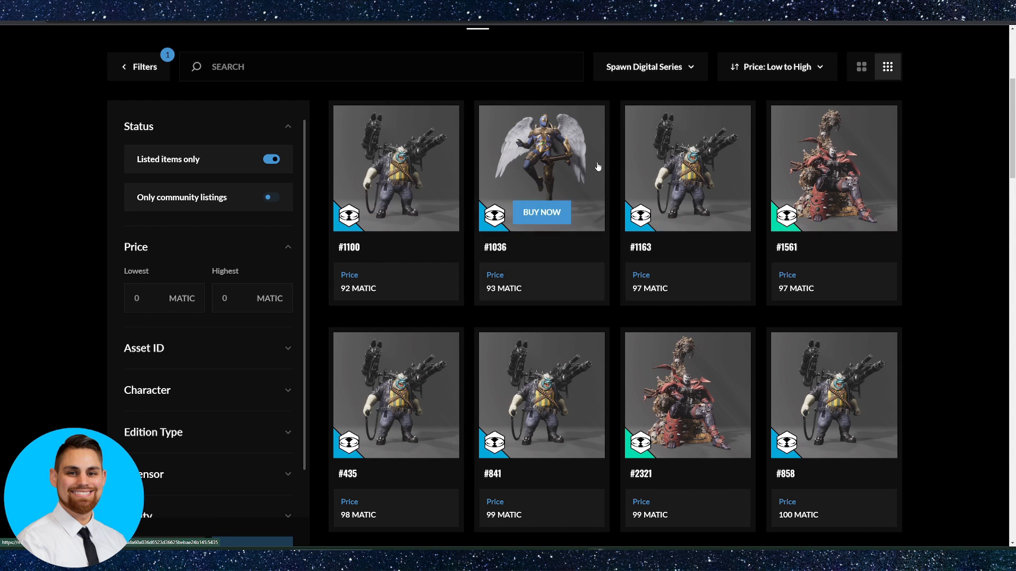
Scroll through the filtered Spawn listings, cheapest at 92 and 93 MATIC
scroll("down", 3)
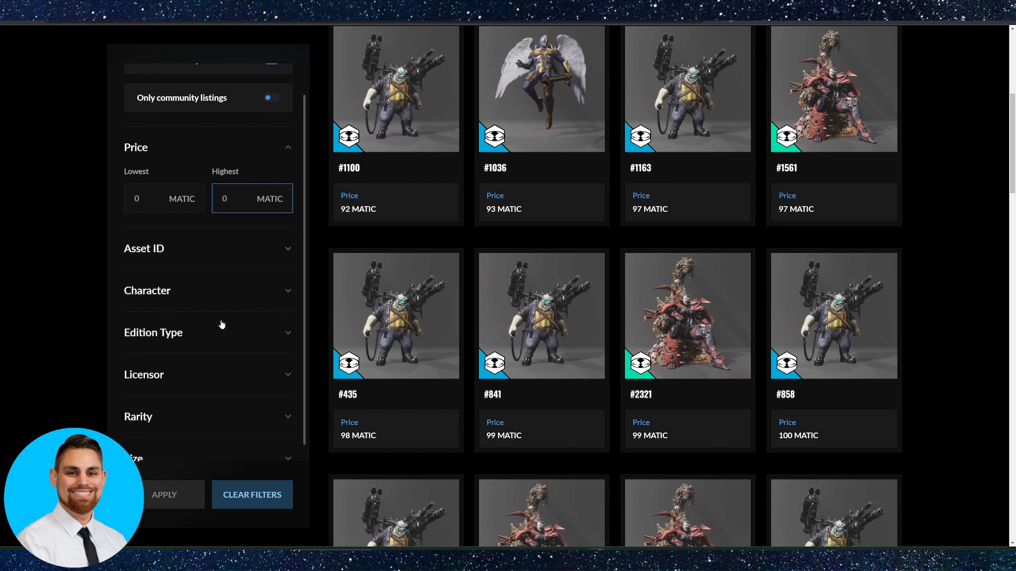
scroll("up", 3)
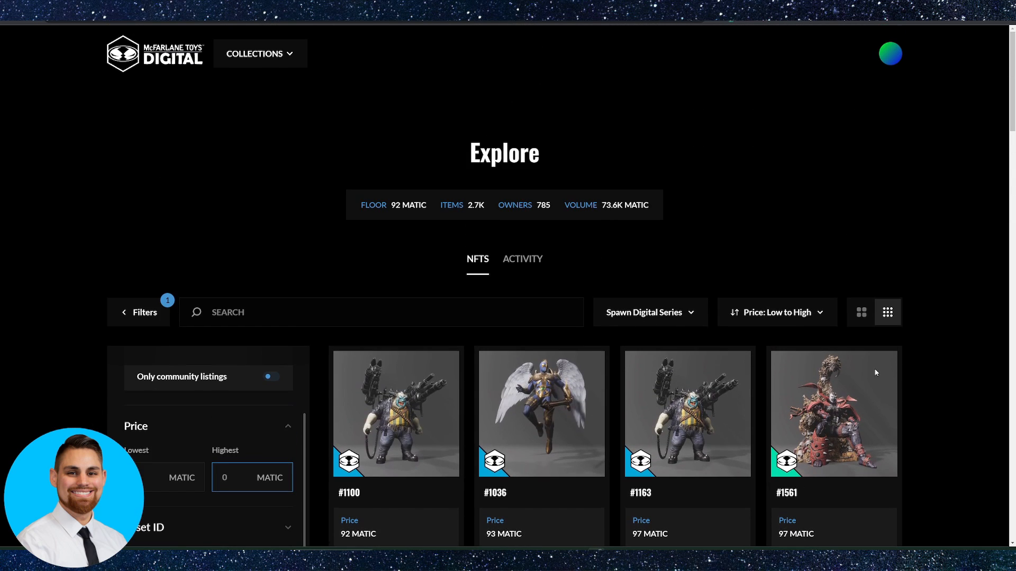
mouse_move(922, 66)
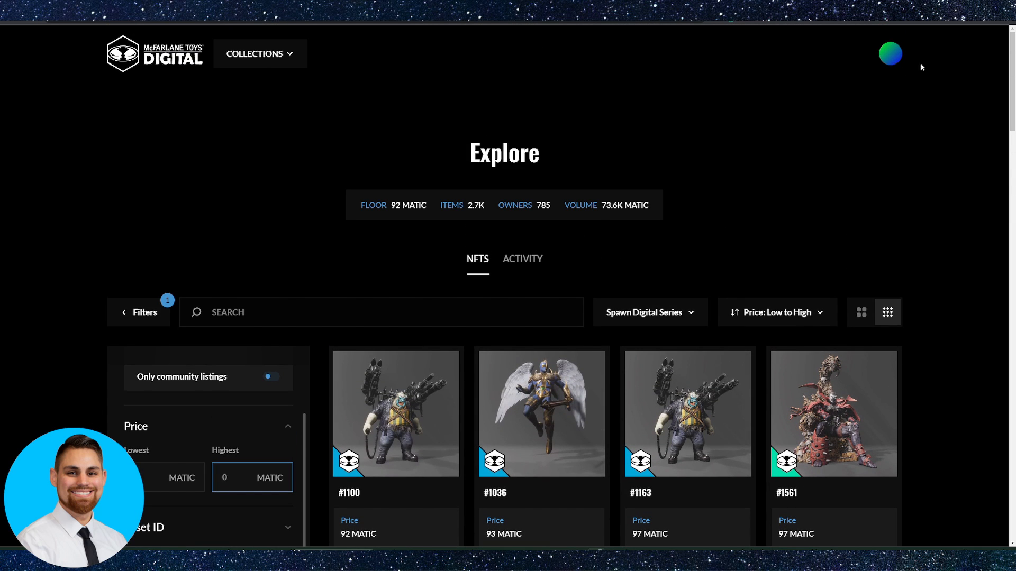
left_click(252, 477)
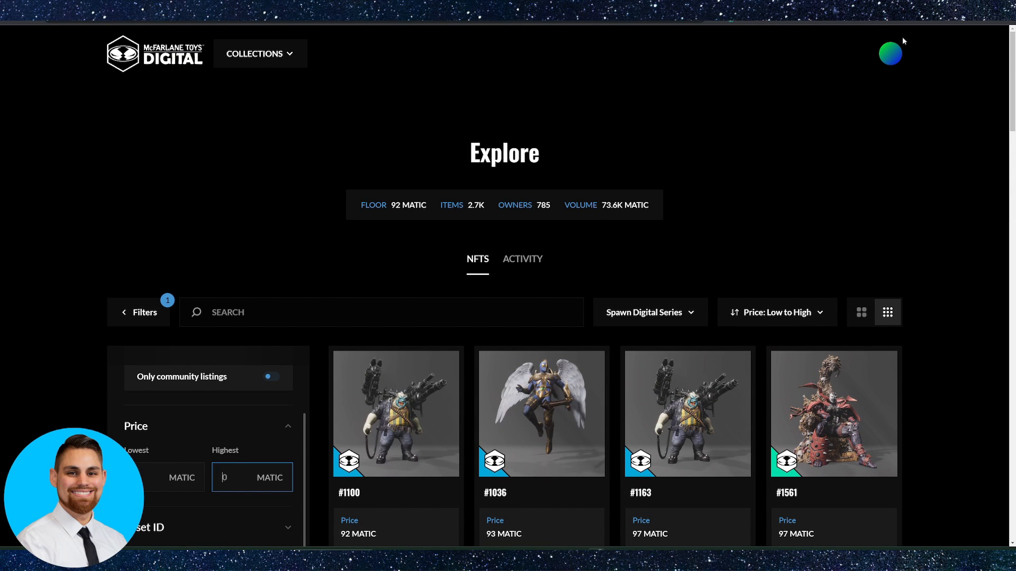
scroll("down", 3)
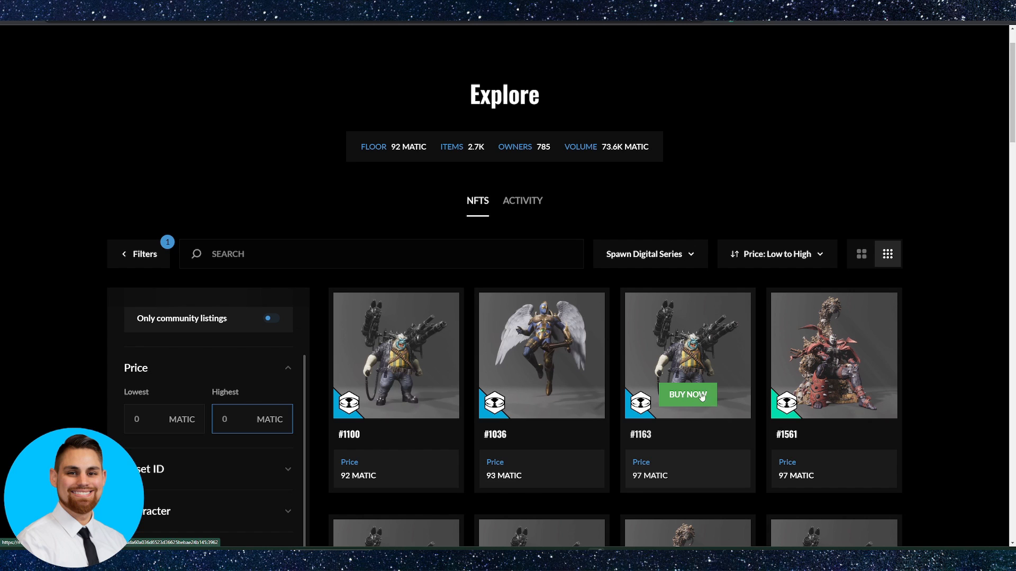
mouse_move(402, 457)
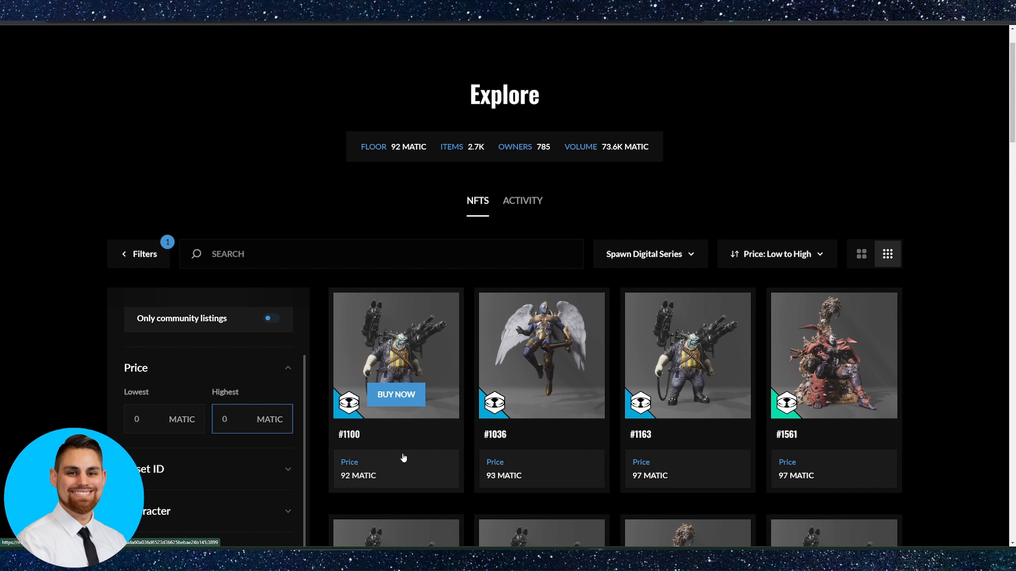
scroll("down", 3)
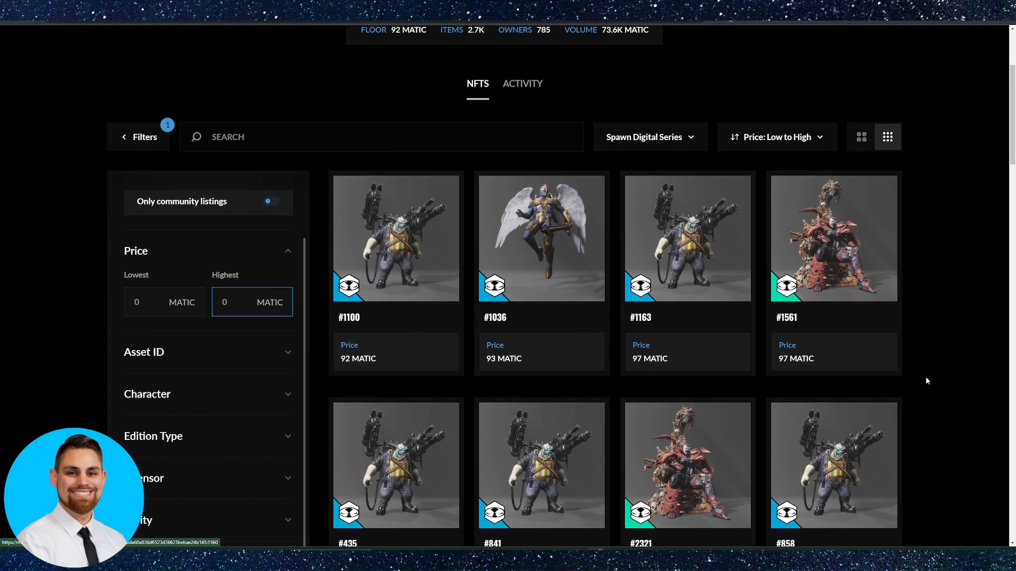
scroll("up", 3)
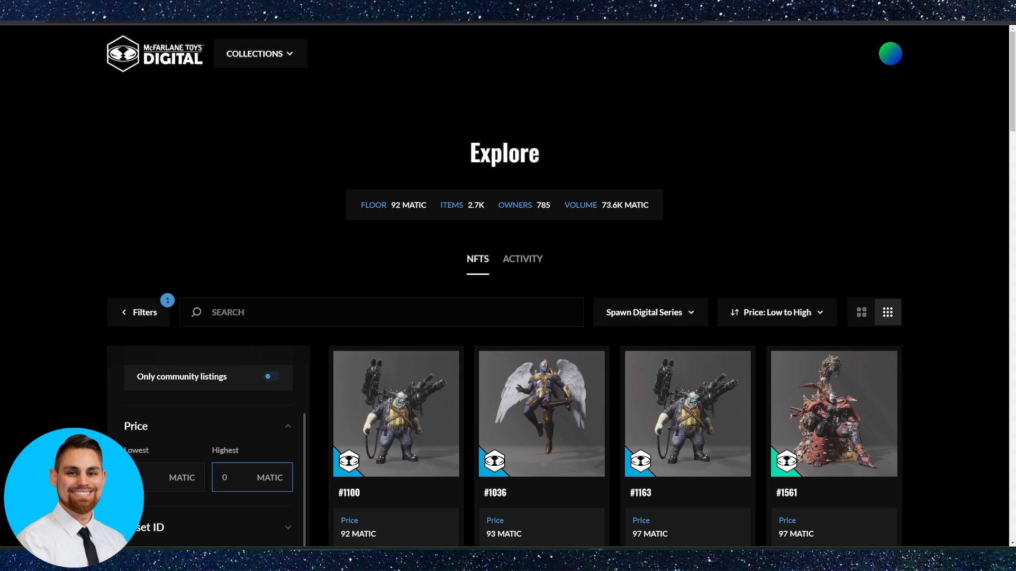
left_click(252, 477)
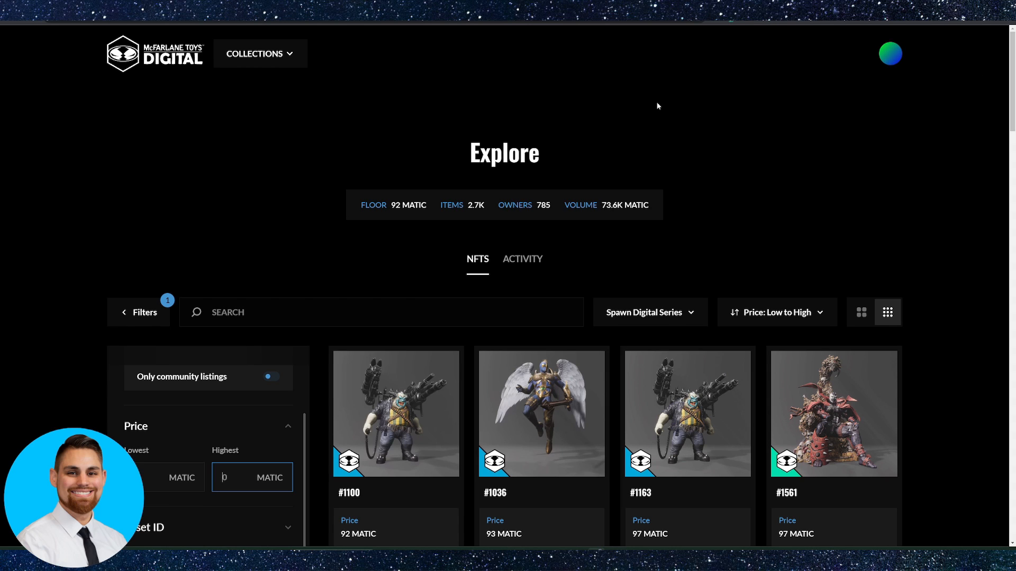
mouse_move(822, 114)
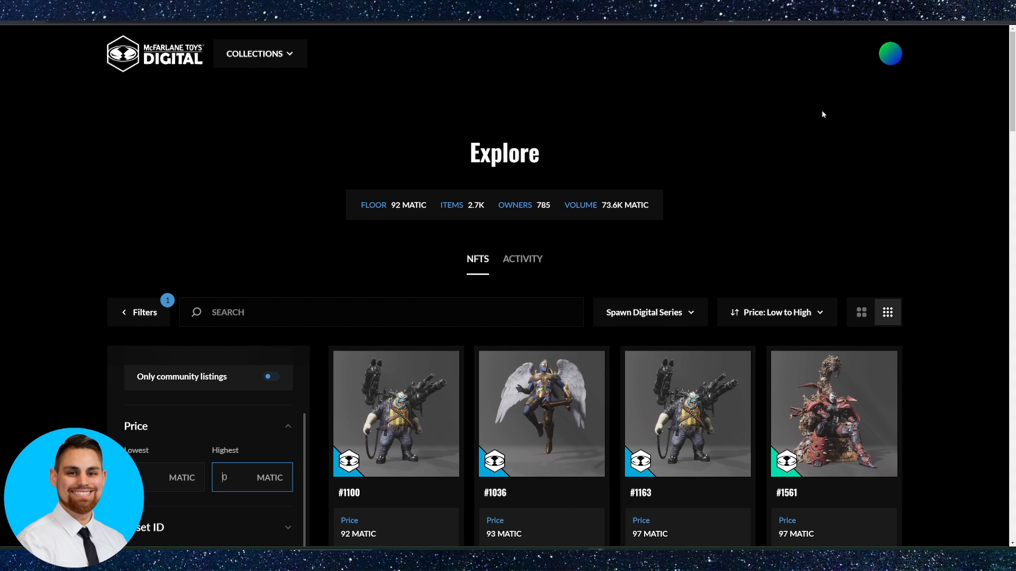